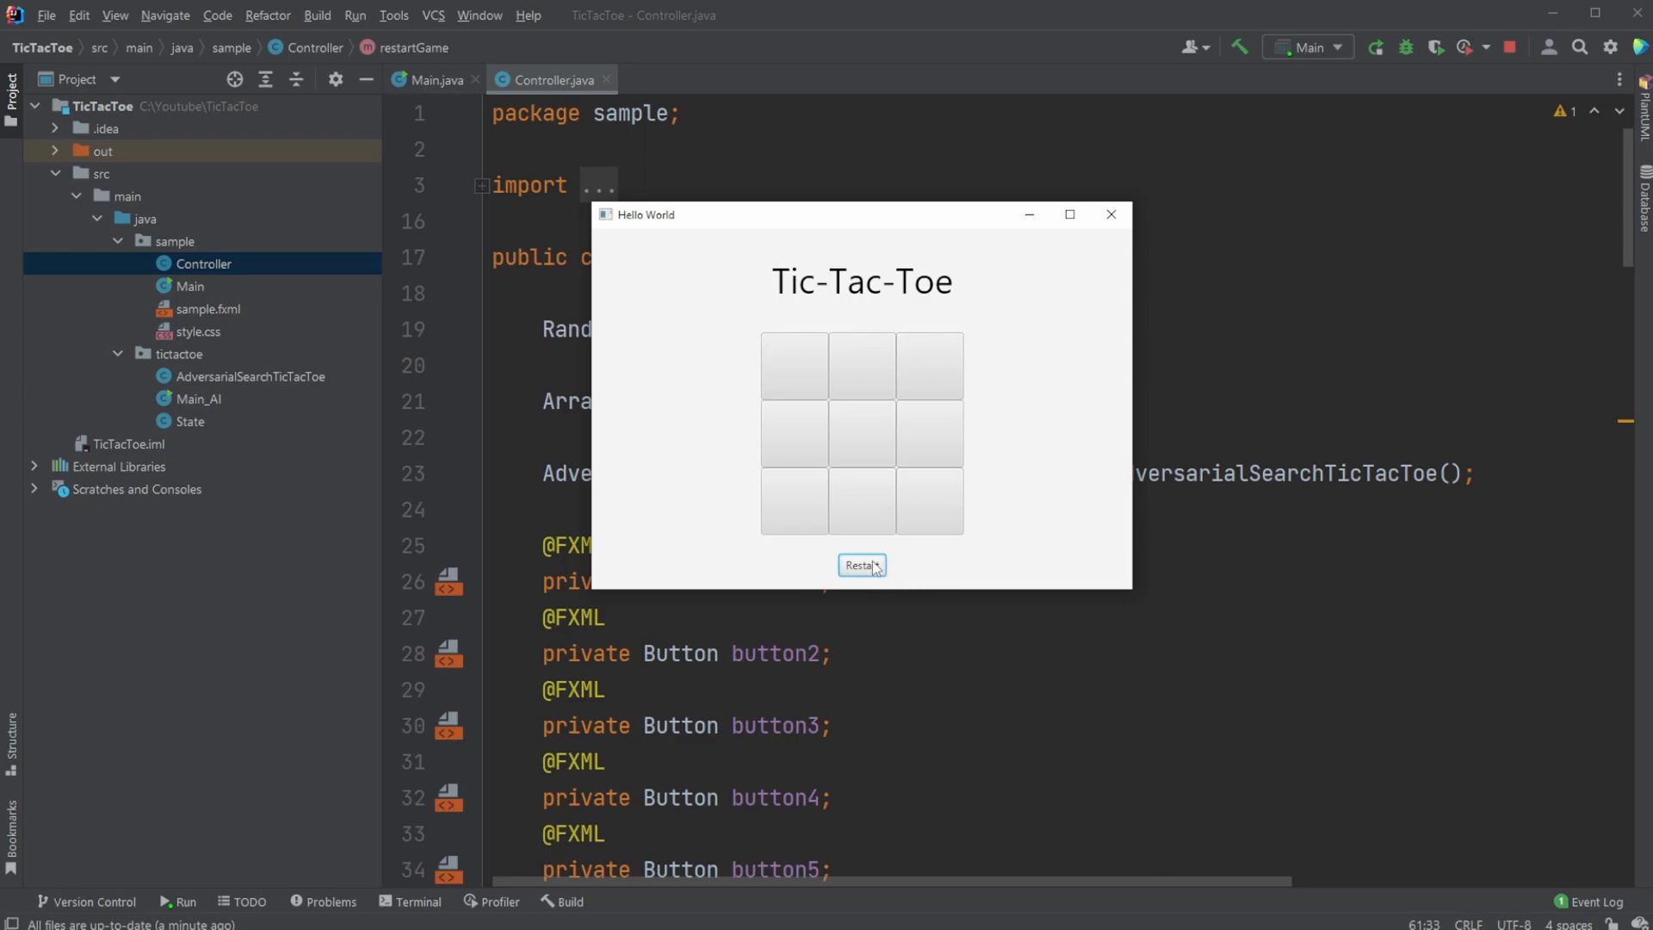
# Play marks on the board and restart between rounds until the AI wins
pyautogui.click(861, 432)
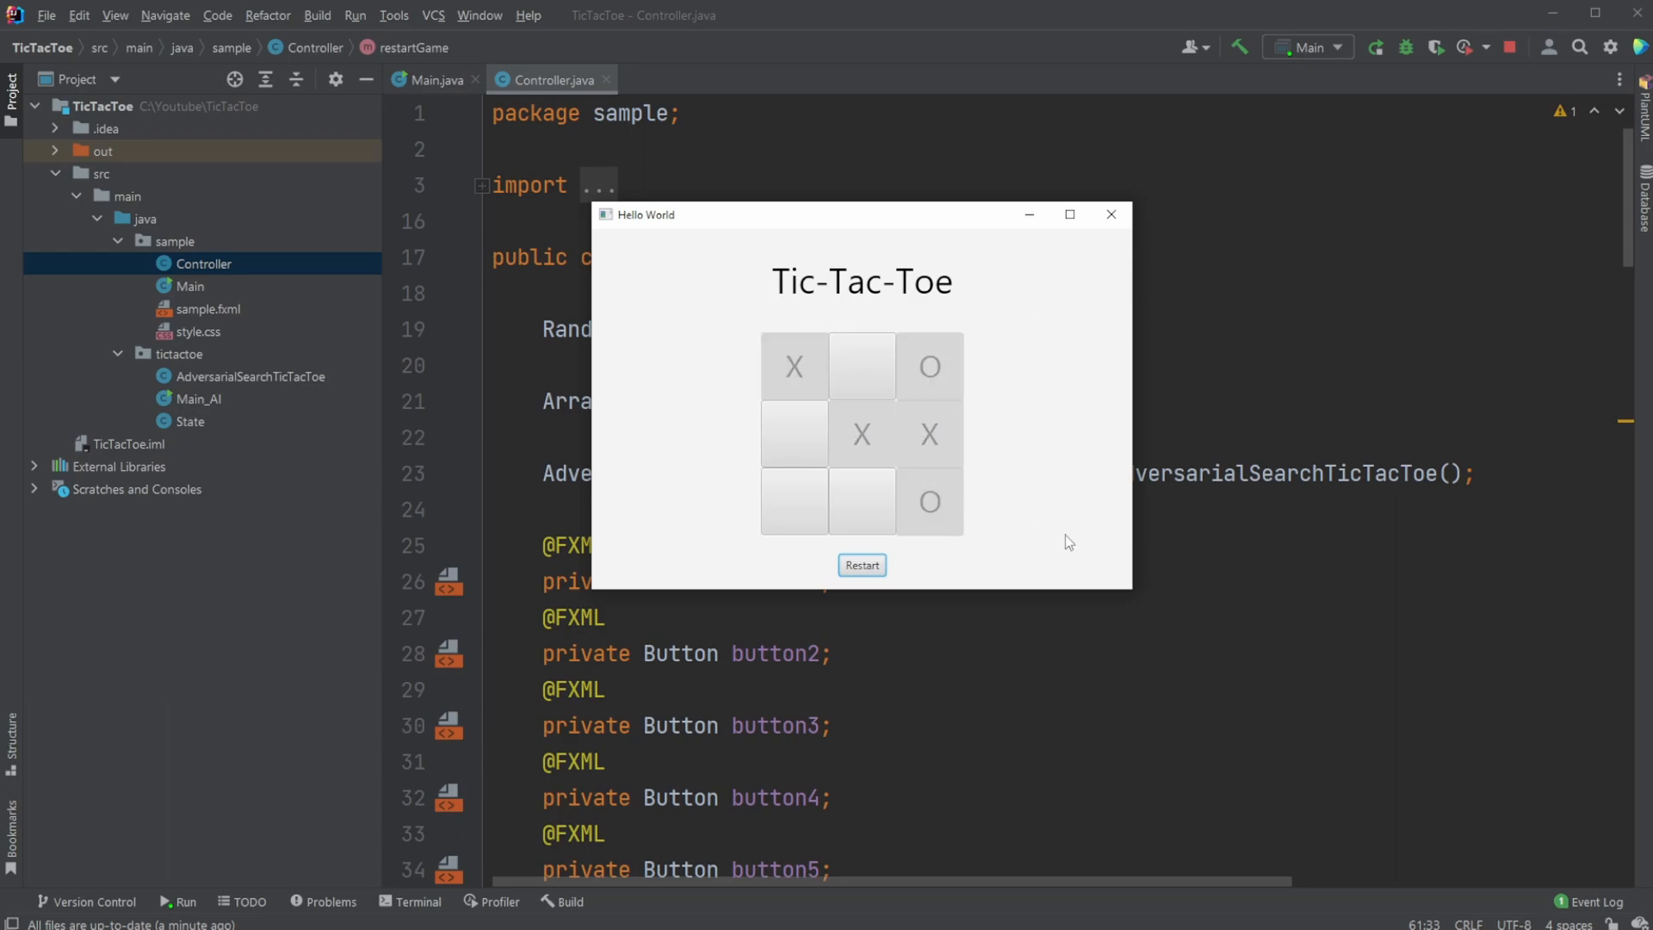
pyautogui.click(861, 501)
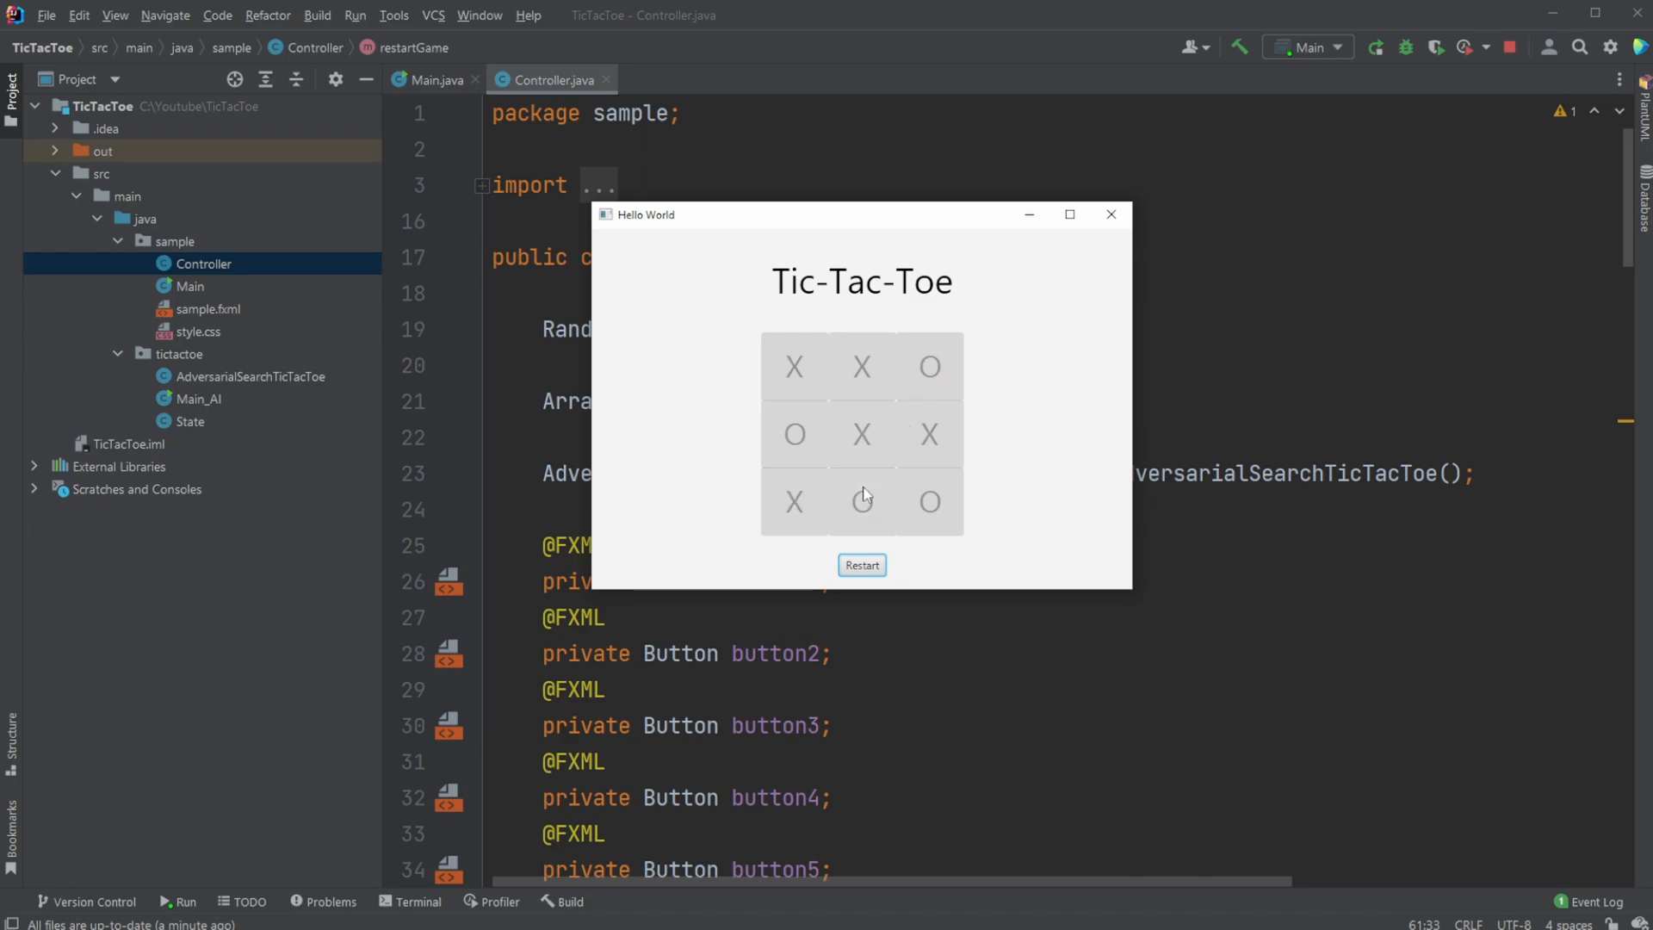
pyautogui.click(861, 565)
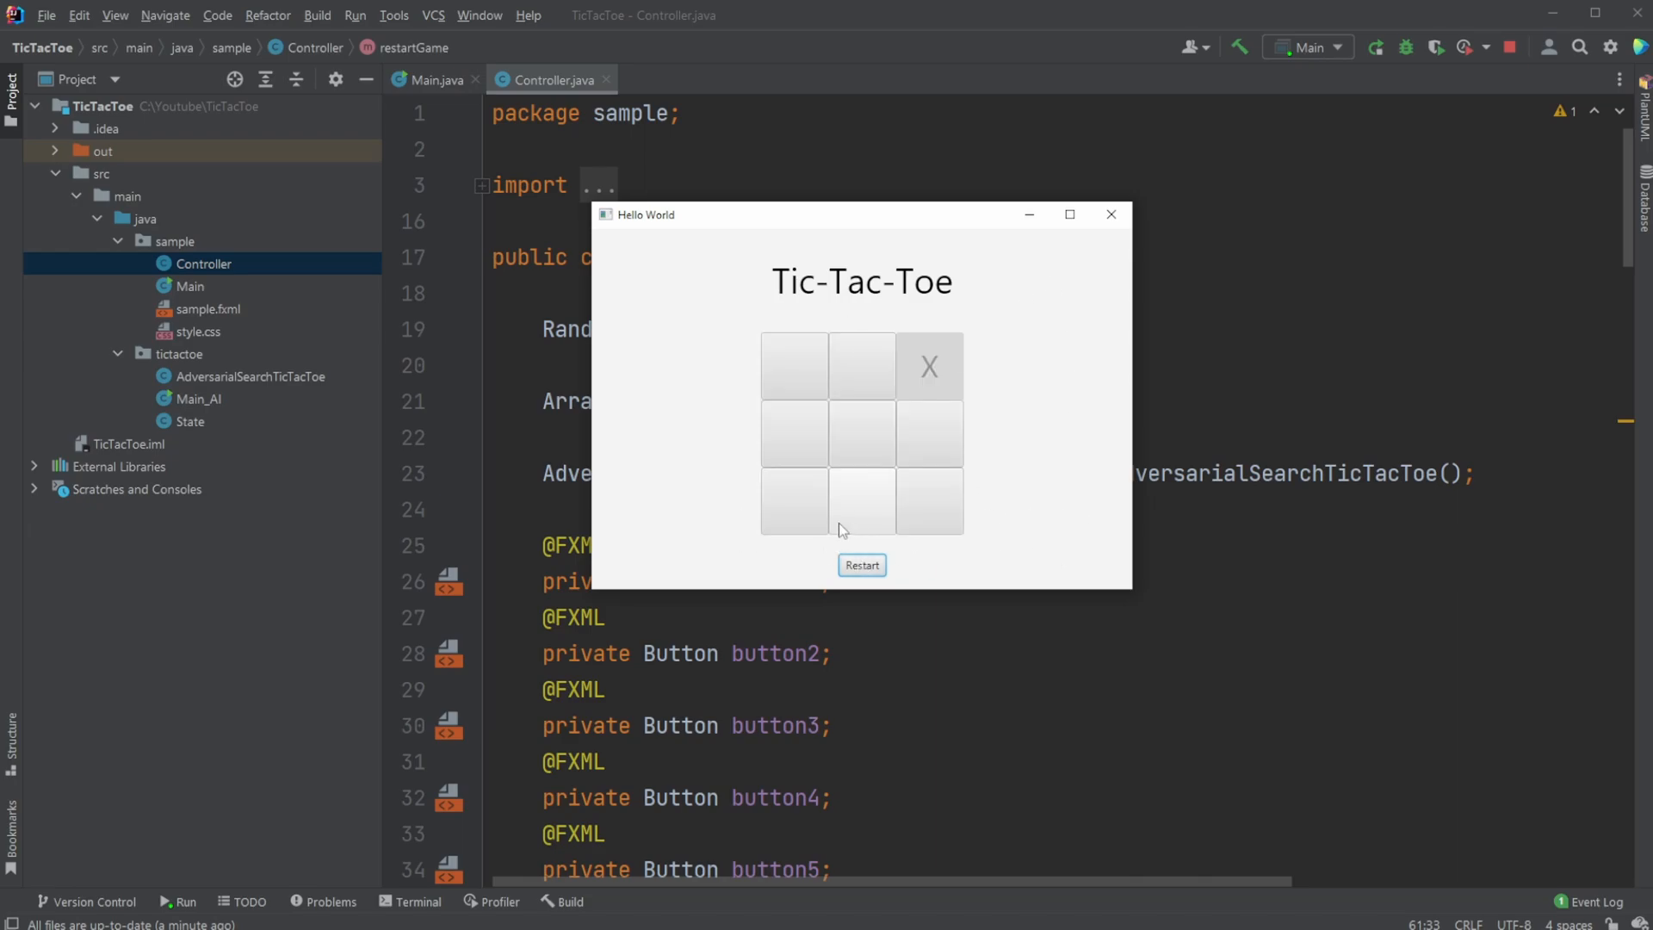
pyautogui.click(794, 365)
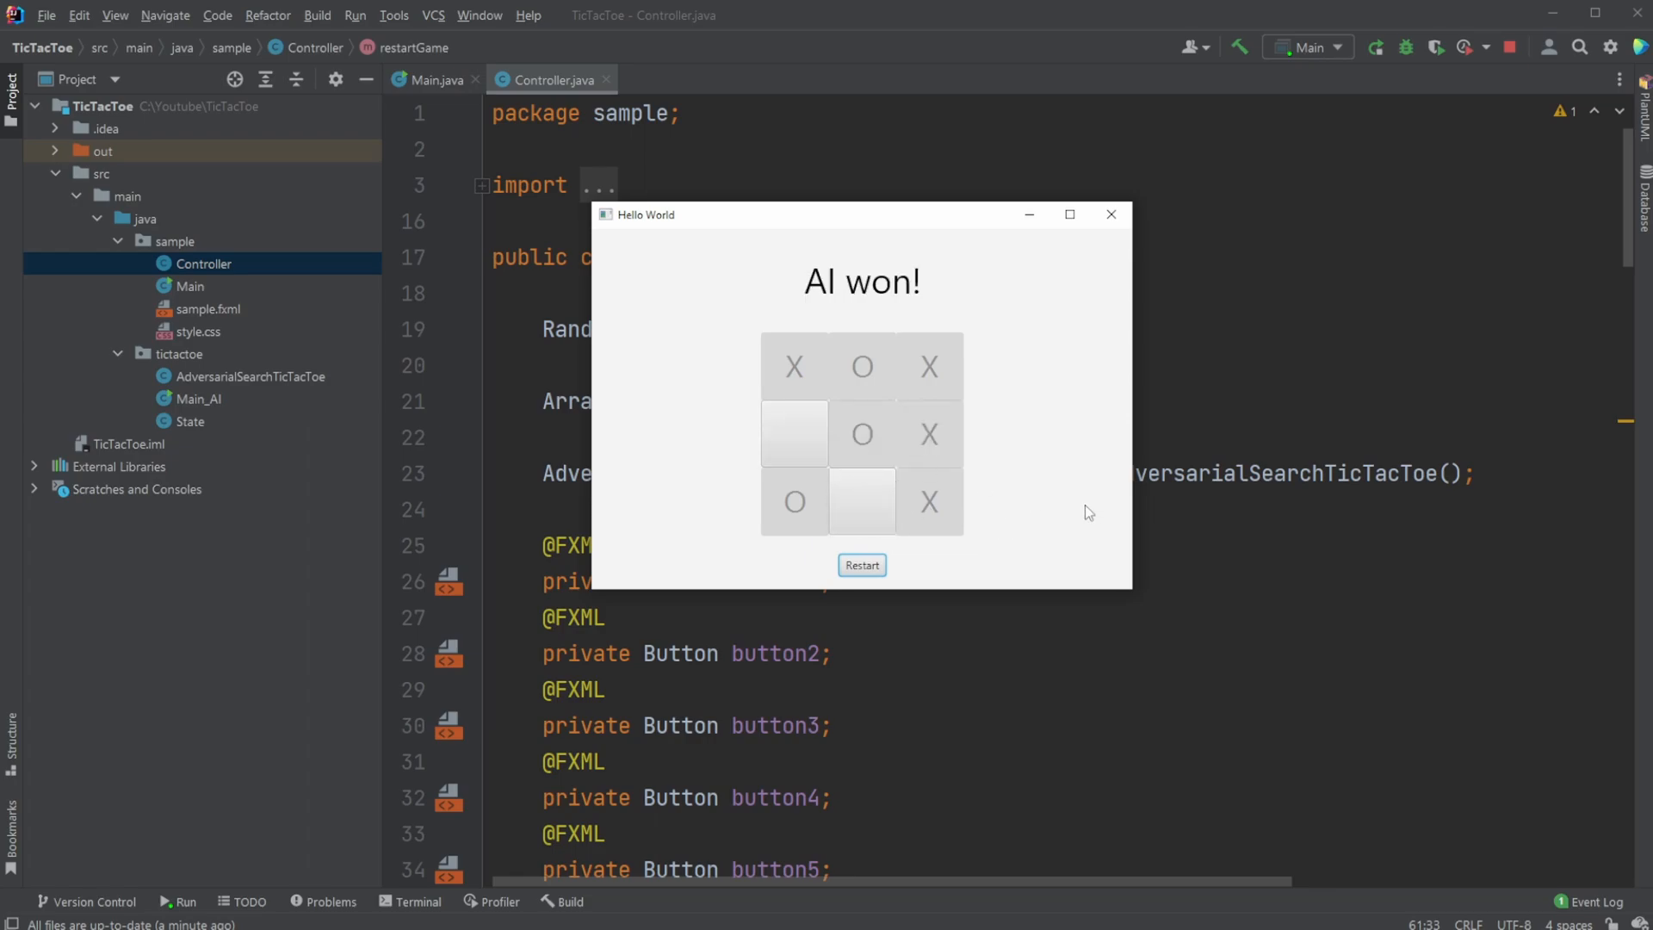
pyautogui.moveTo(952, 293)
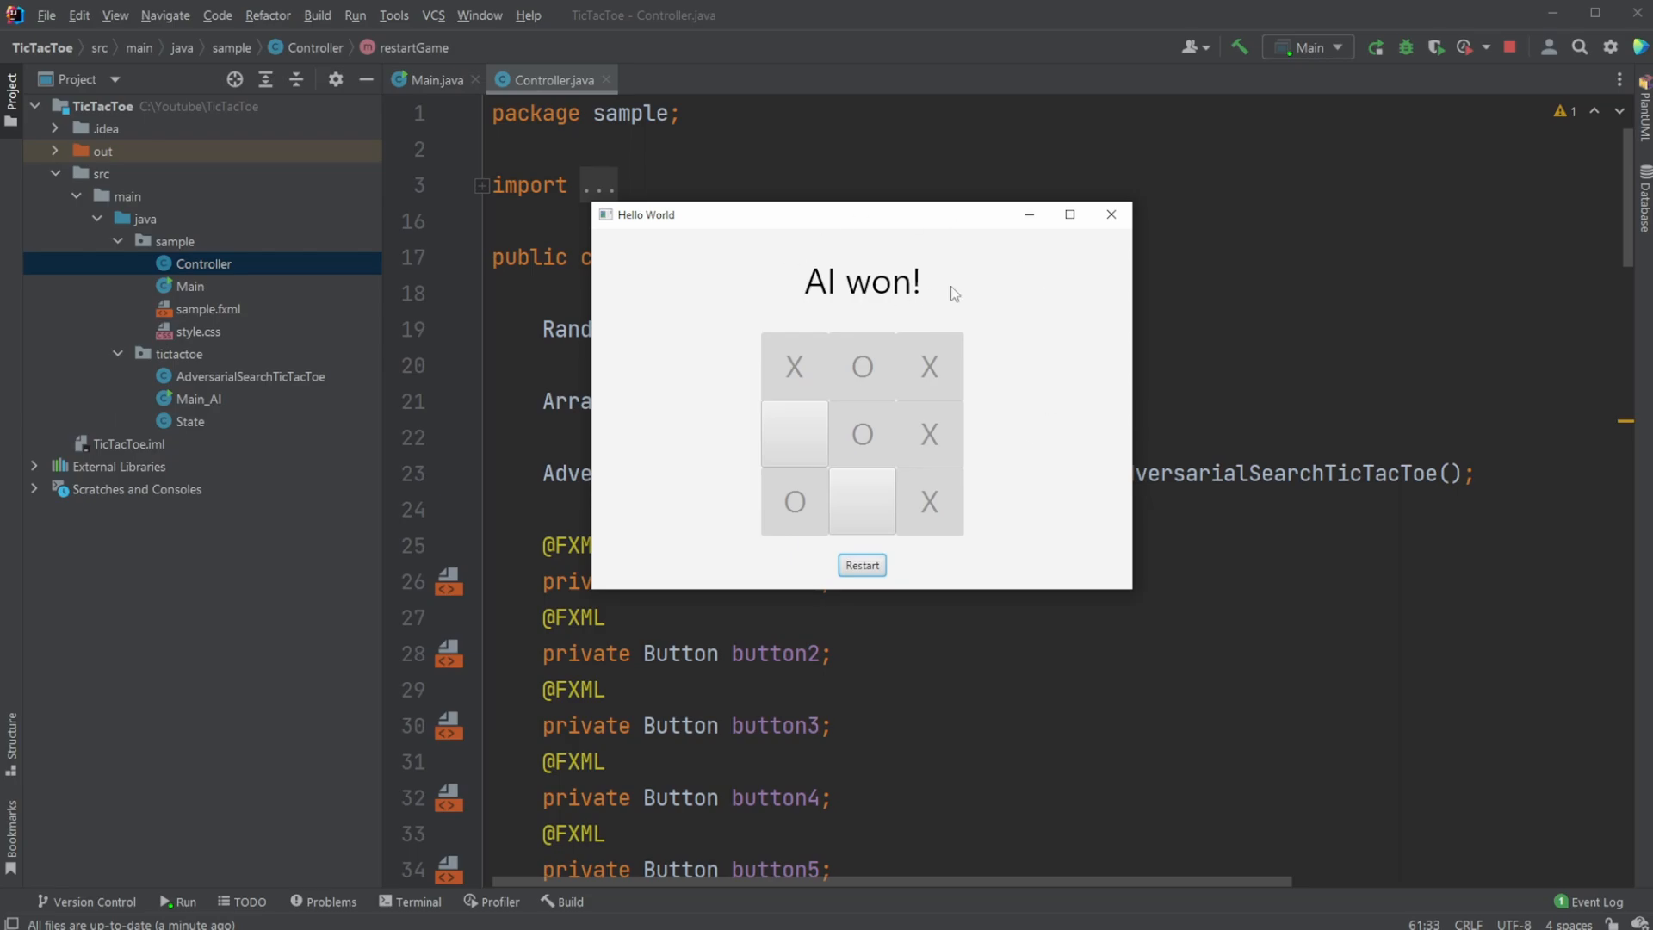
pyautogui.moveTo(979, 388)
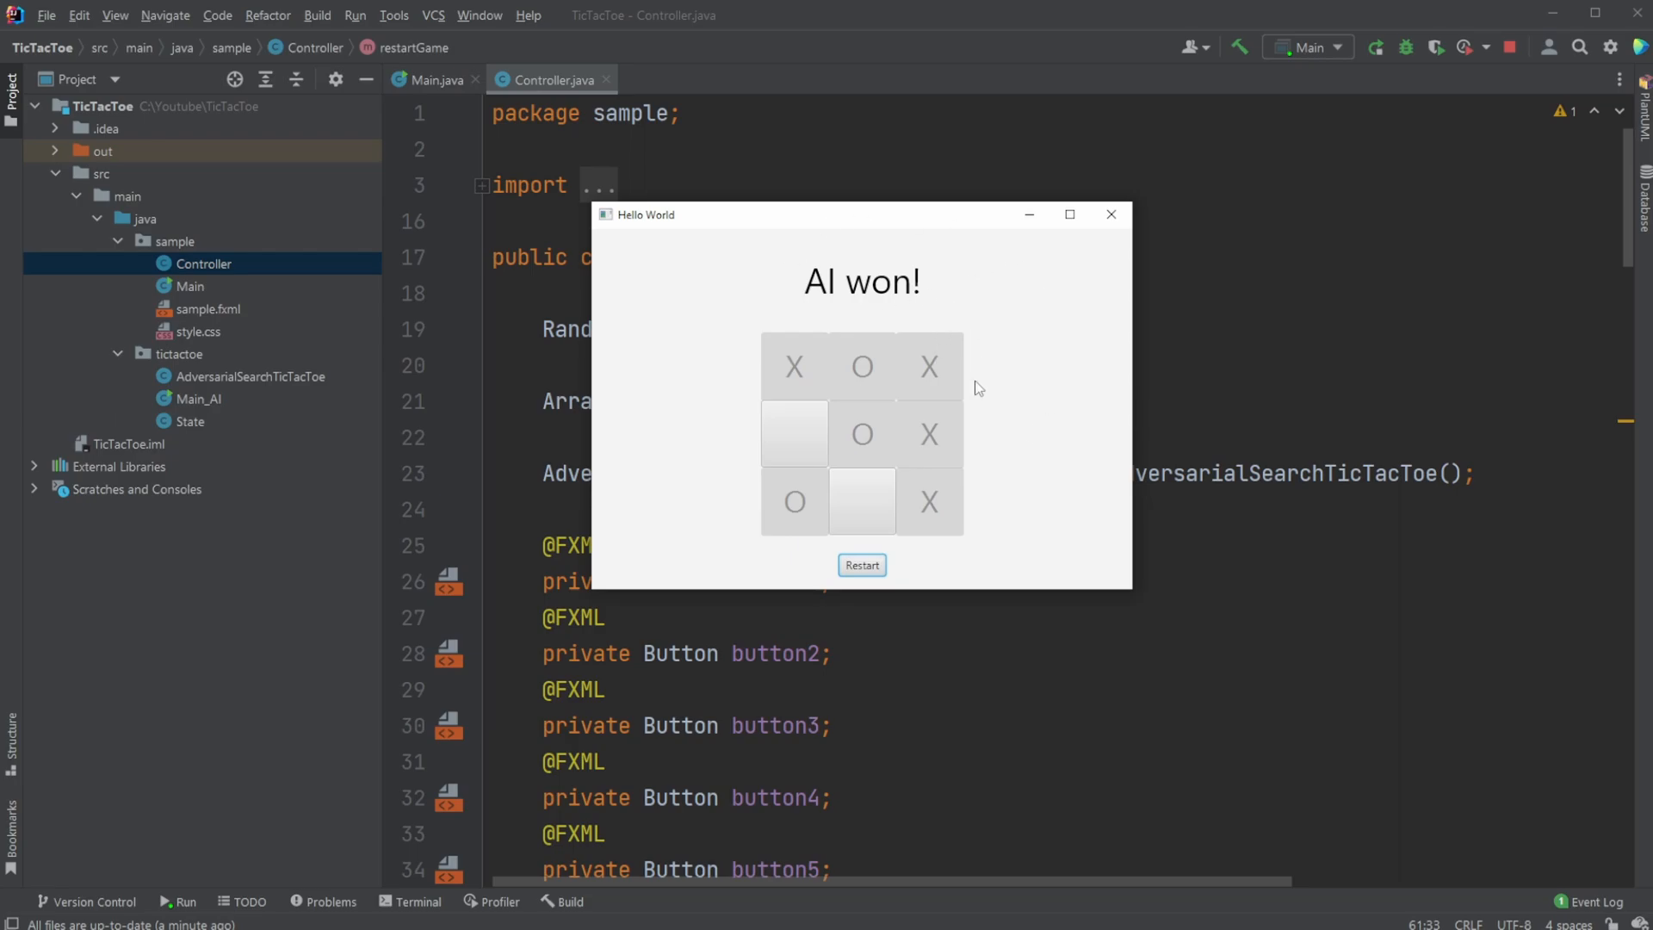
pyautogui.moveTo(1002, 418)
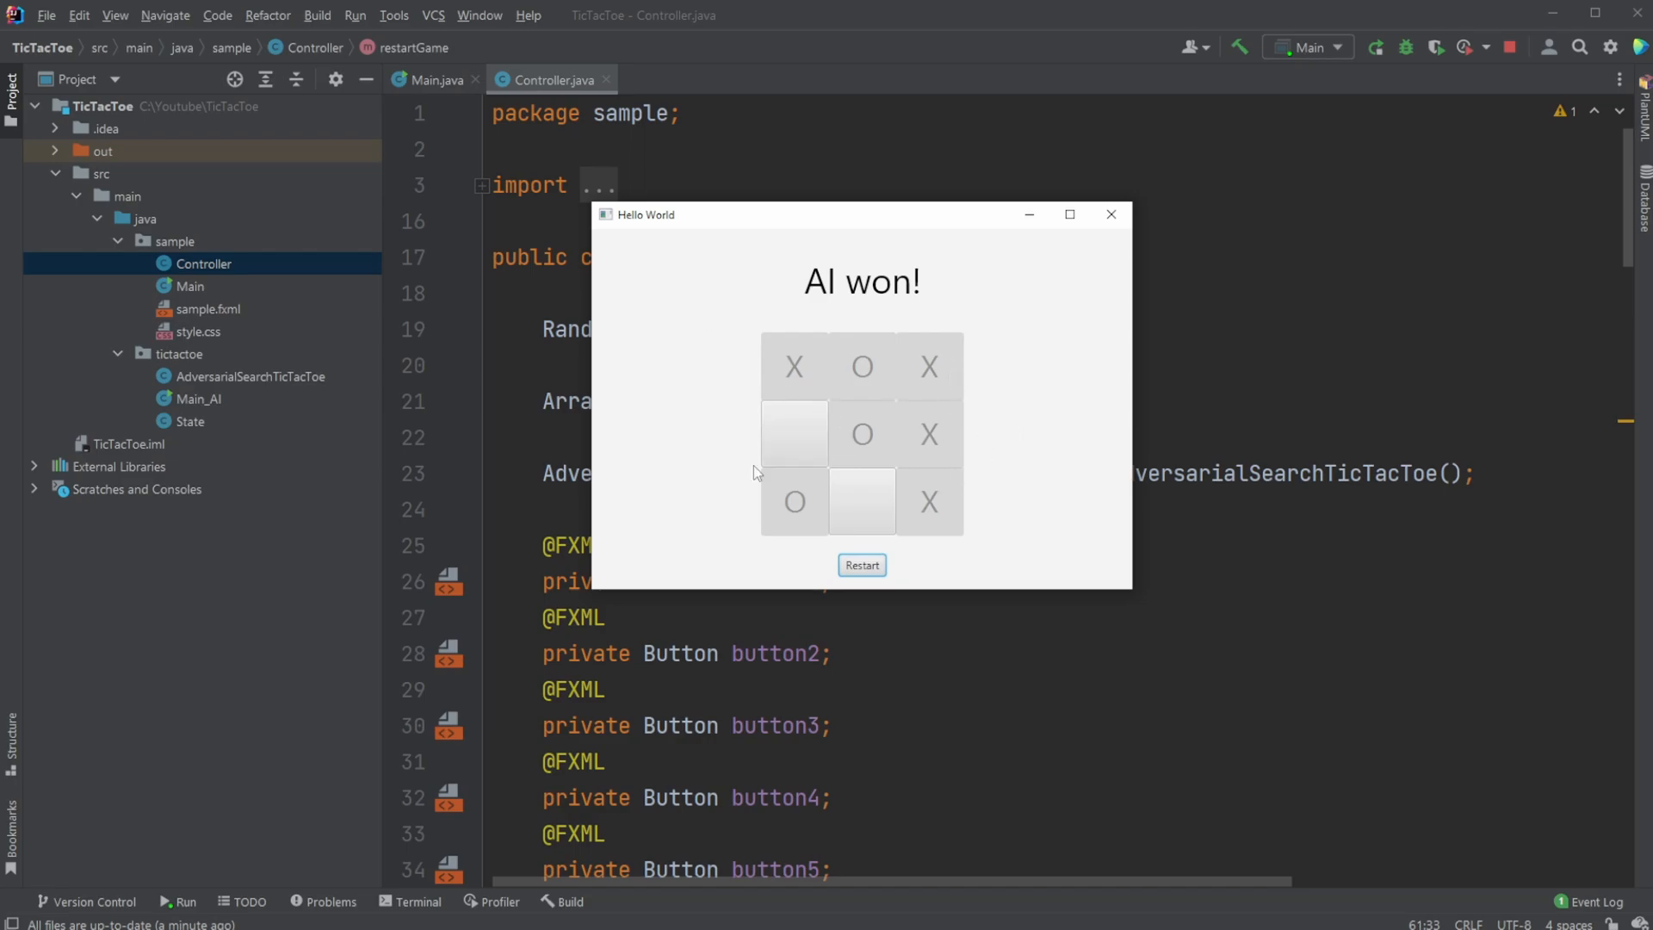
pyautogui.moveTo(991, 391)
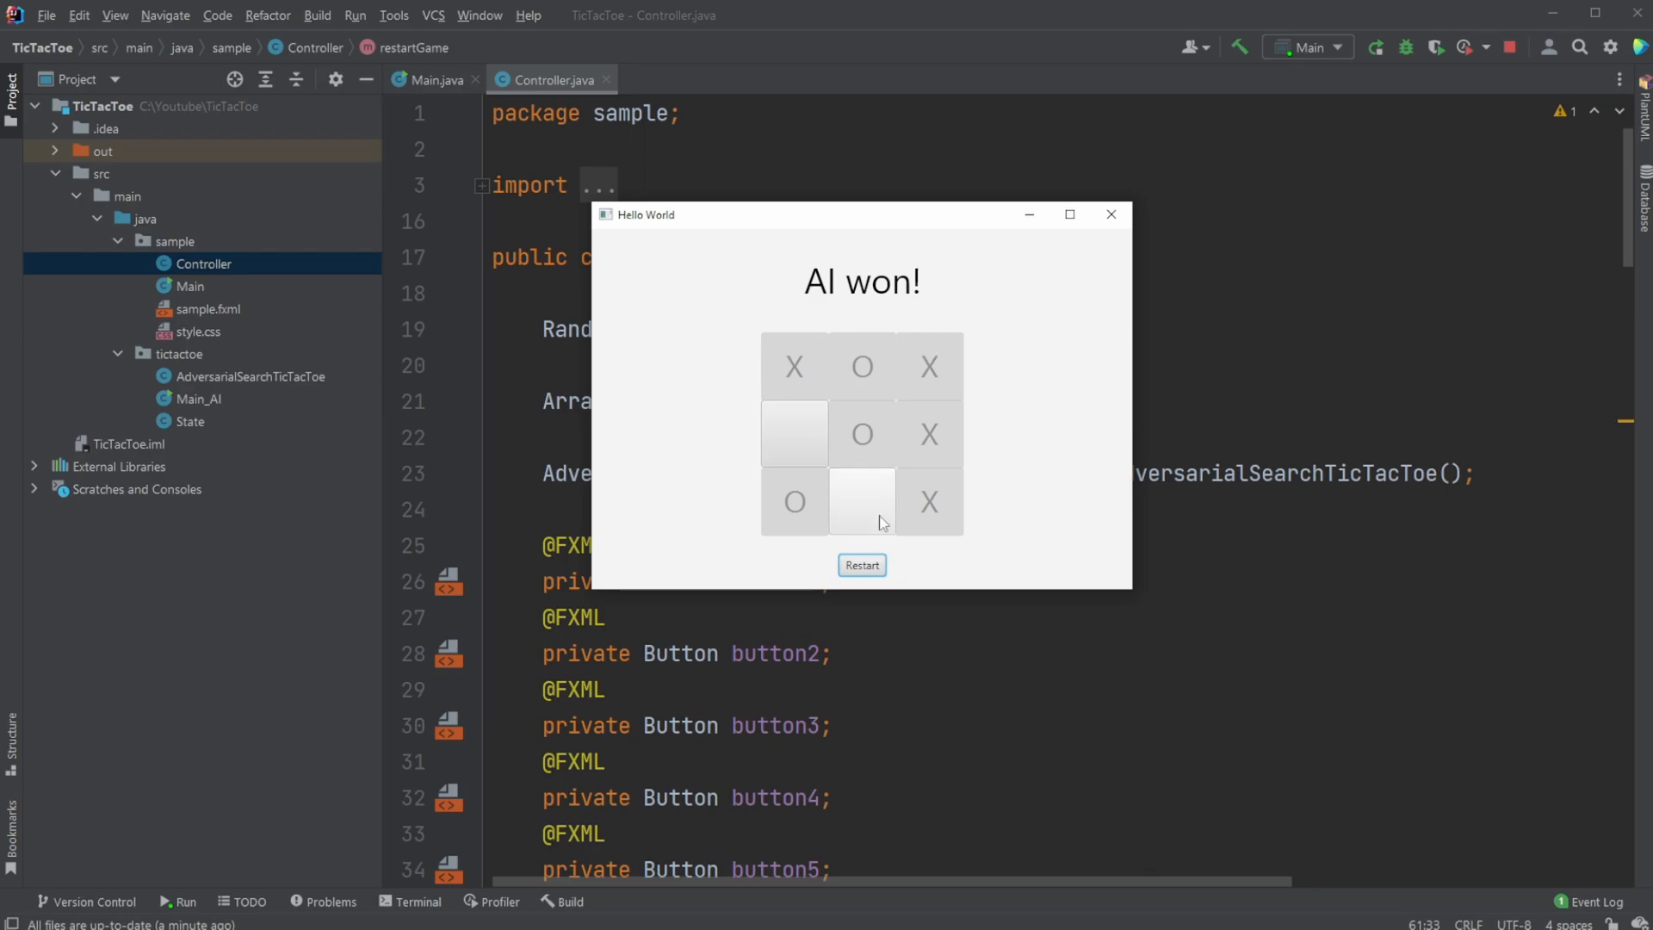
# Restart after the AI's win and play O top-left against the AI's two bottom-row X's
pyautogui.click(861, 565)
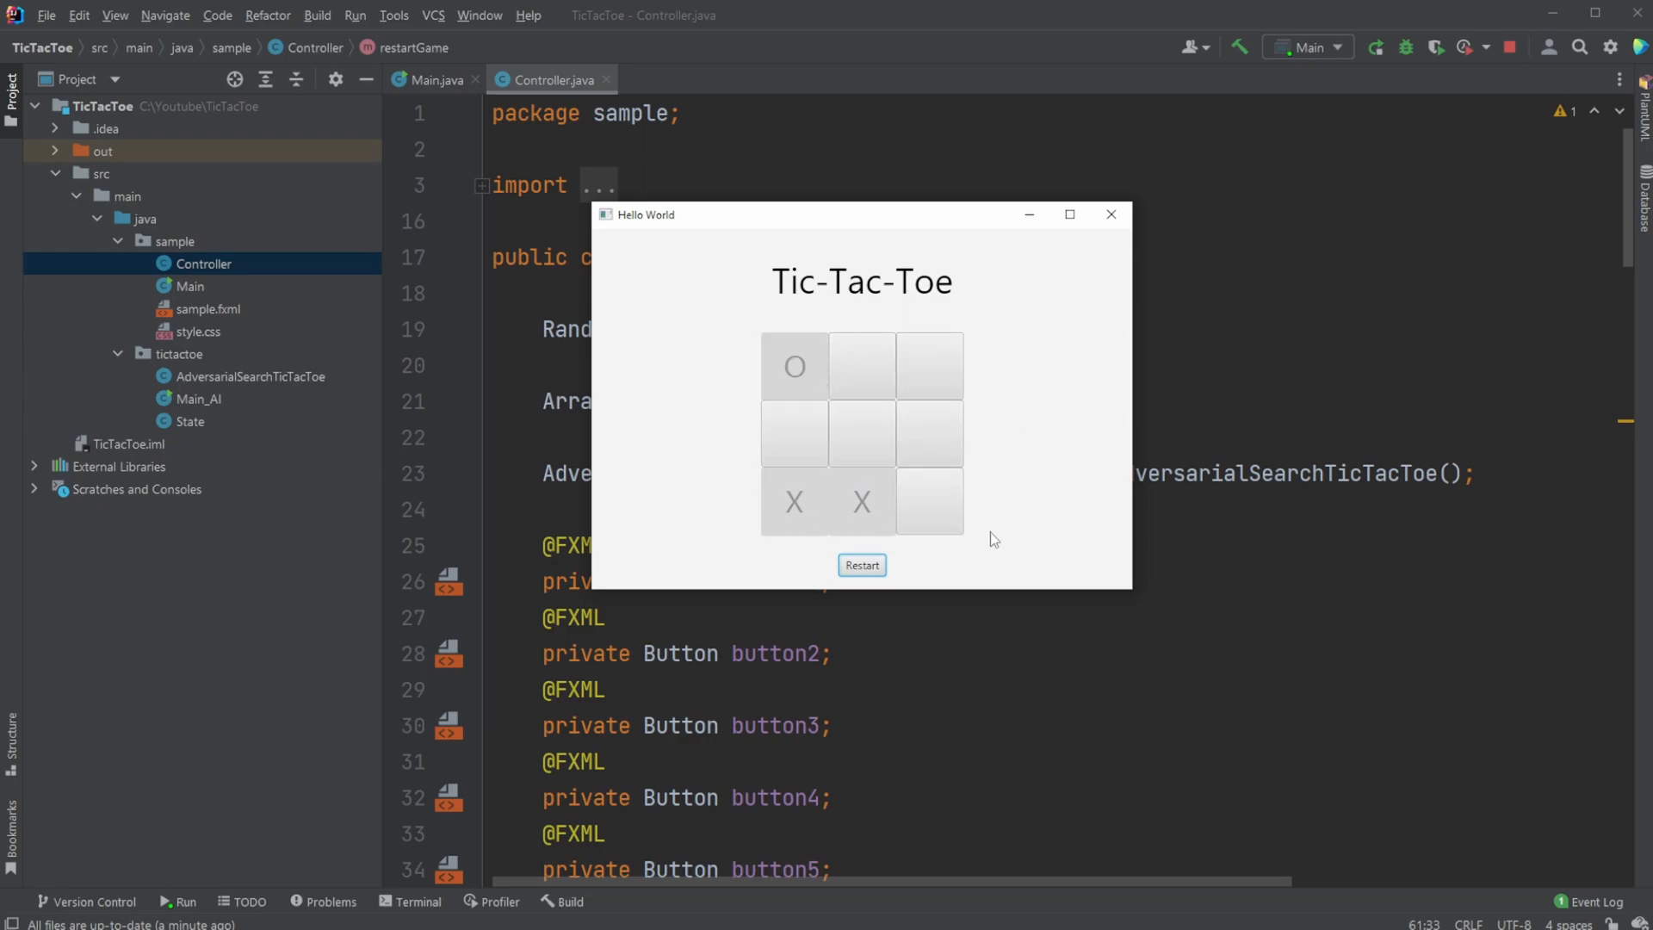
pyautogui.moveTo(887, 487)
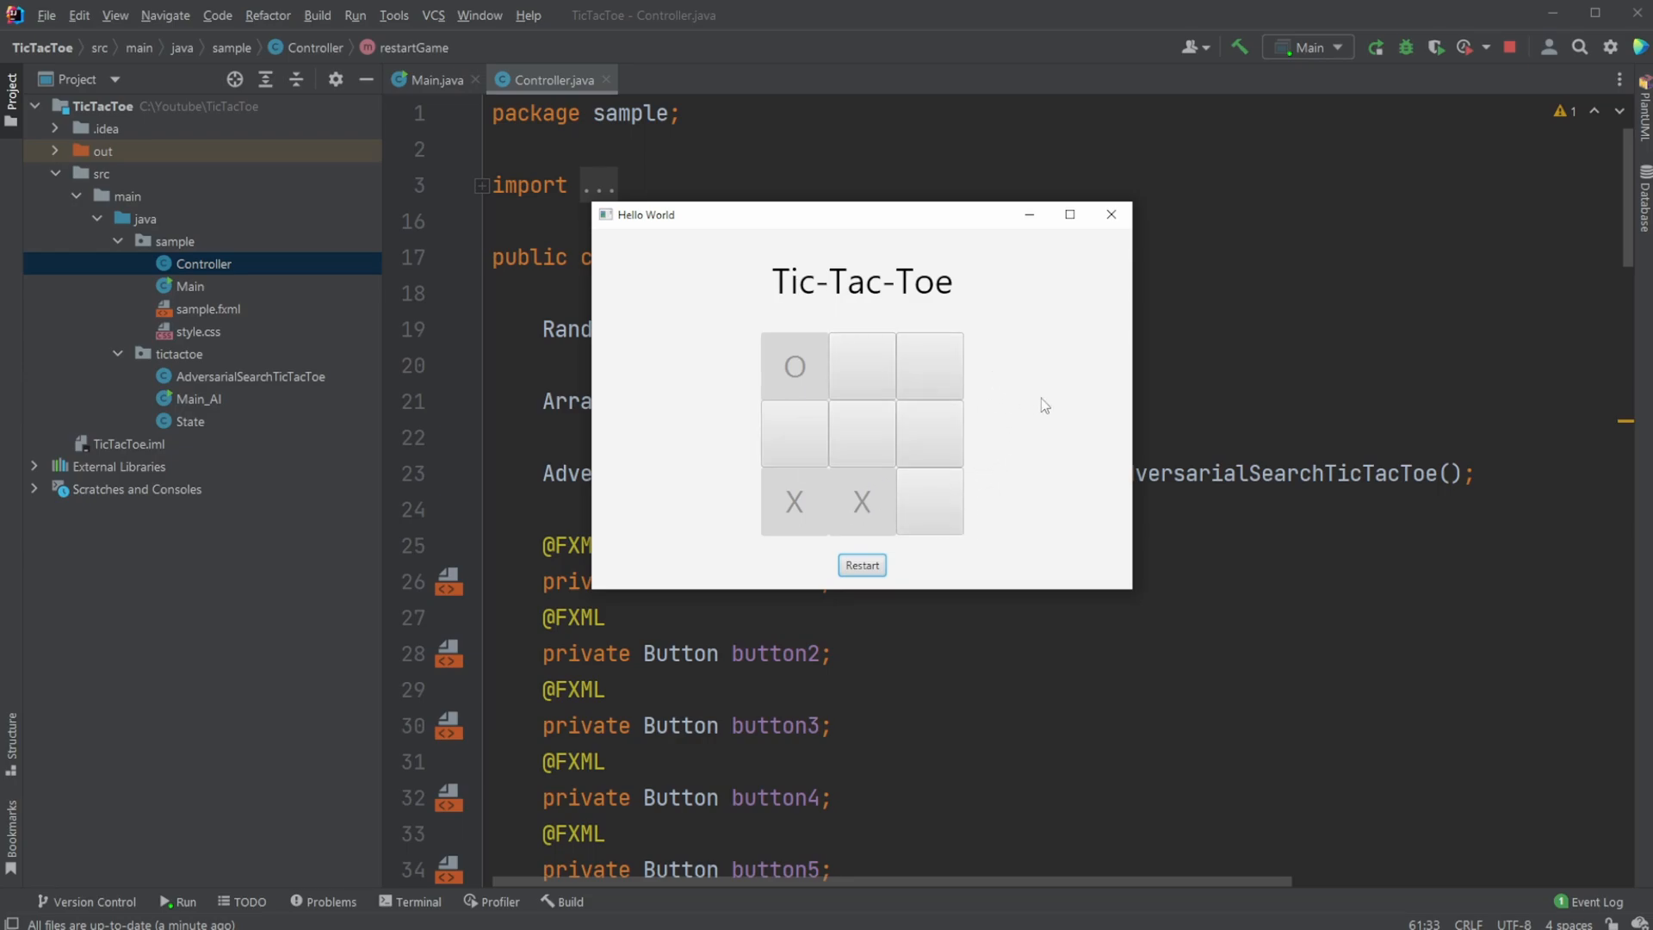
pyautogui.moveTo(932, 365)
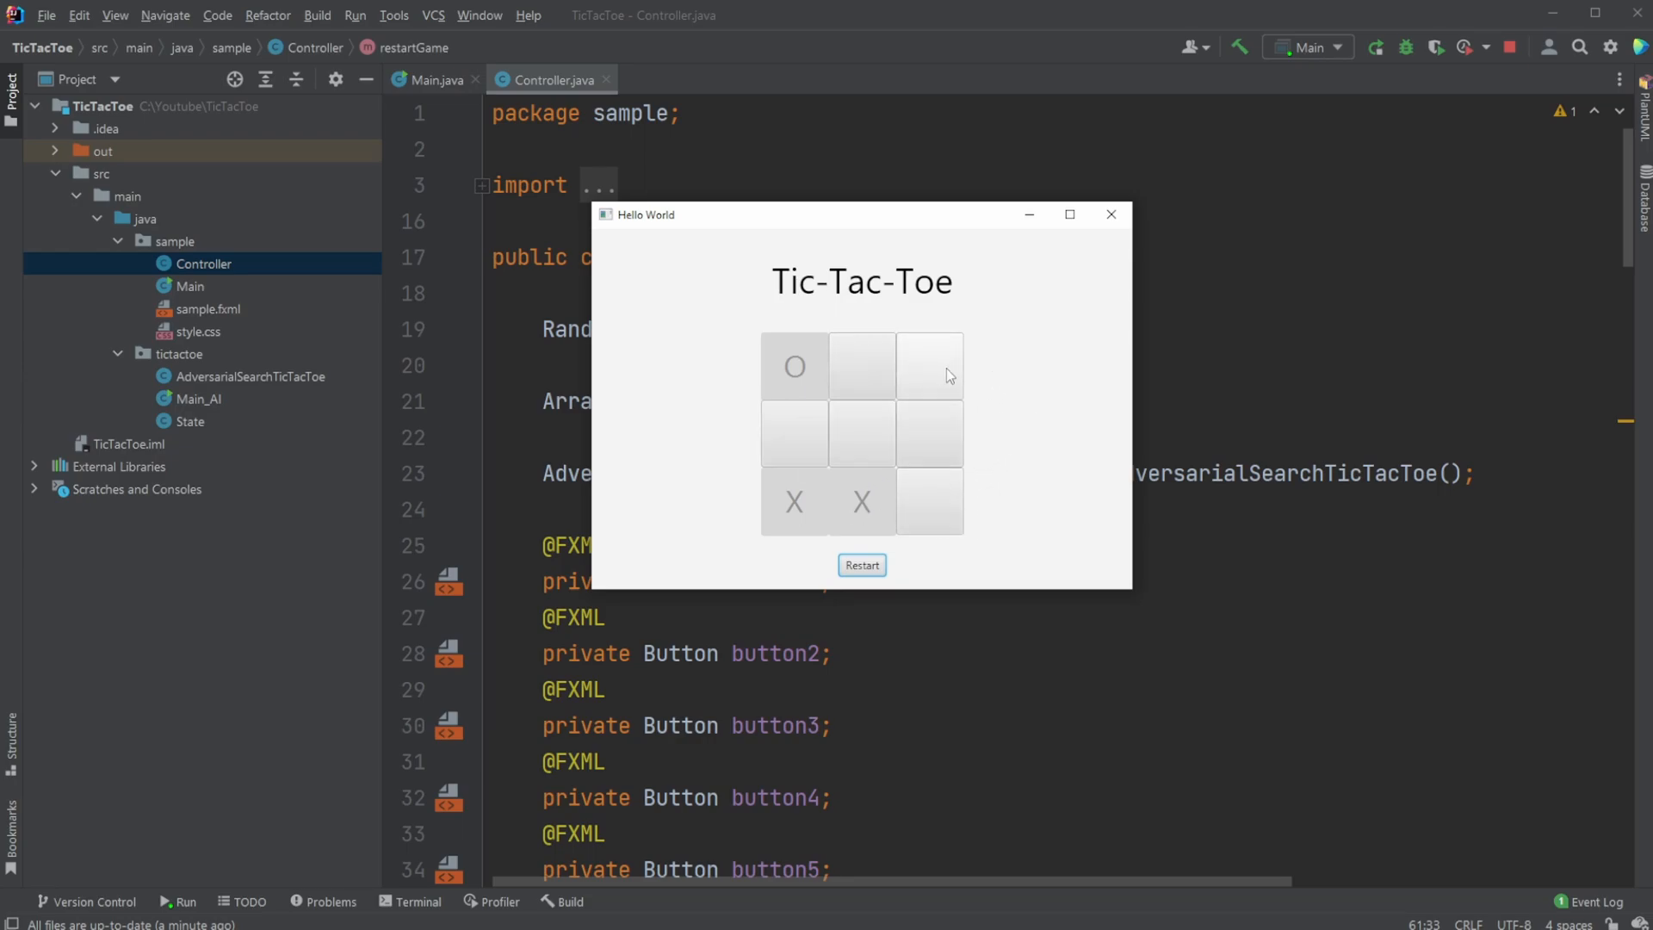
pyautogui.moveTo(975, 484)
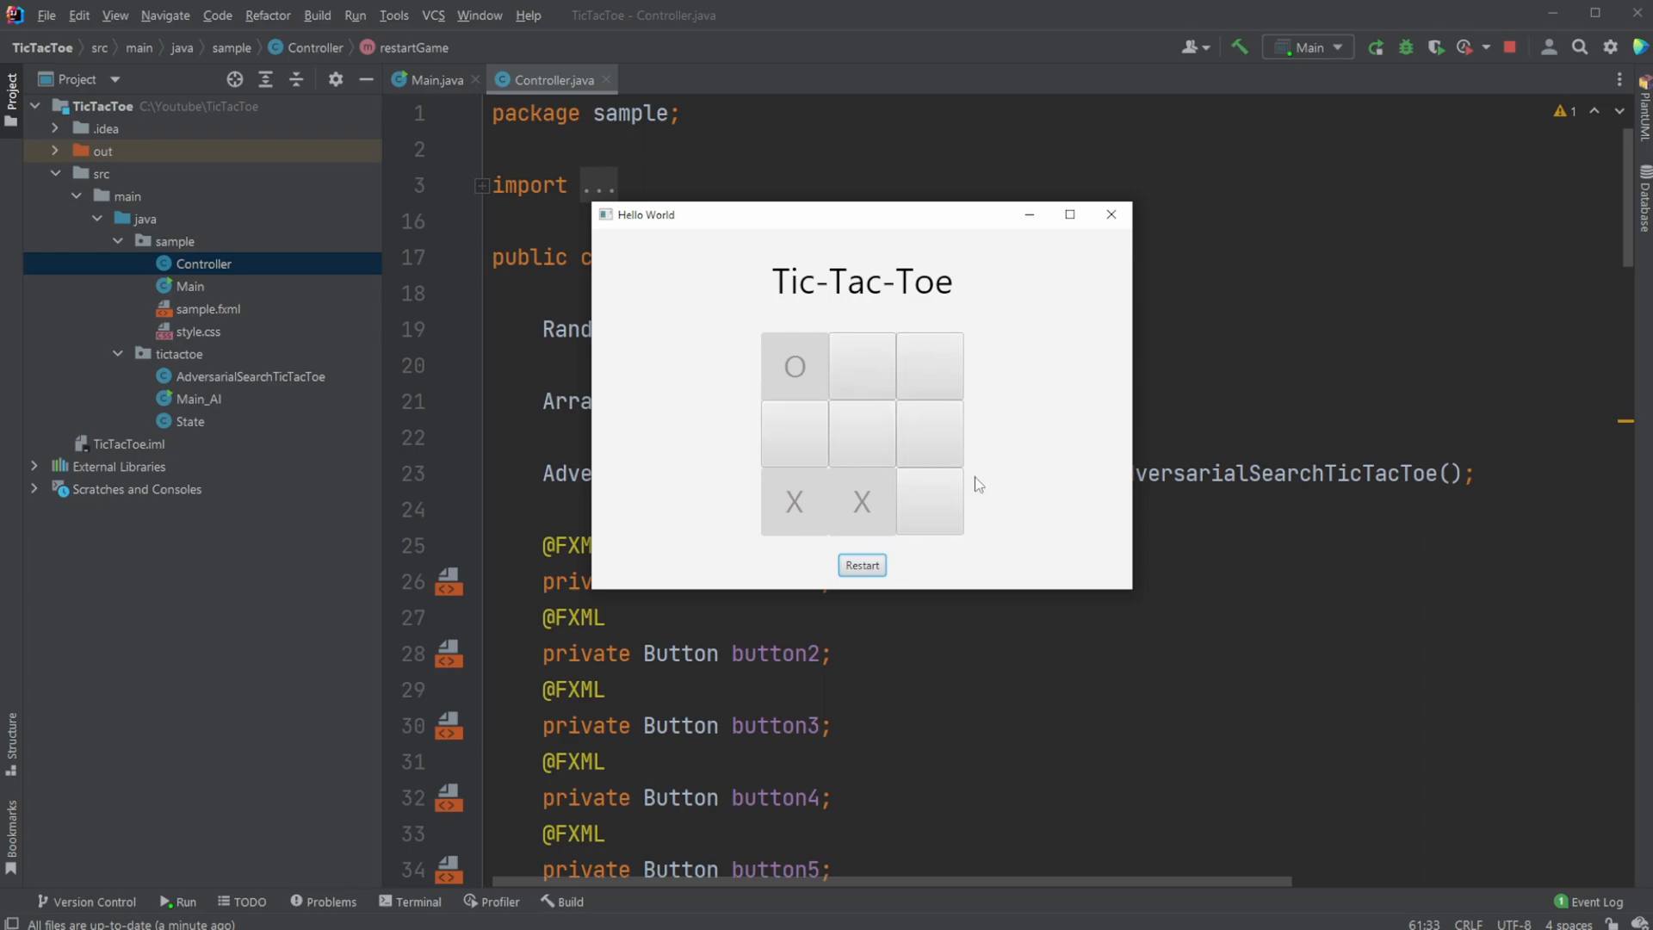
pyautogui.moveTo(918, 403)
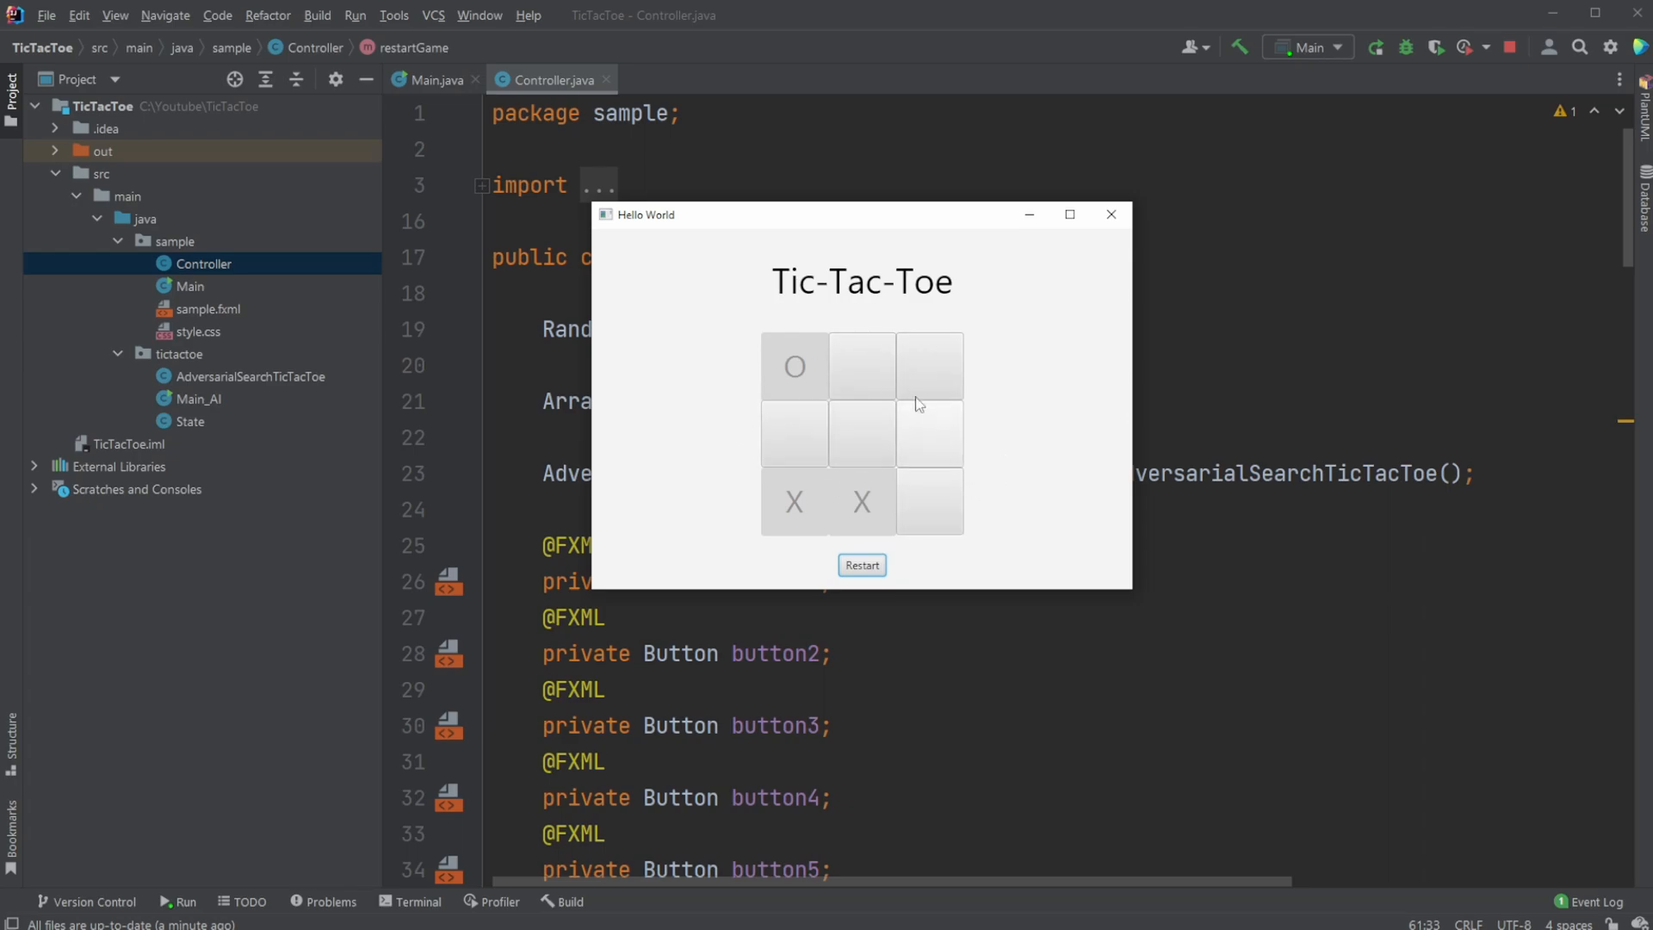
pyautogui.moveTo(794, 433)
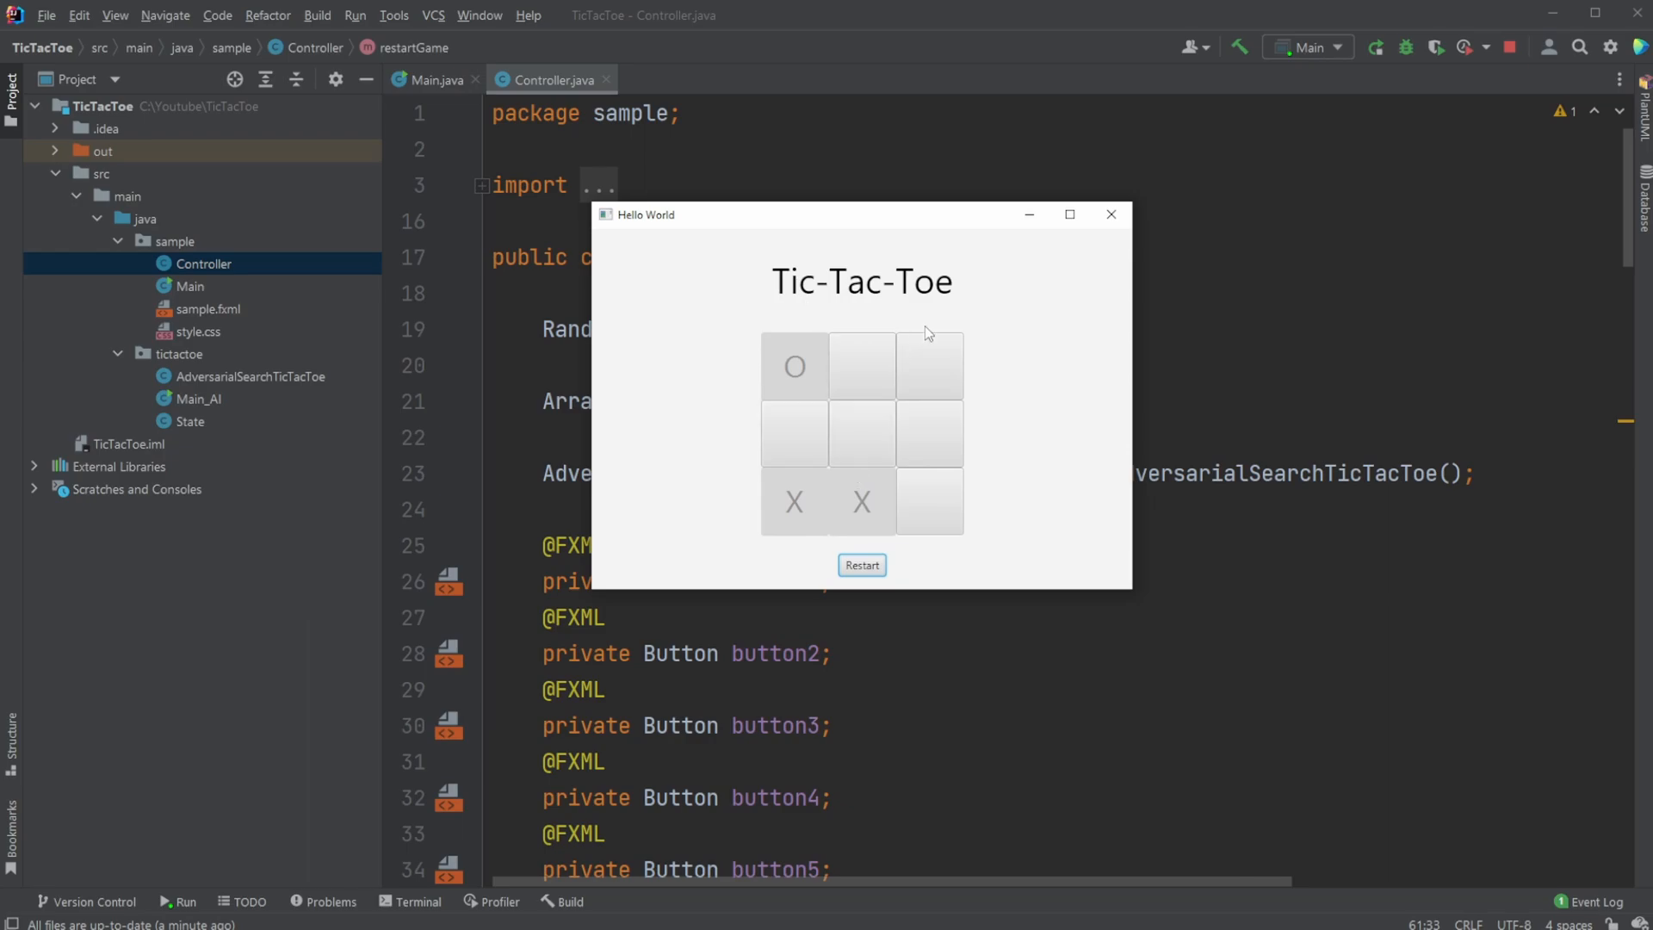
pyautogui.moveTo(794, 432)
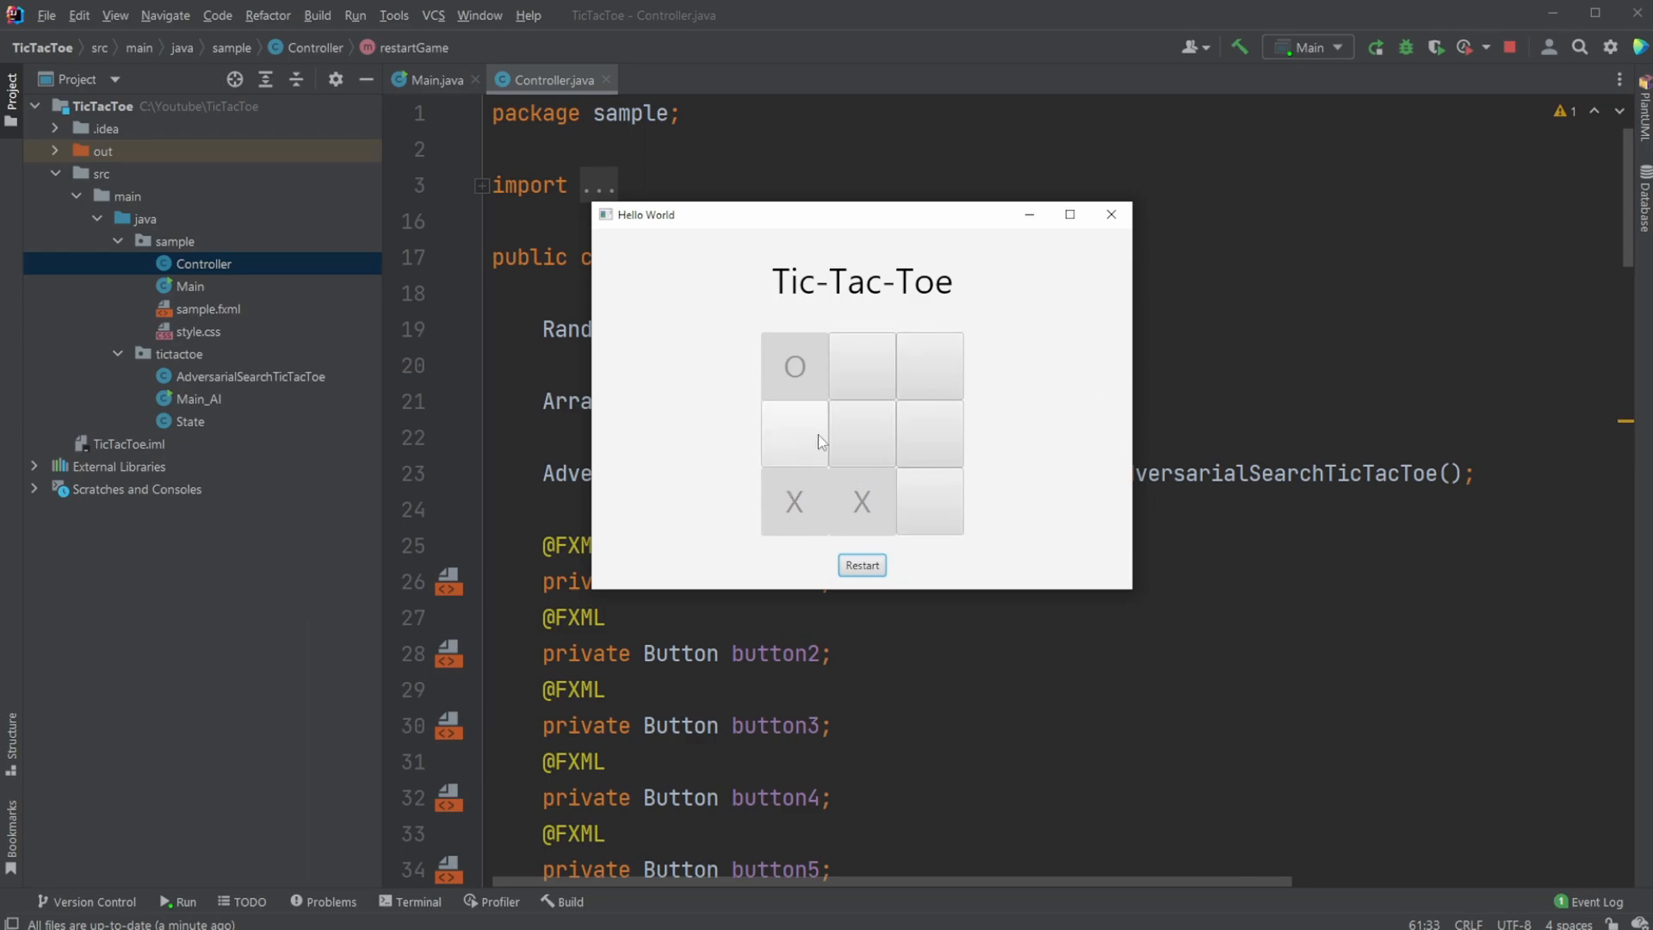
pyautogui.moveTo(831, 455)
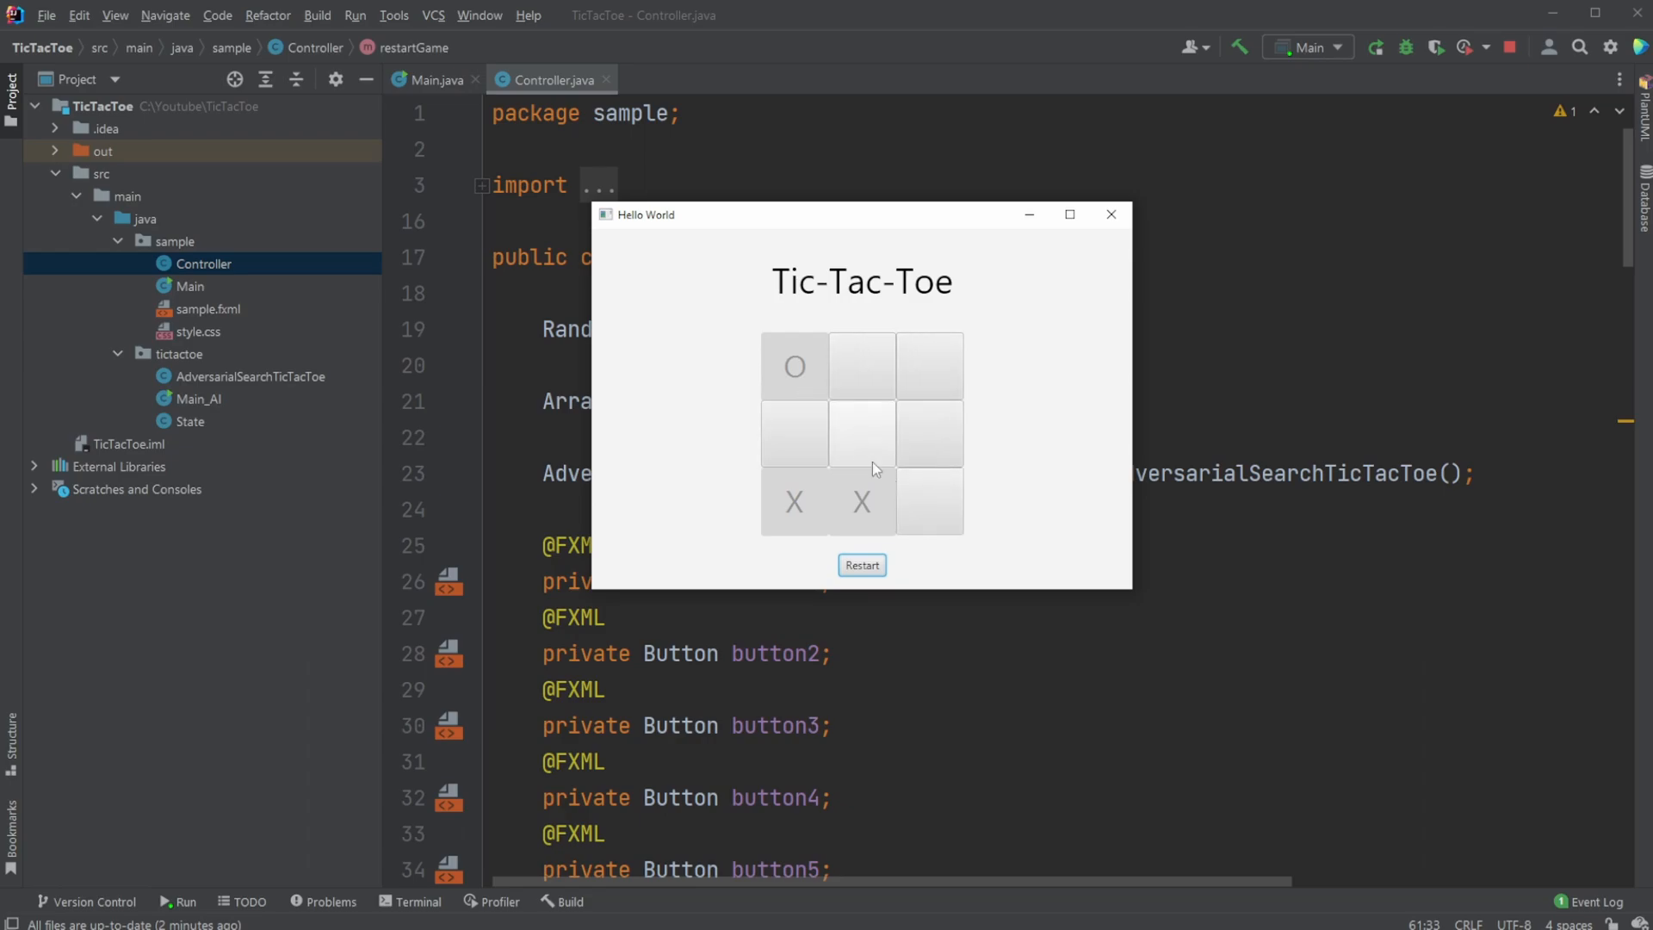
pyautogui.moveTo(834, 458)
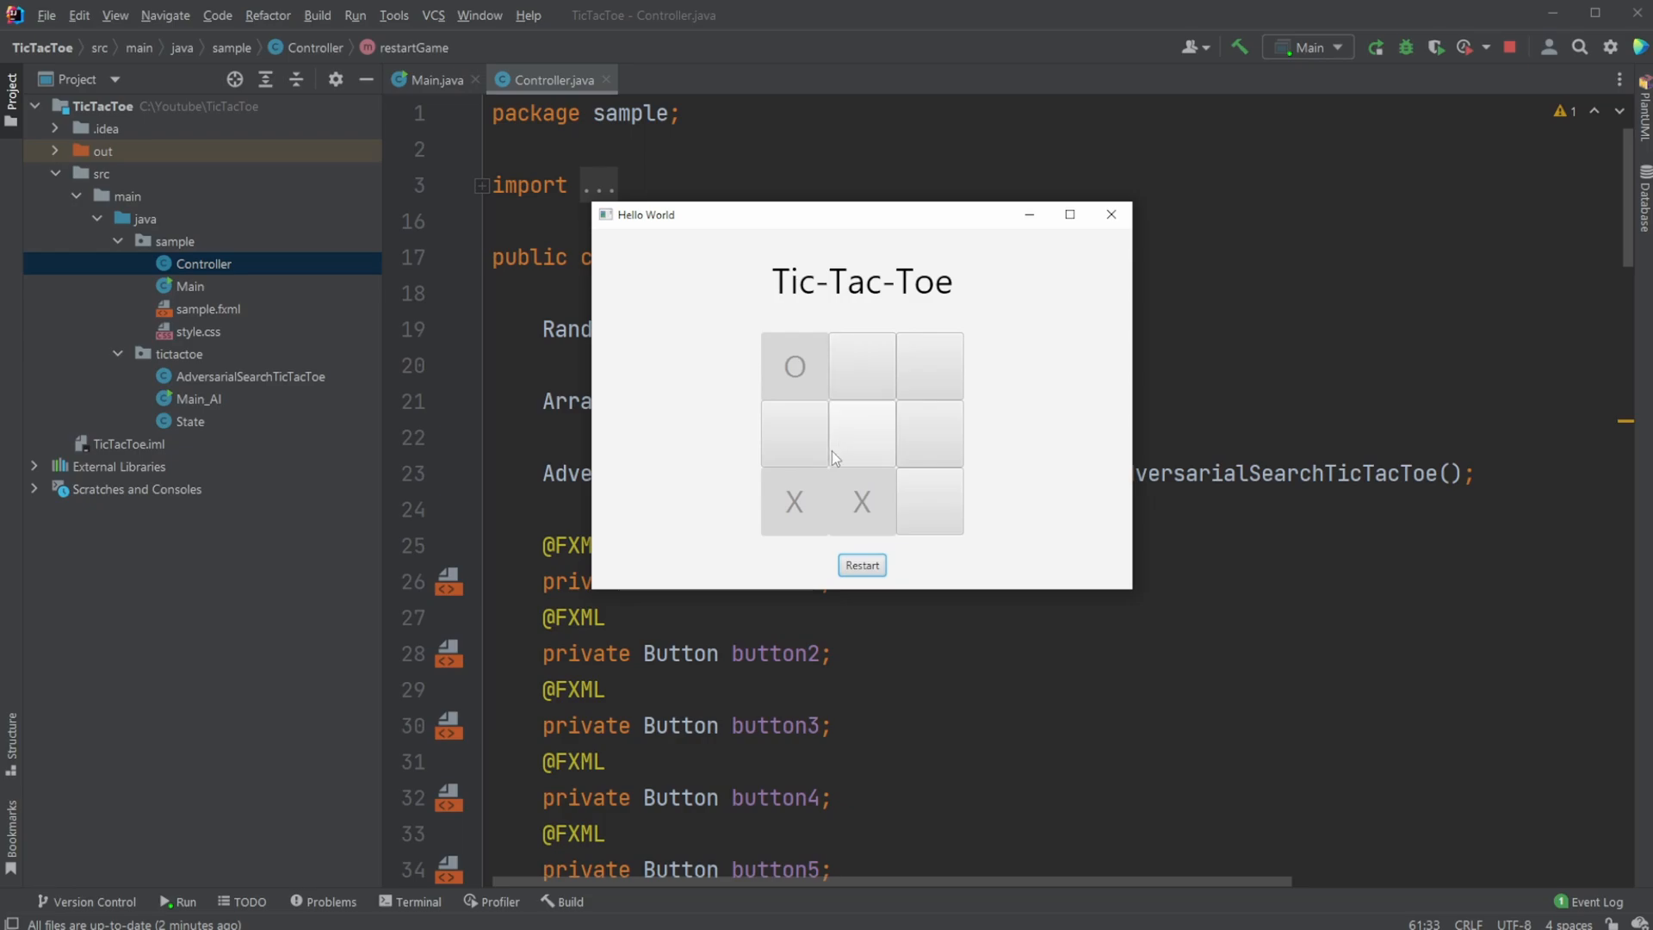
pyautogui.moveTo(1102, 518)
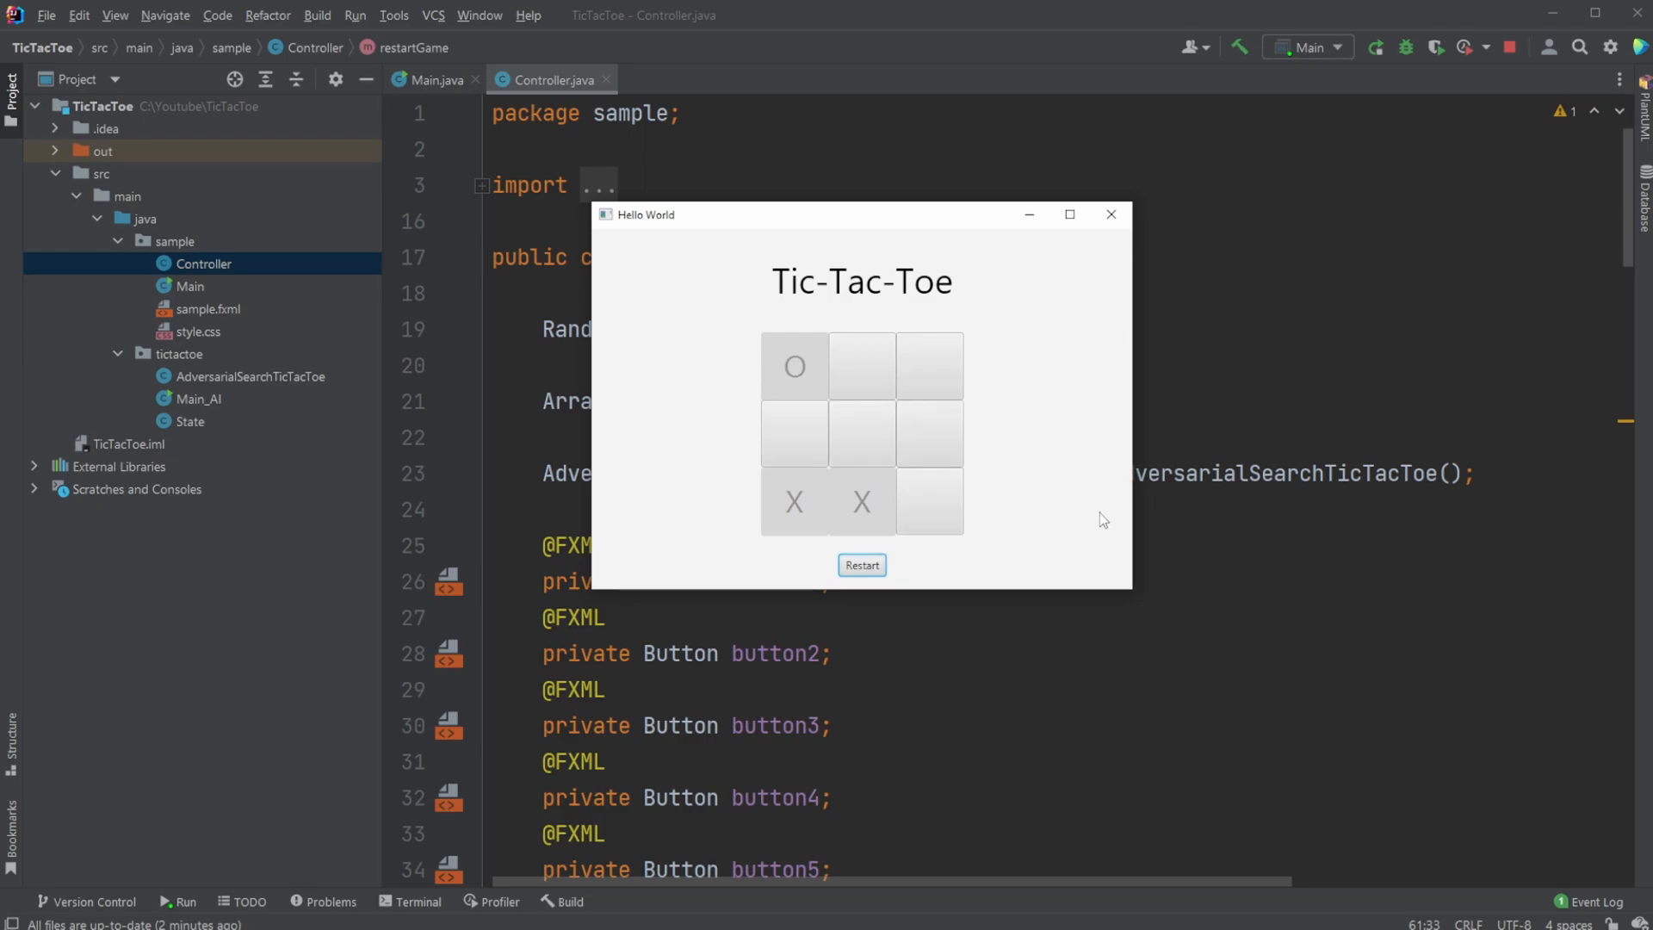
pyautogui.moveTo(1009, 379)
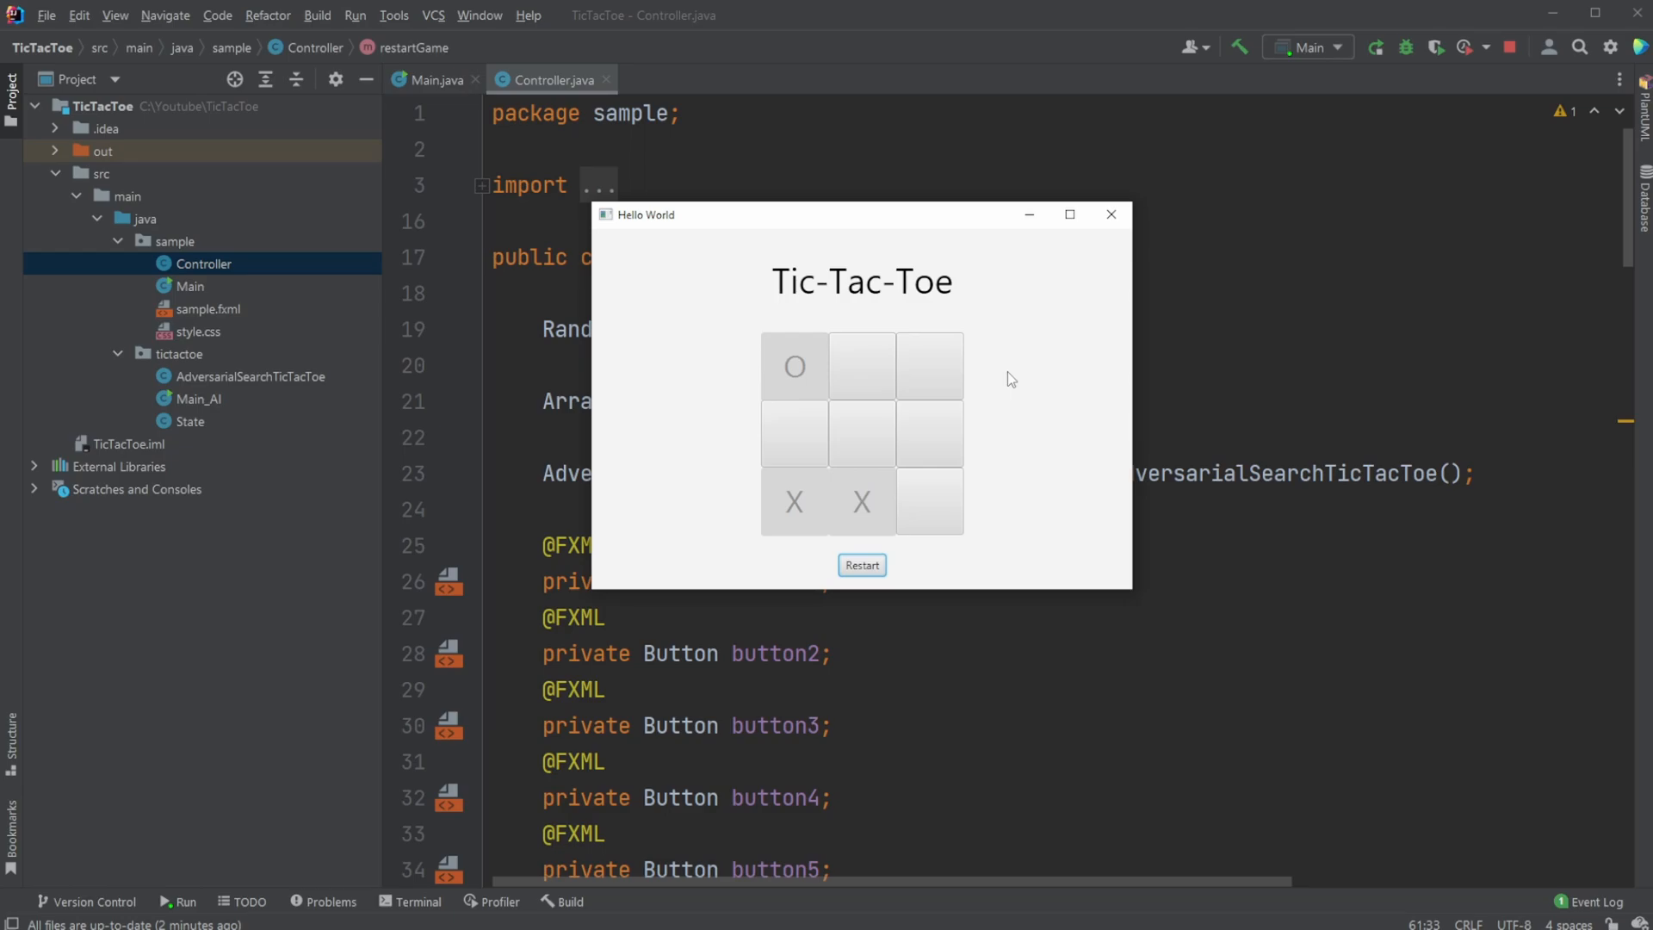
pyautogui.click(861, 565)
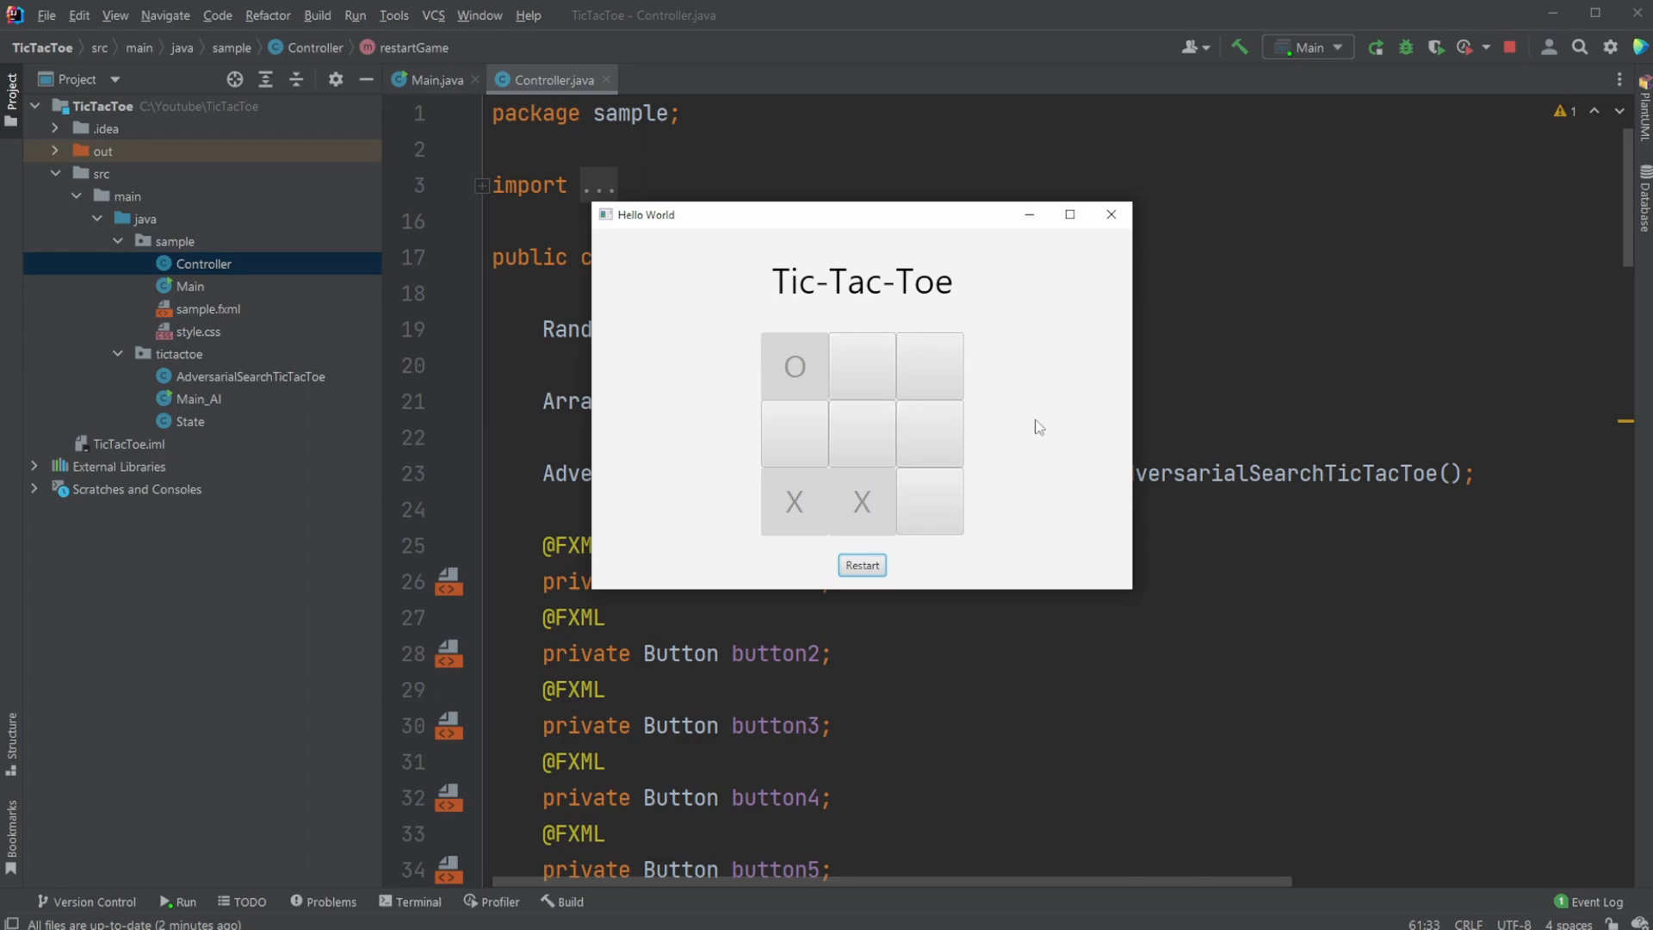
pyautogui.moveTo(708, 452)
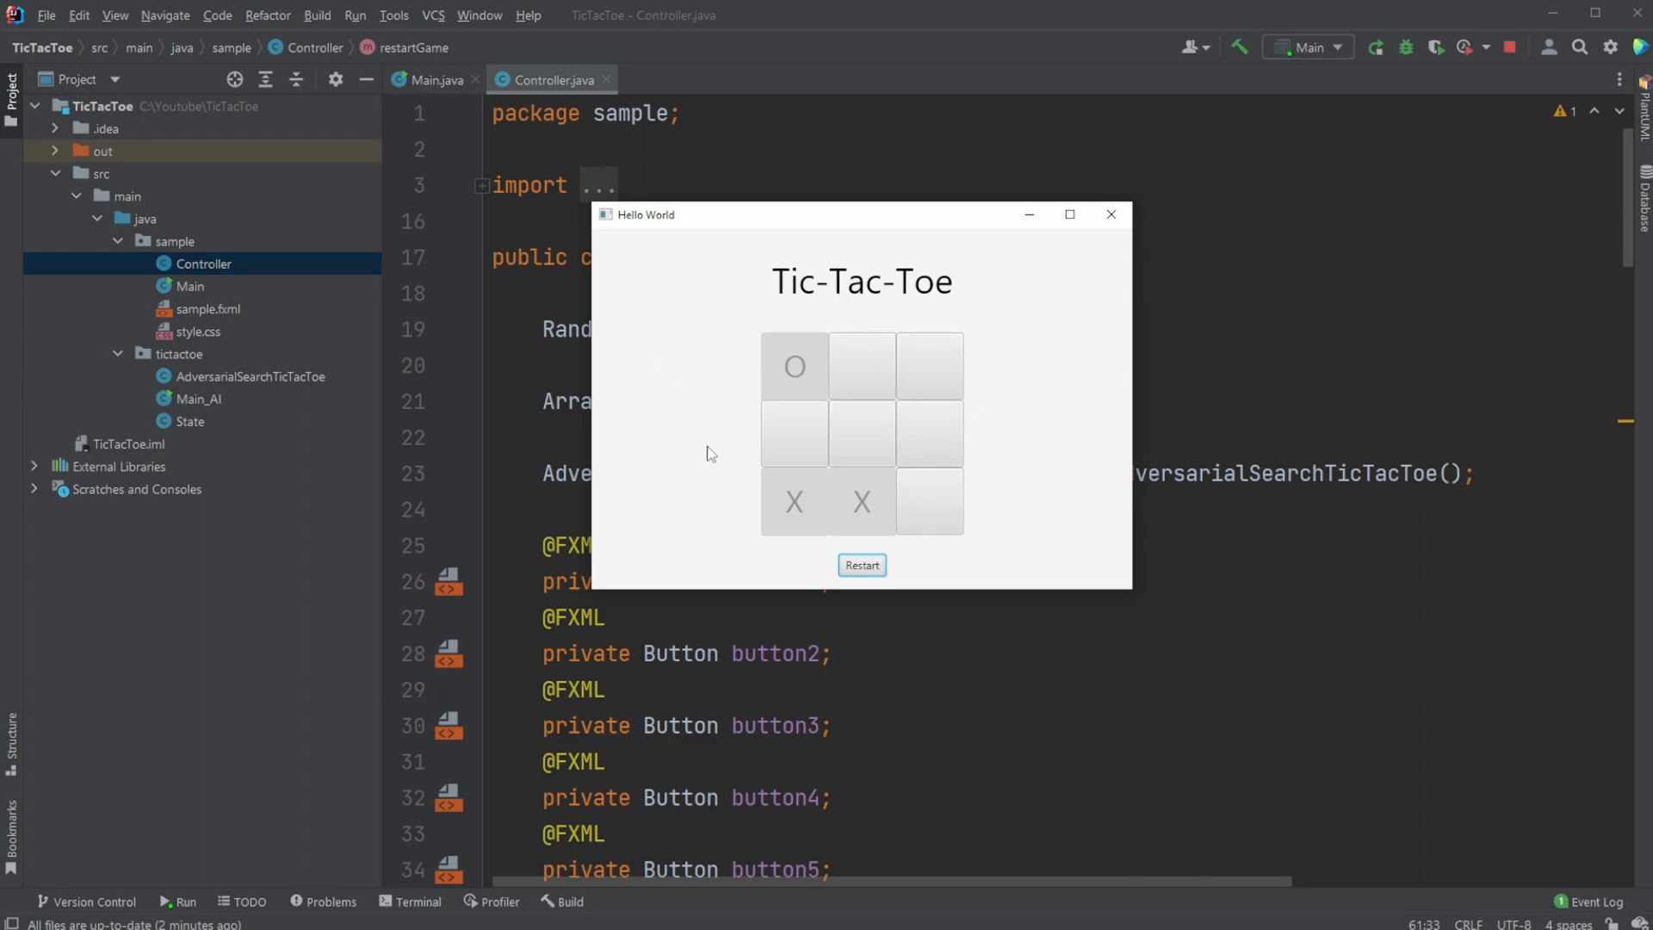
pyautogui.moveTo(1019, 458)
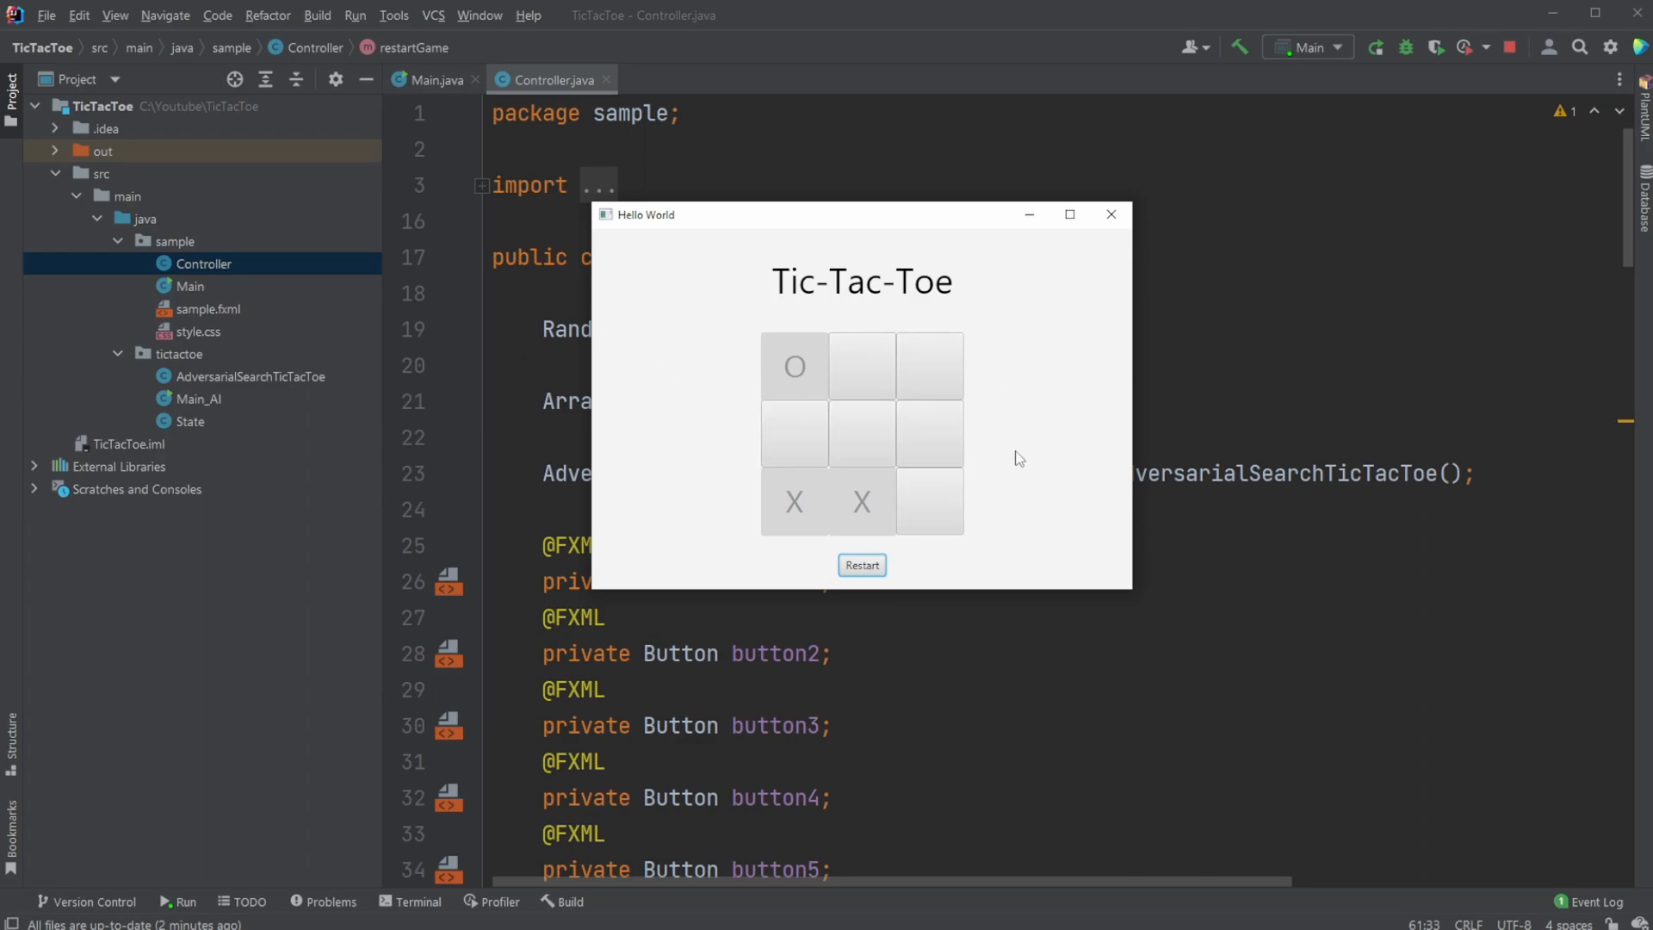
pyautogui.moveTo(989, 394)
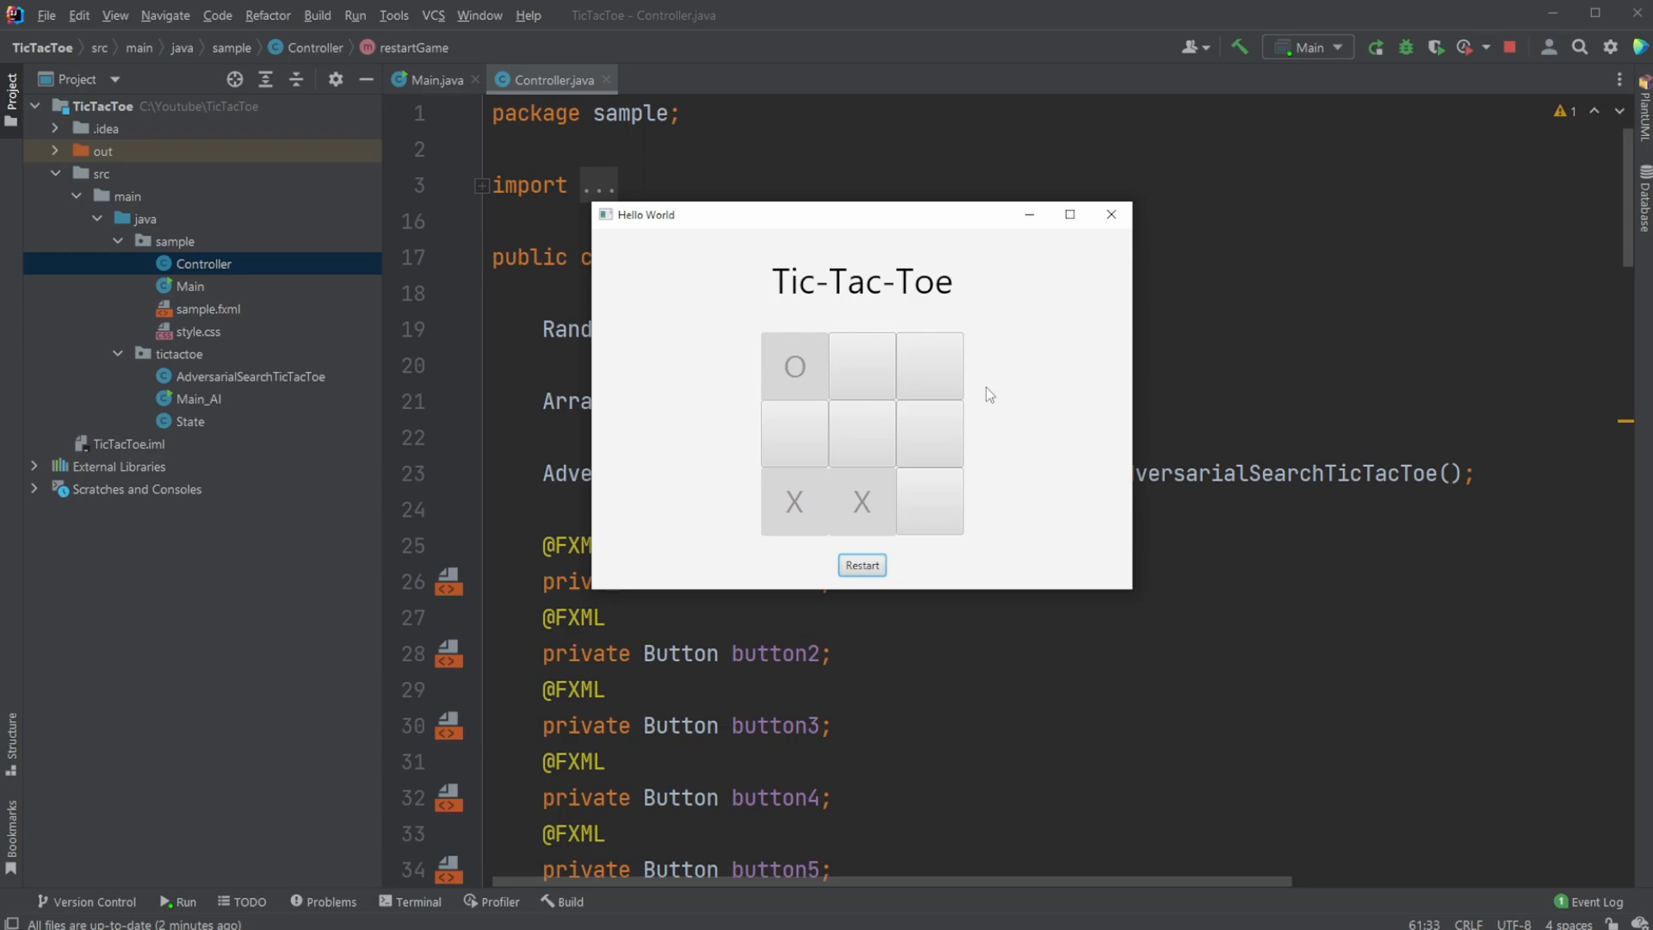
pyautogui.moveTo(878, 500)
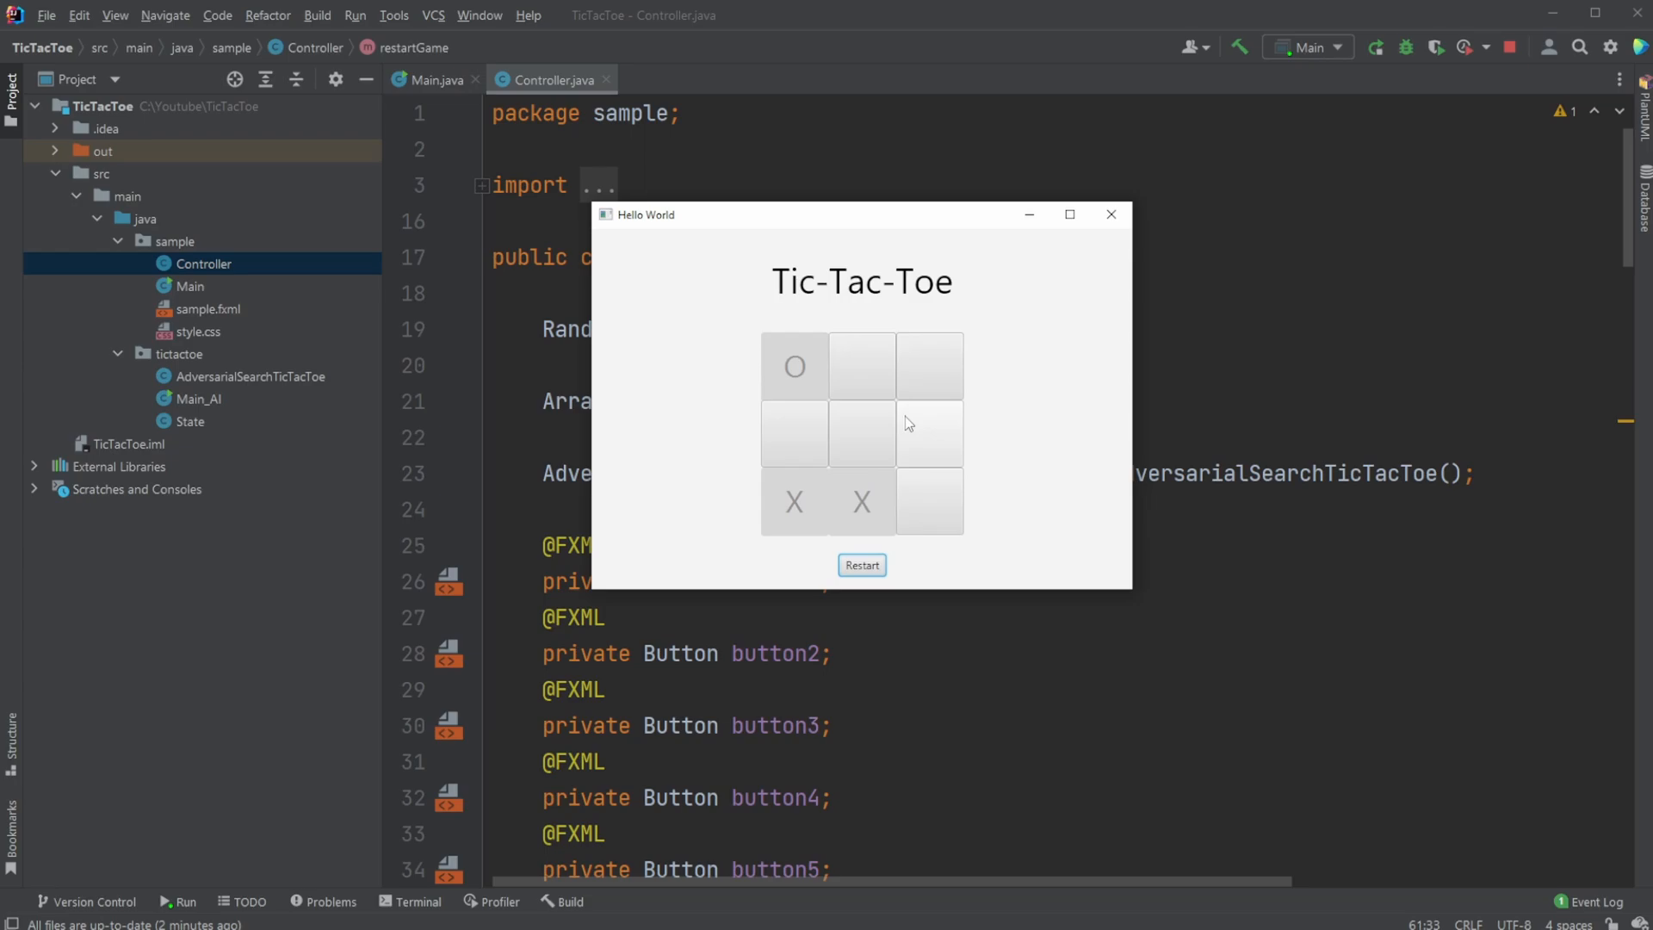
pyautogui.moveTo(811, 472)
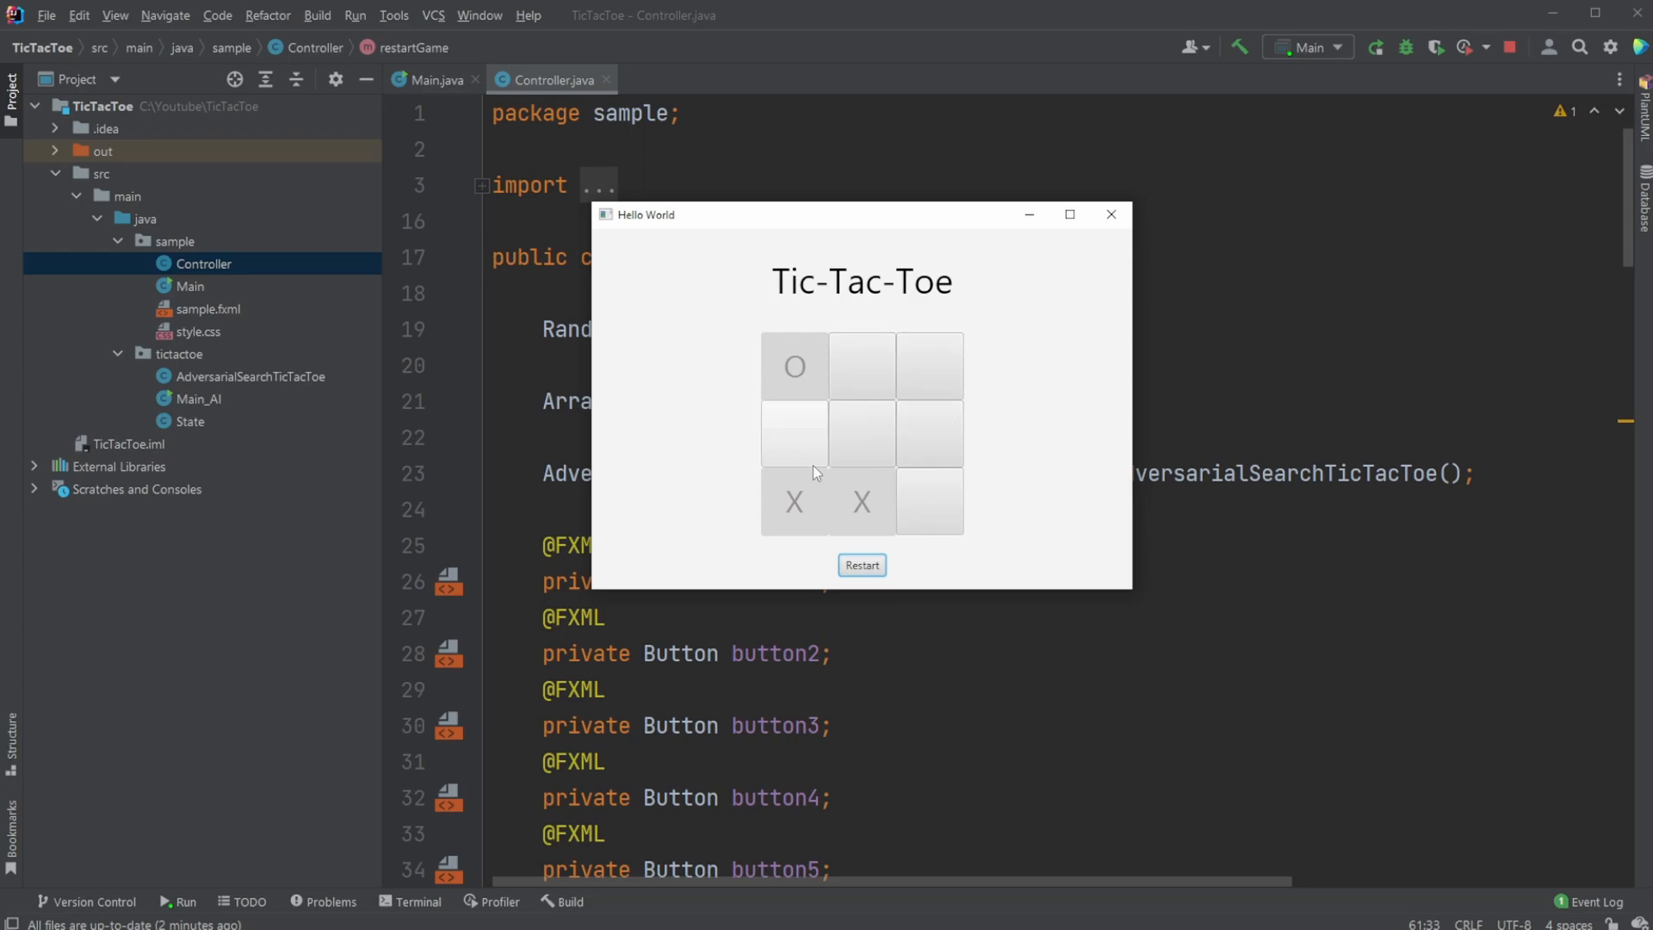
pyautogui.moveTo(958, 327)
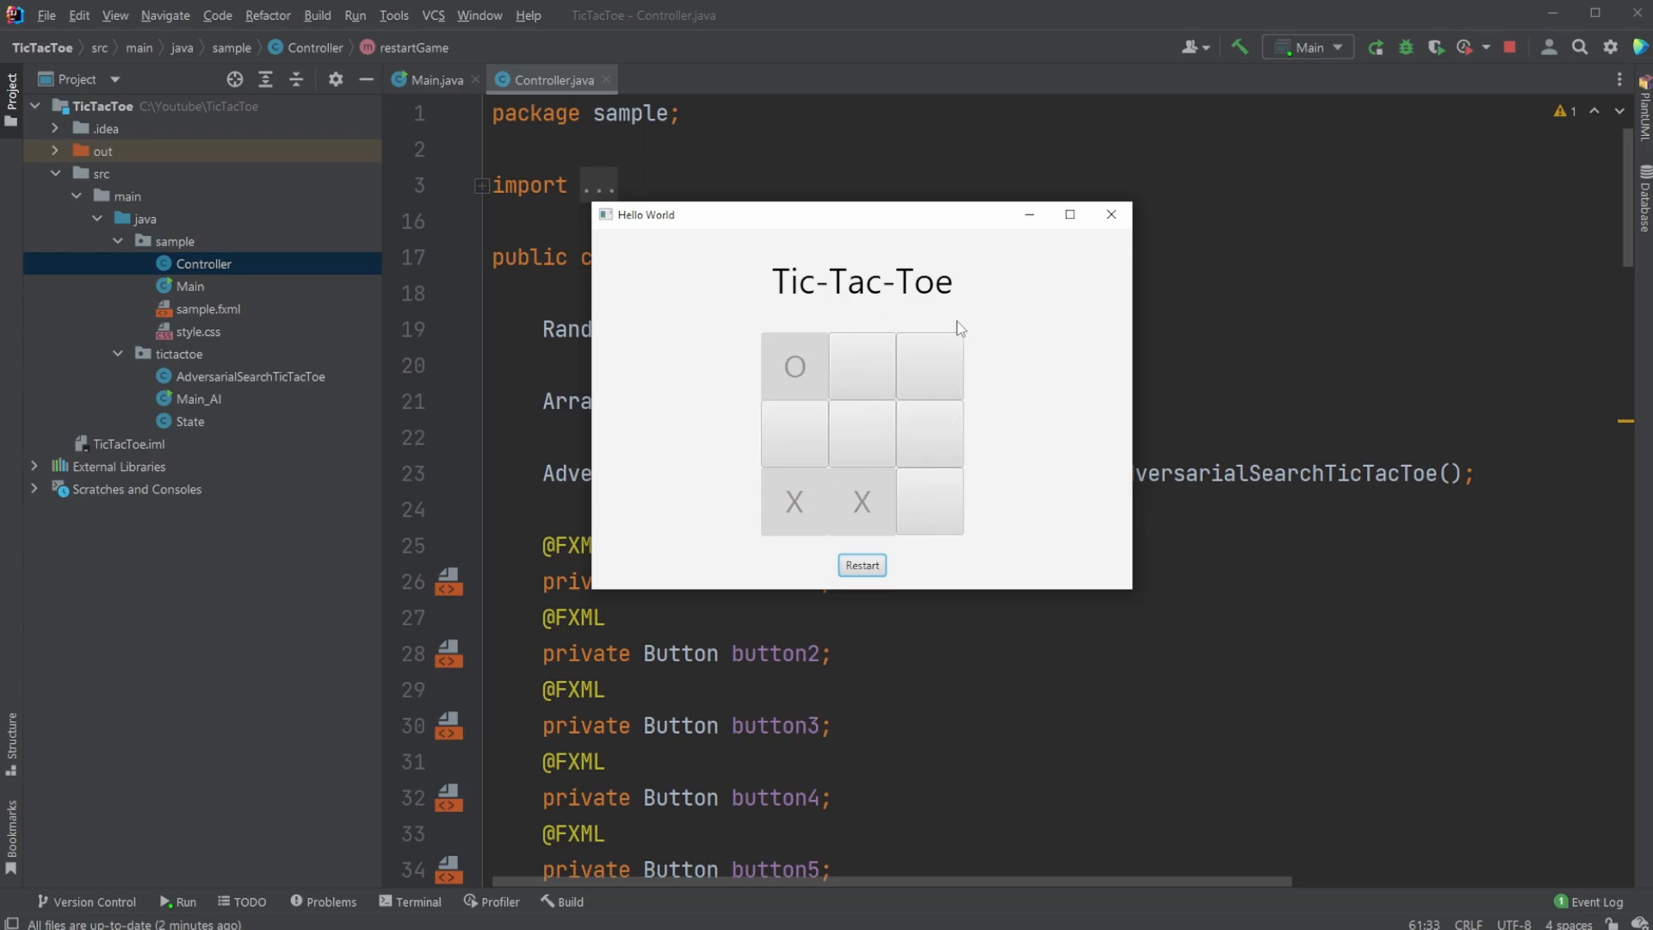
pyautogui.moveTo(1050, 412)
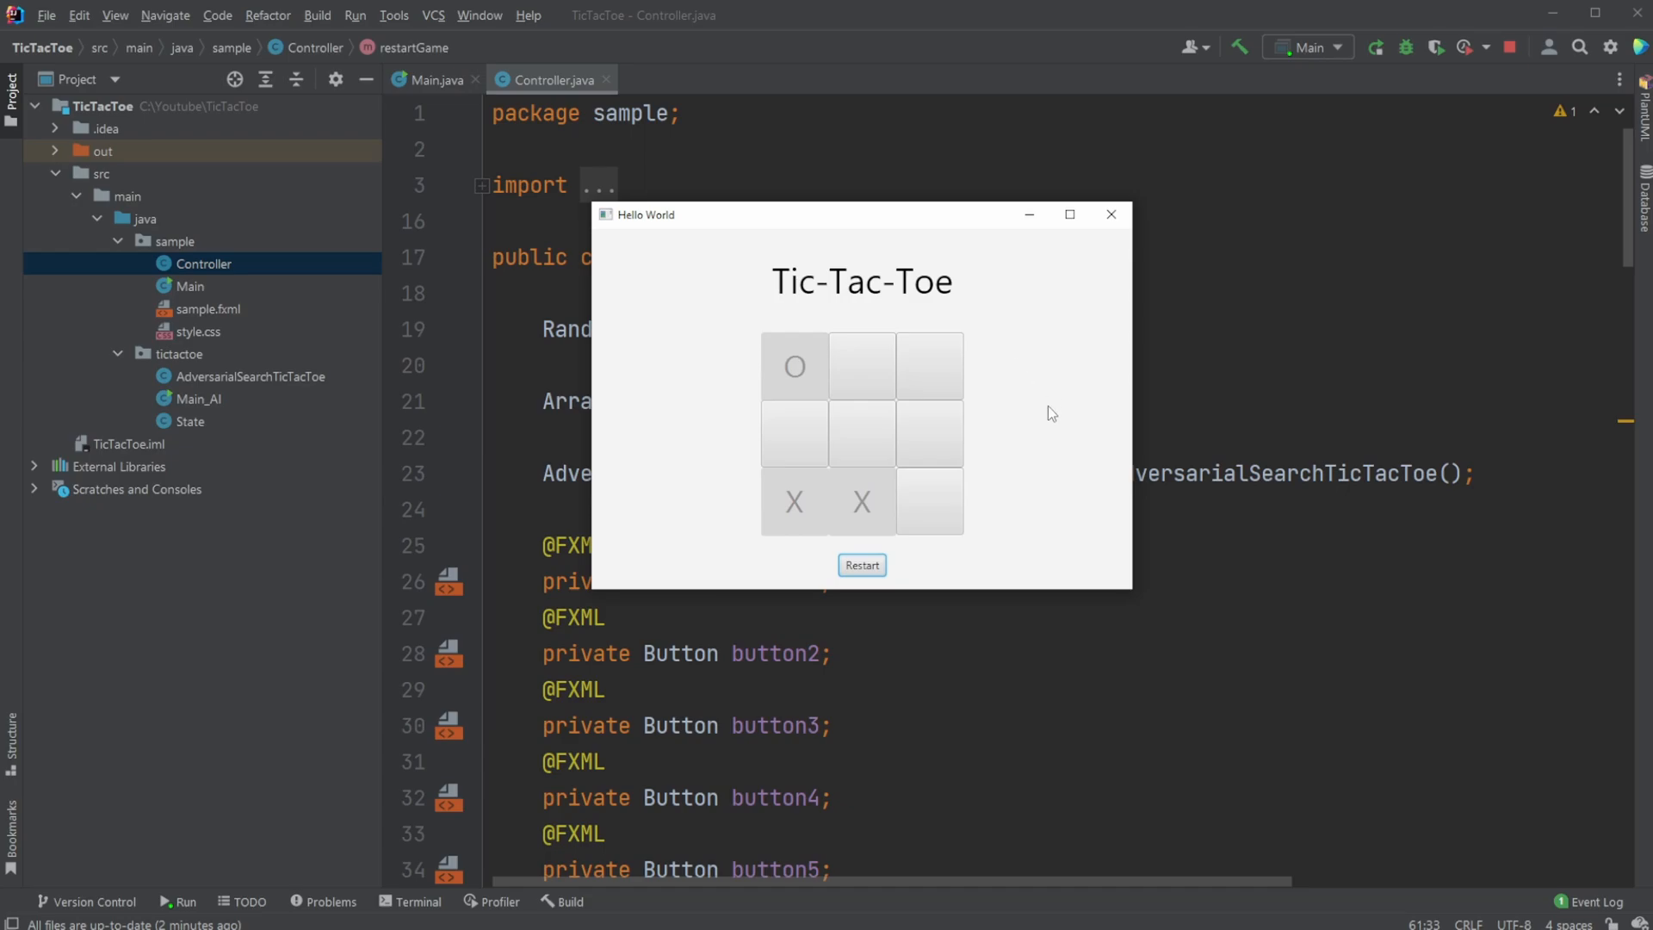
pyautogui.moveTo(999, 511)
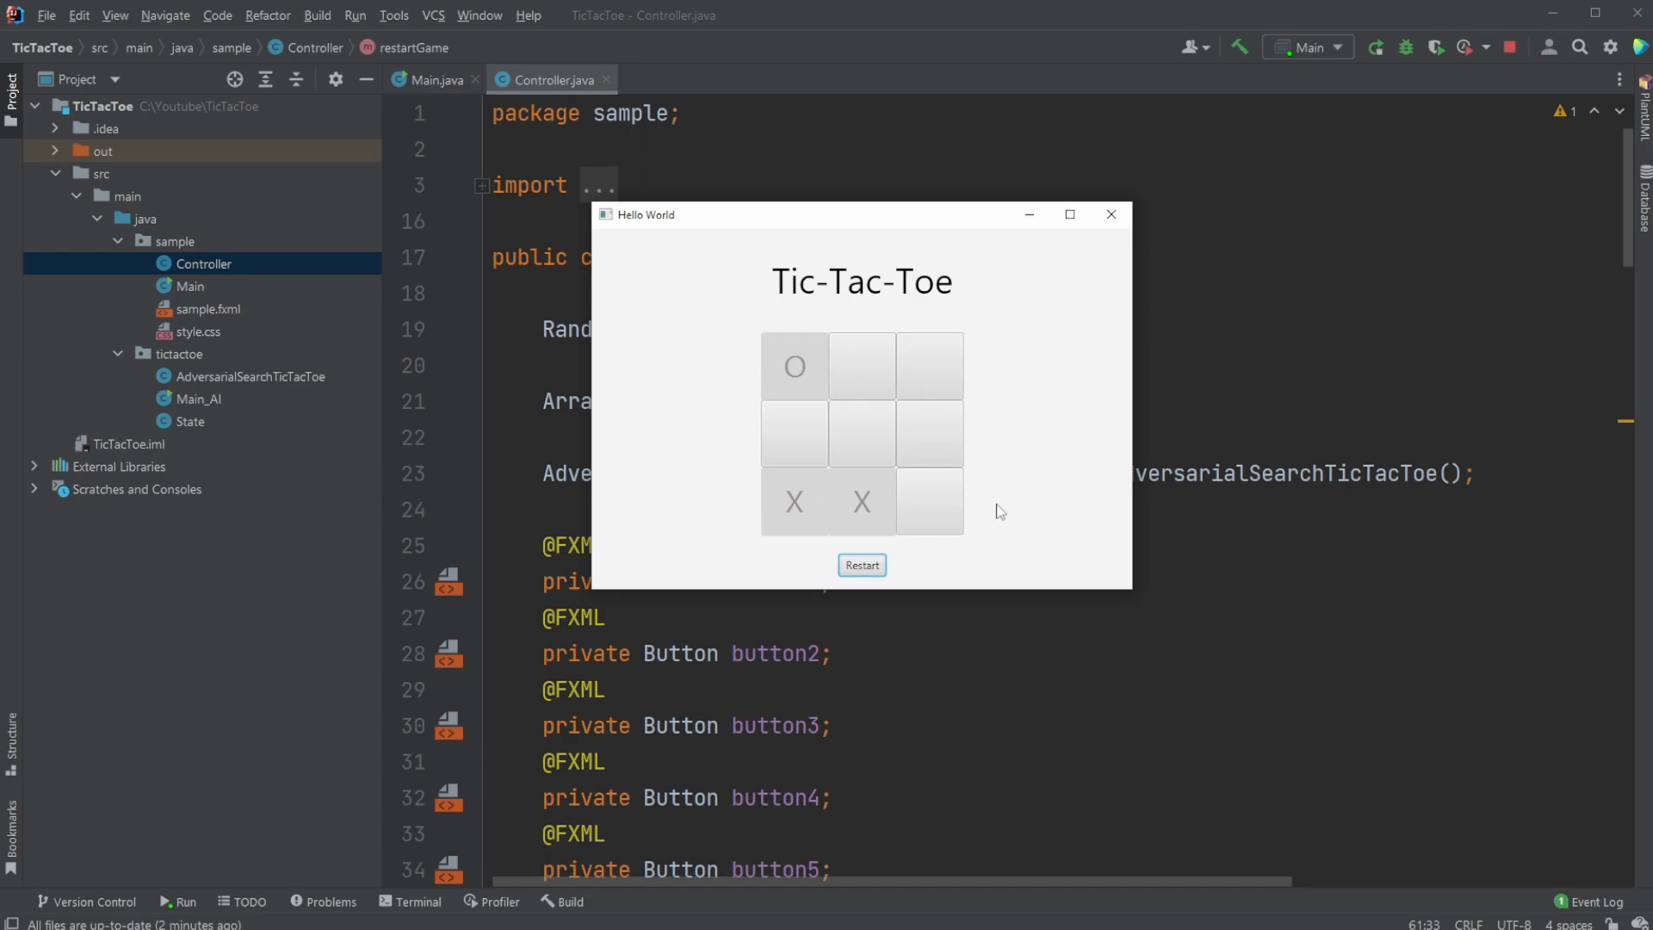
pyautogui.moveTo(1017, 463)
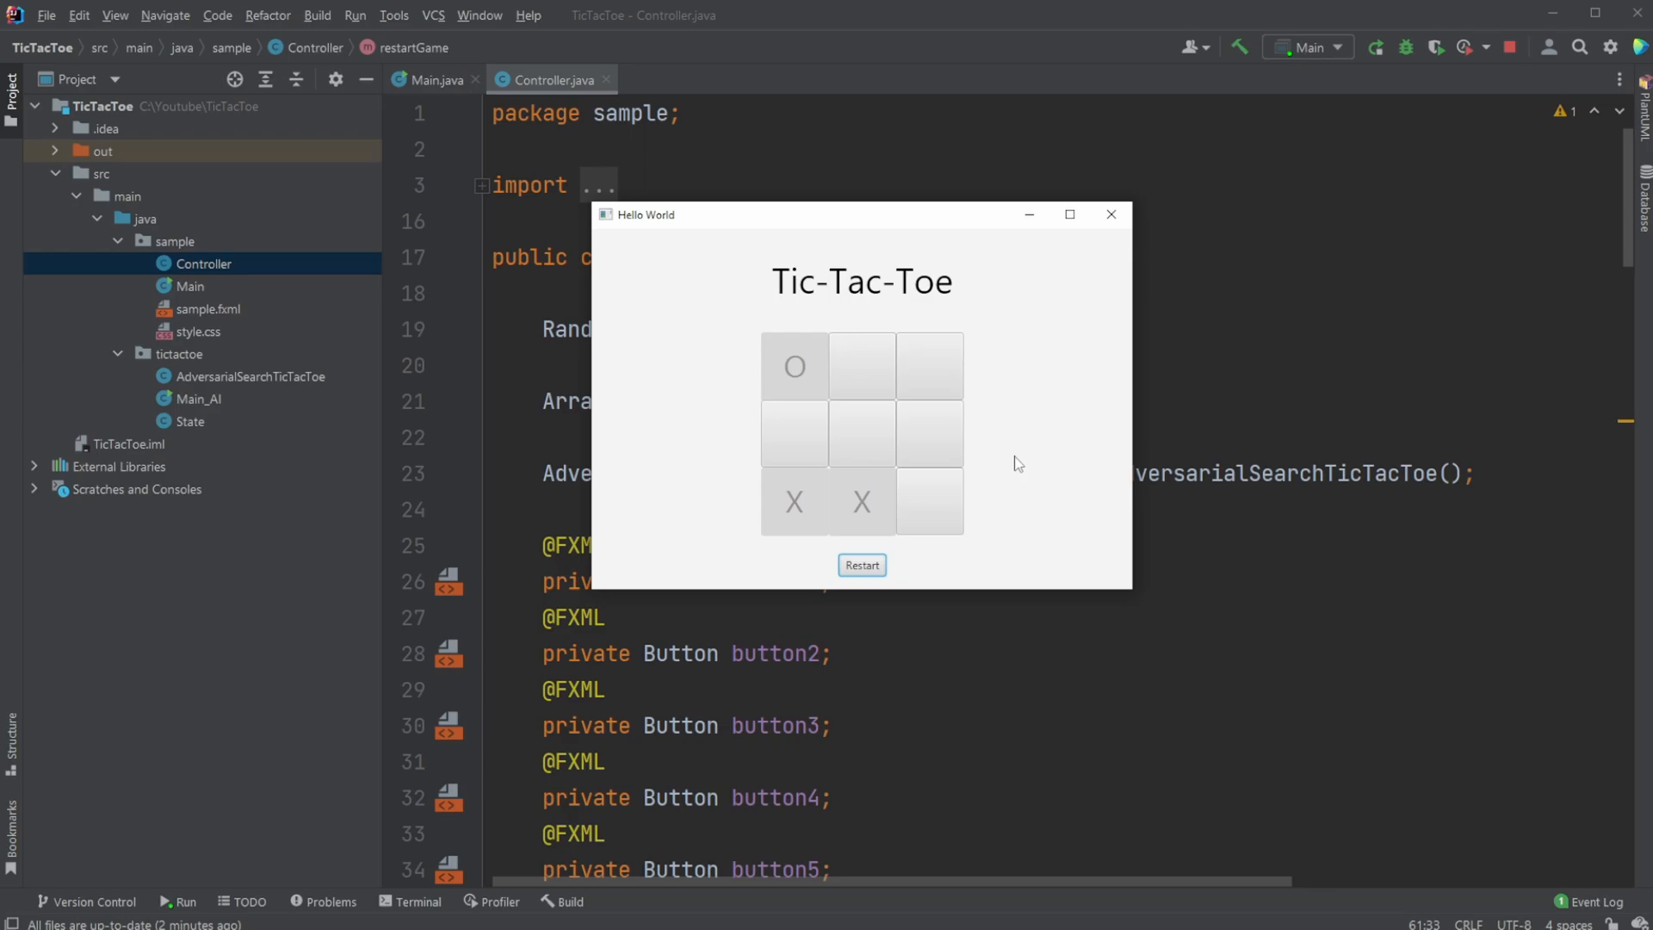
pyautogui.moveTo(1004, 439)
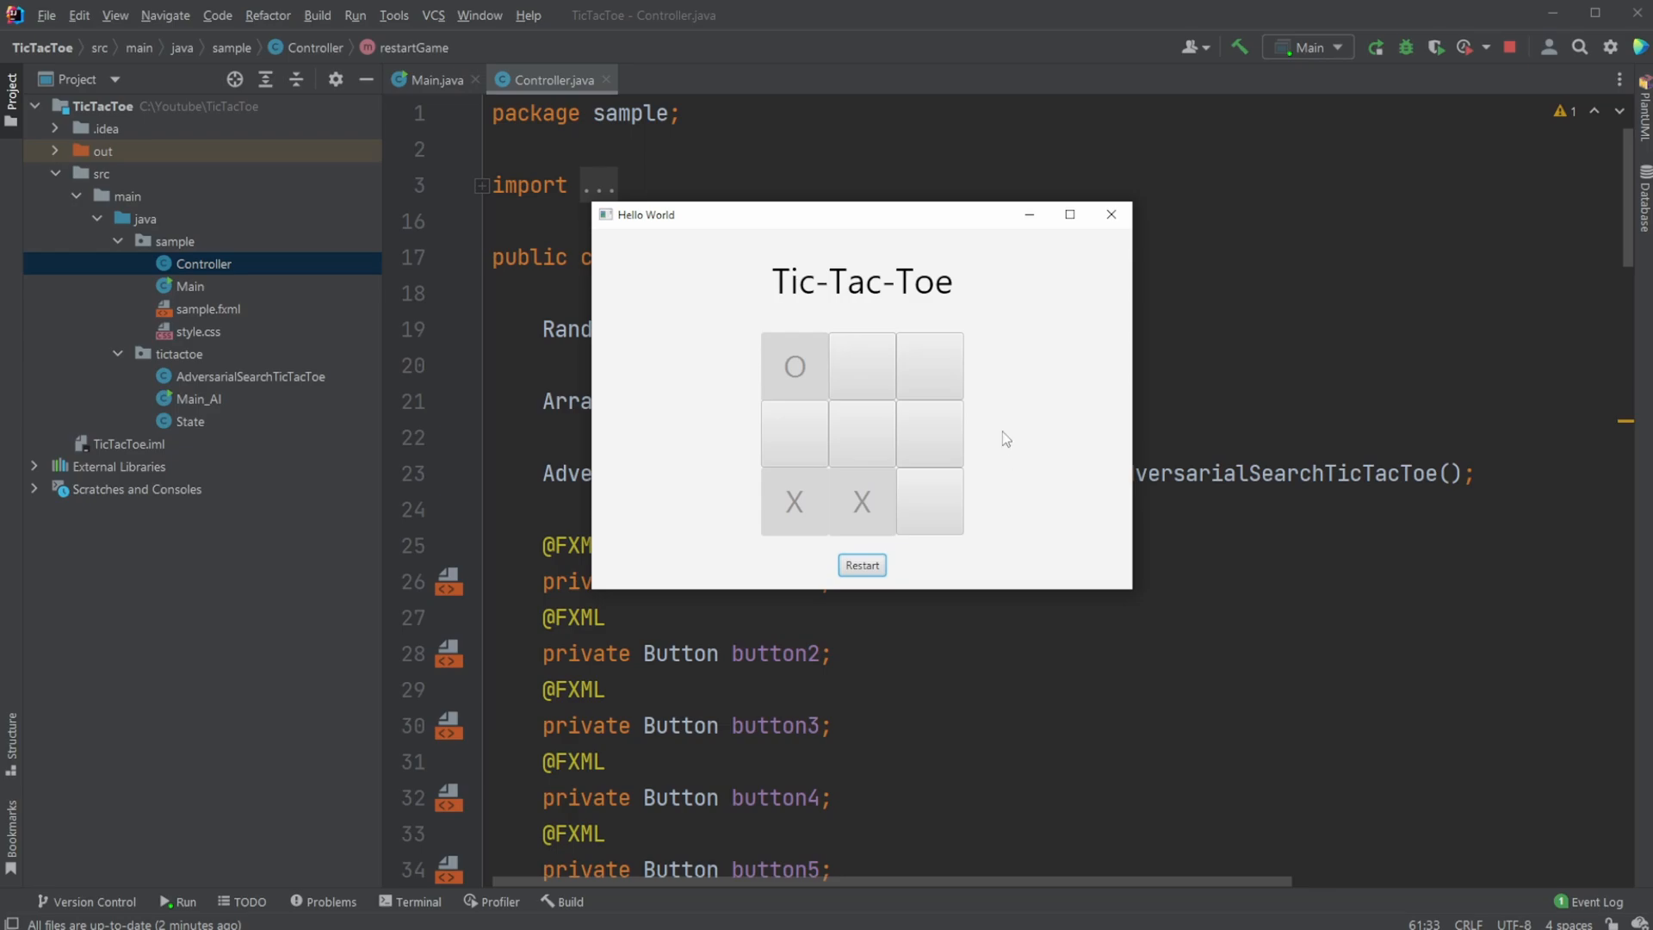
pyautogui.moveTo(1033, 420)
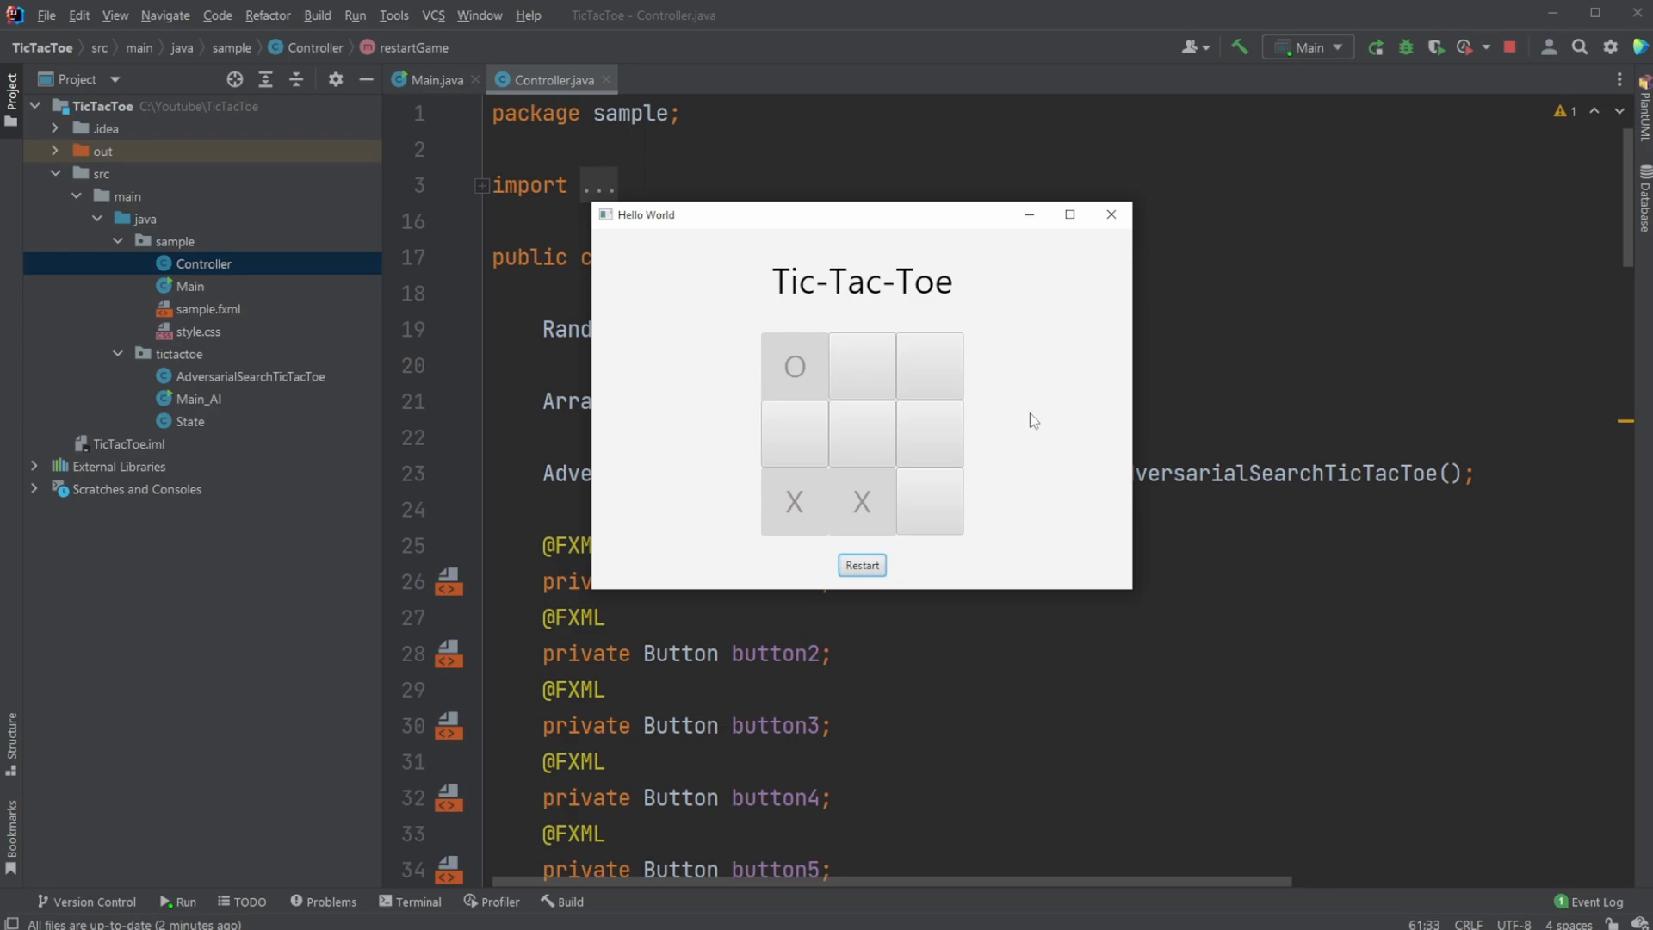
pyautogui.moveTo(1030, 396)
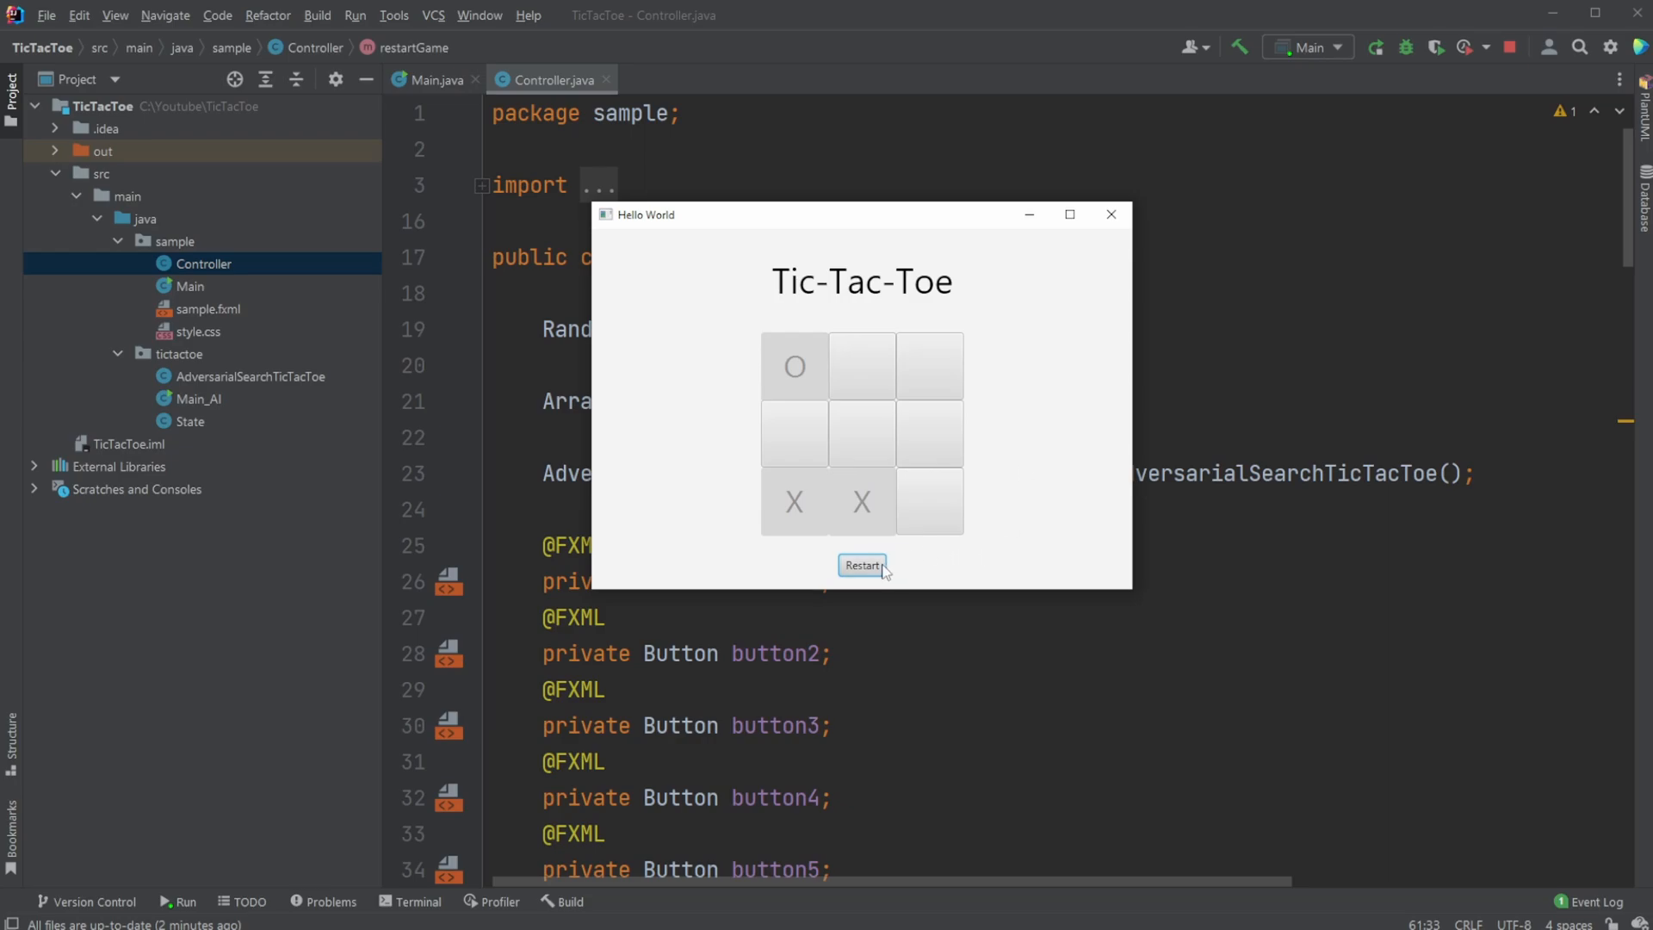
# Restart so the cleared board holds only the AI's X in the bottom-left corner
pyautogui.click(861, 565)
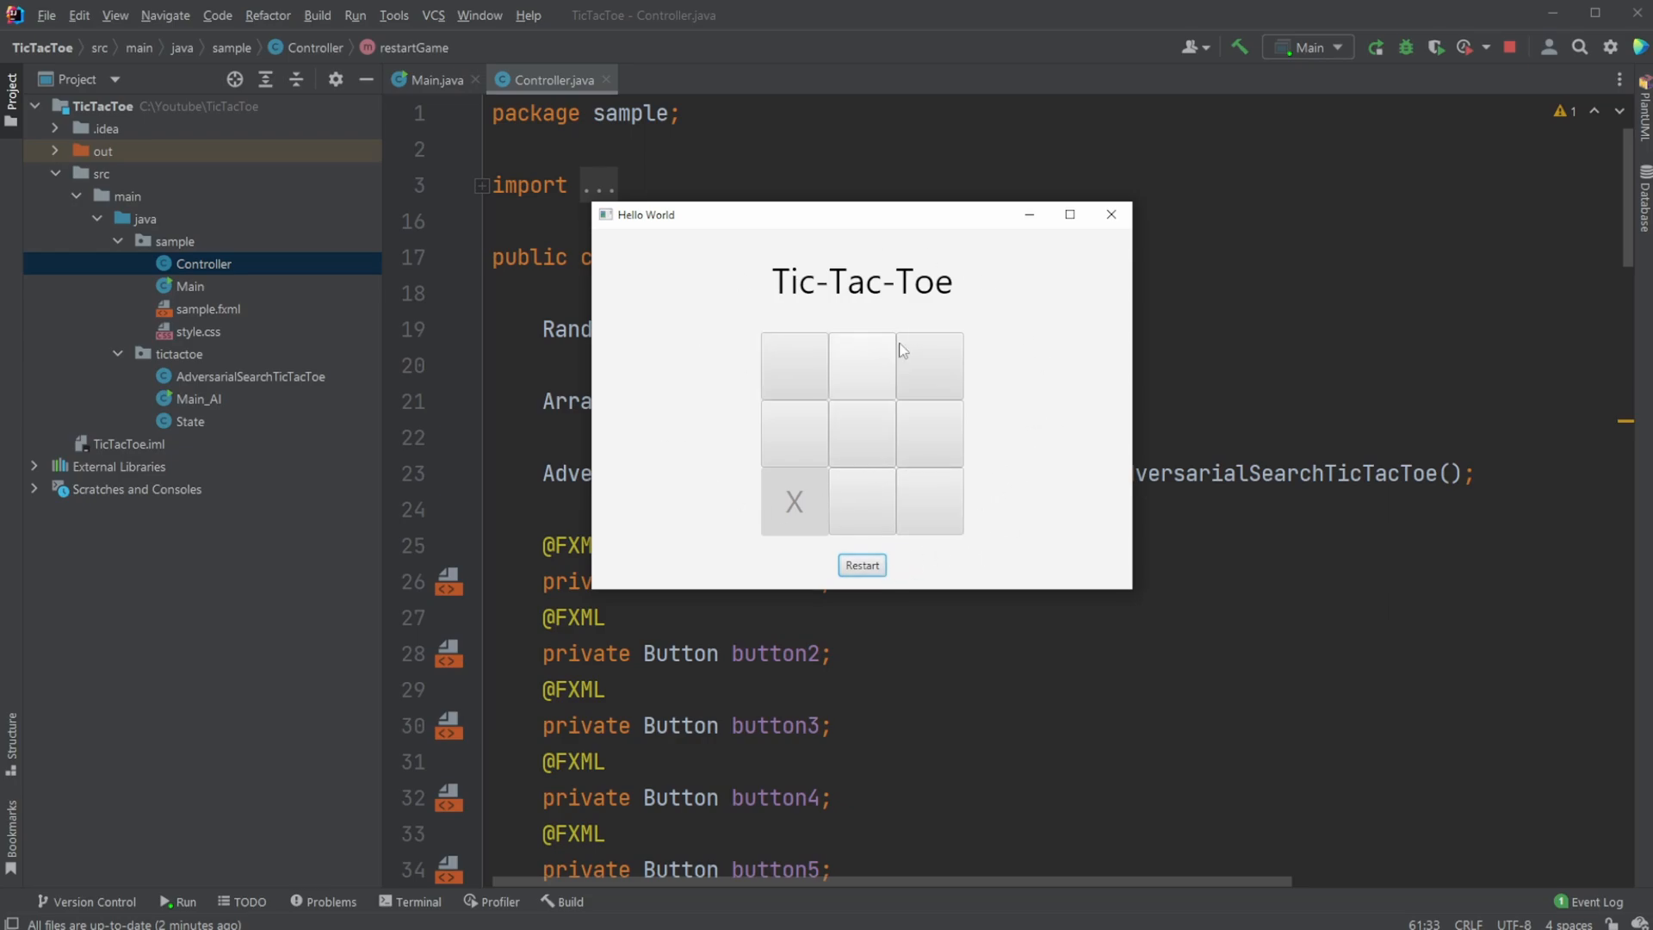
pyautogui.moveTo(778, 293)
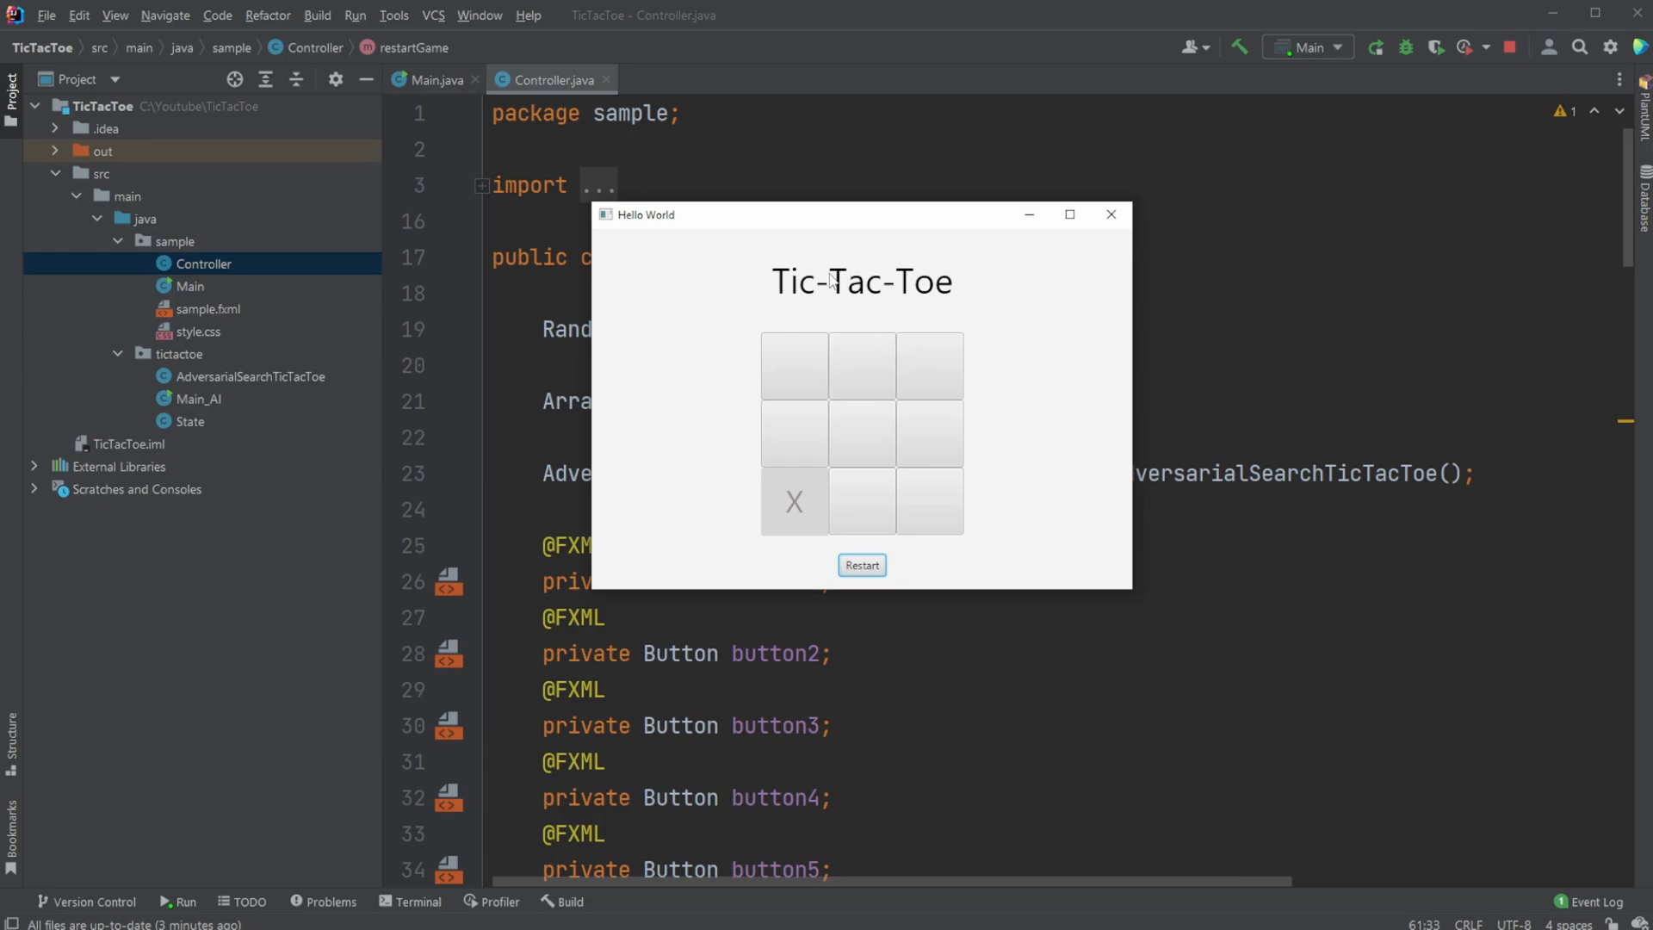
pyautogui.moveTo(829, 324)
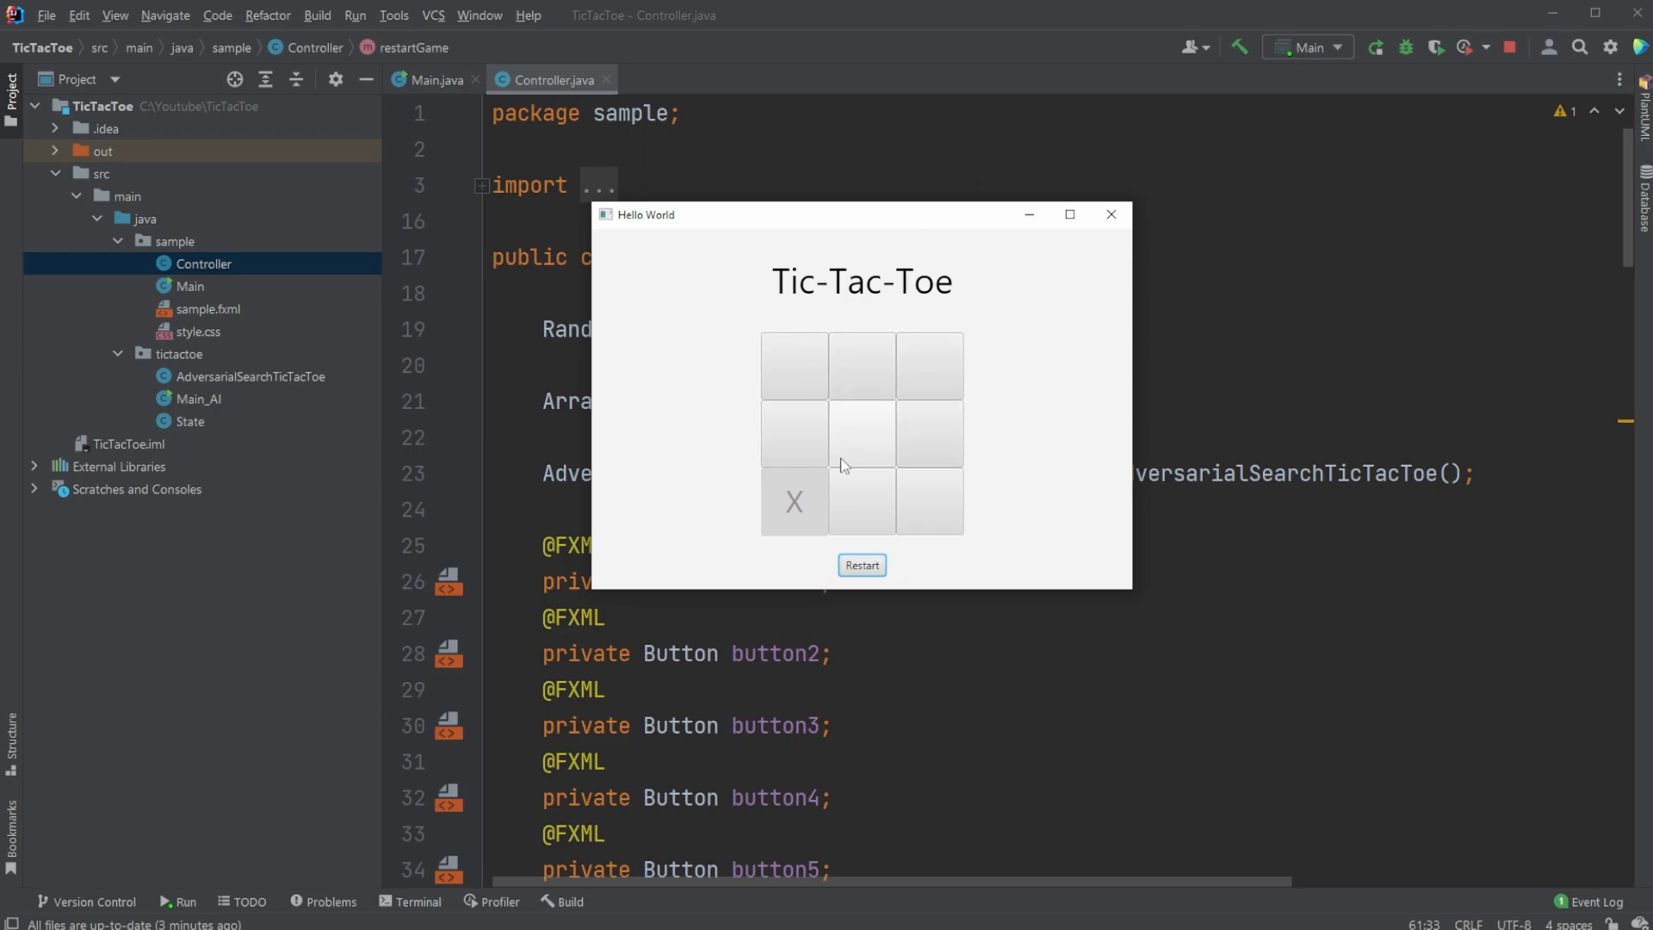
pyautogui.moveTo(913, 463)
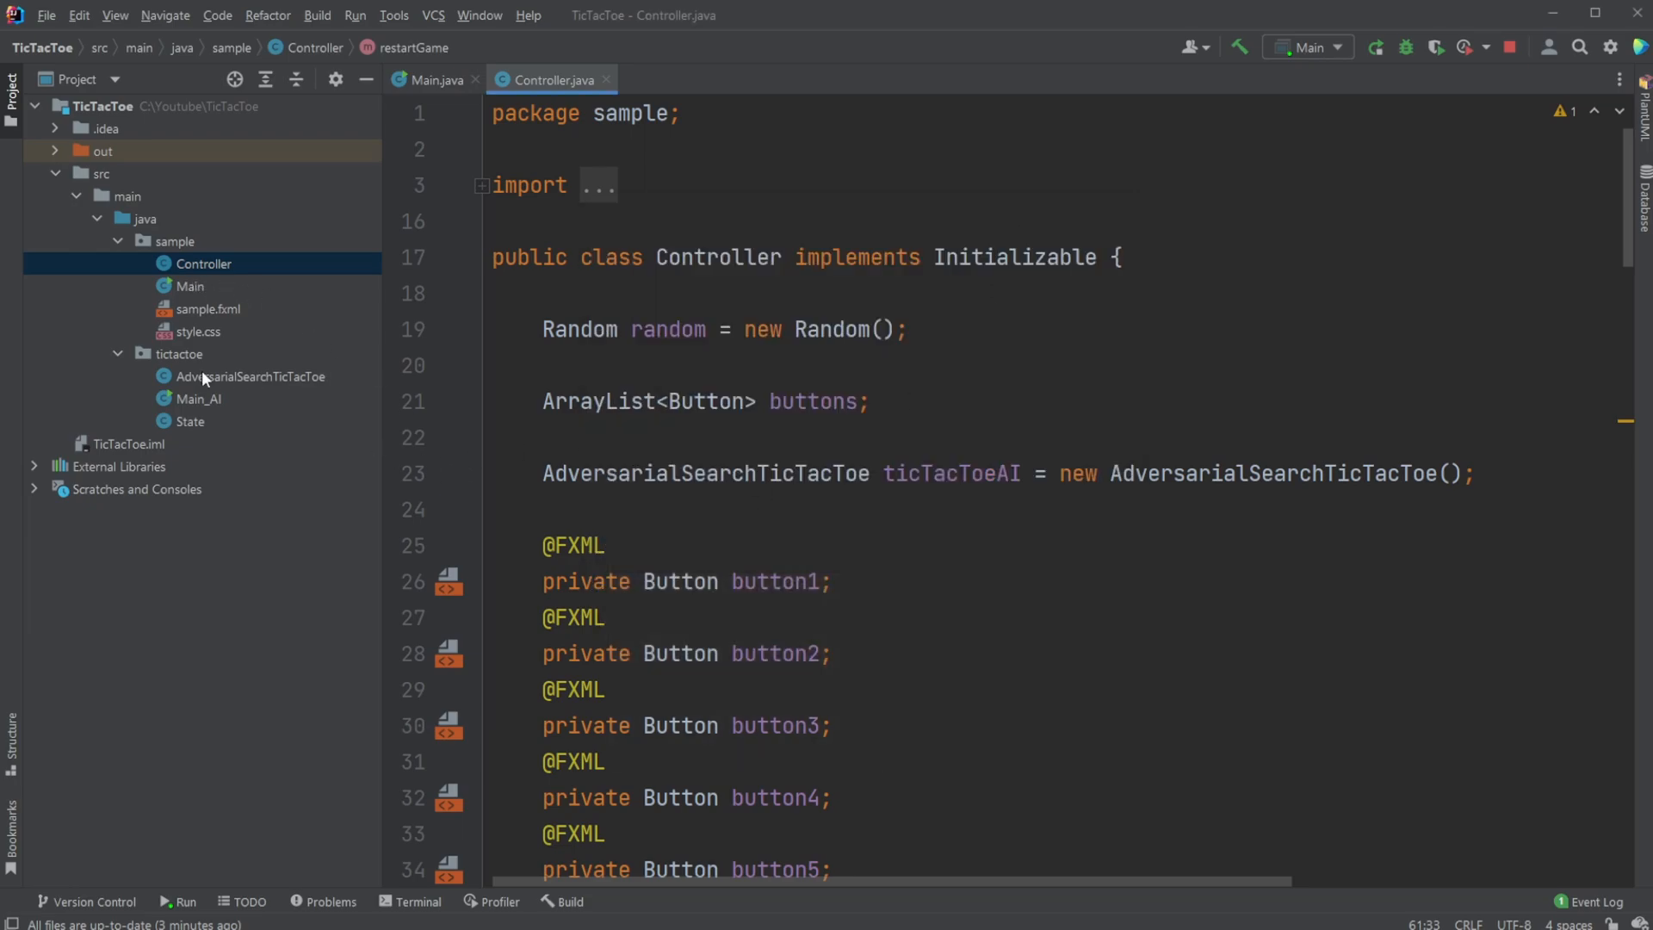
pyautogui.moveTo(279, 440)
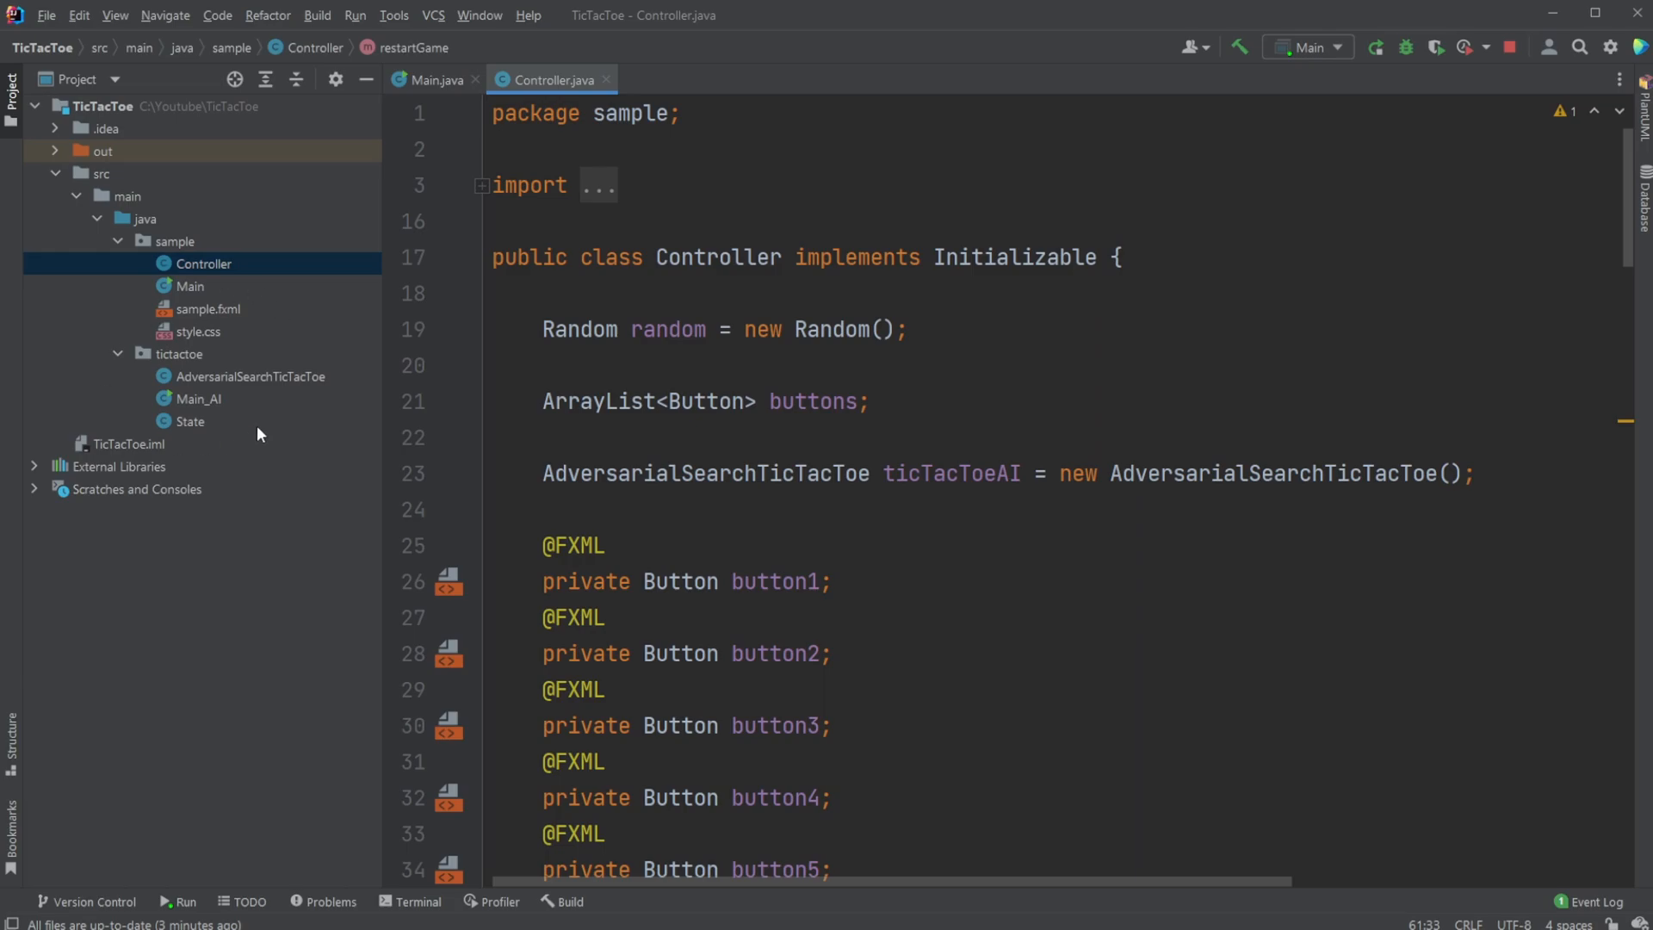
# Show the AdversarialSearchTicTacToe class with its maxValue and minValue methods
pyautogui.click(179, 353)
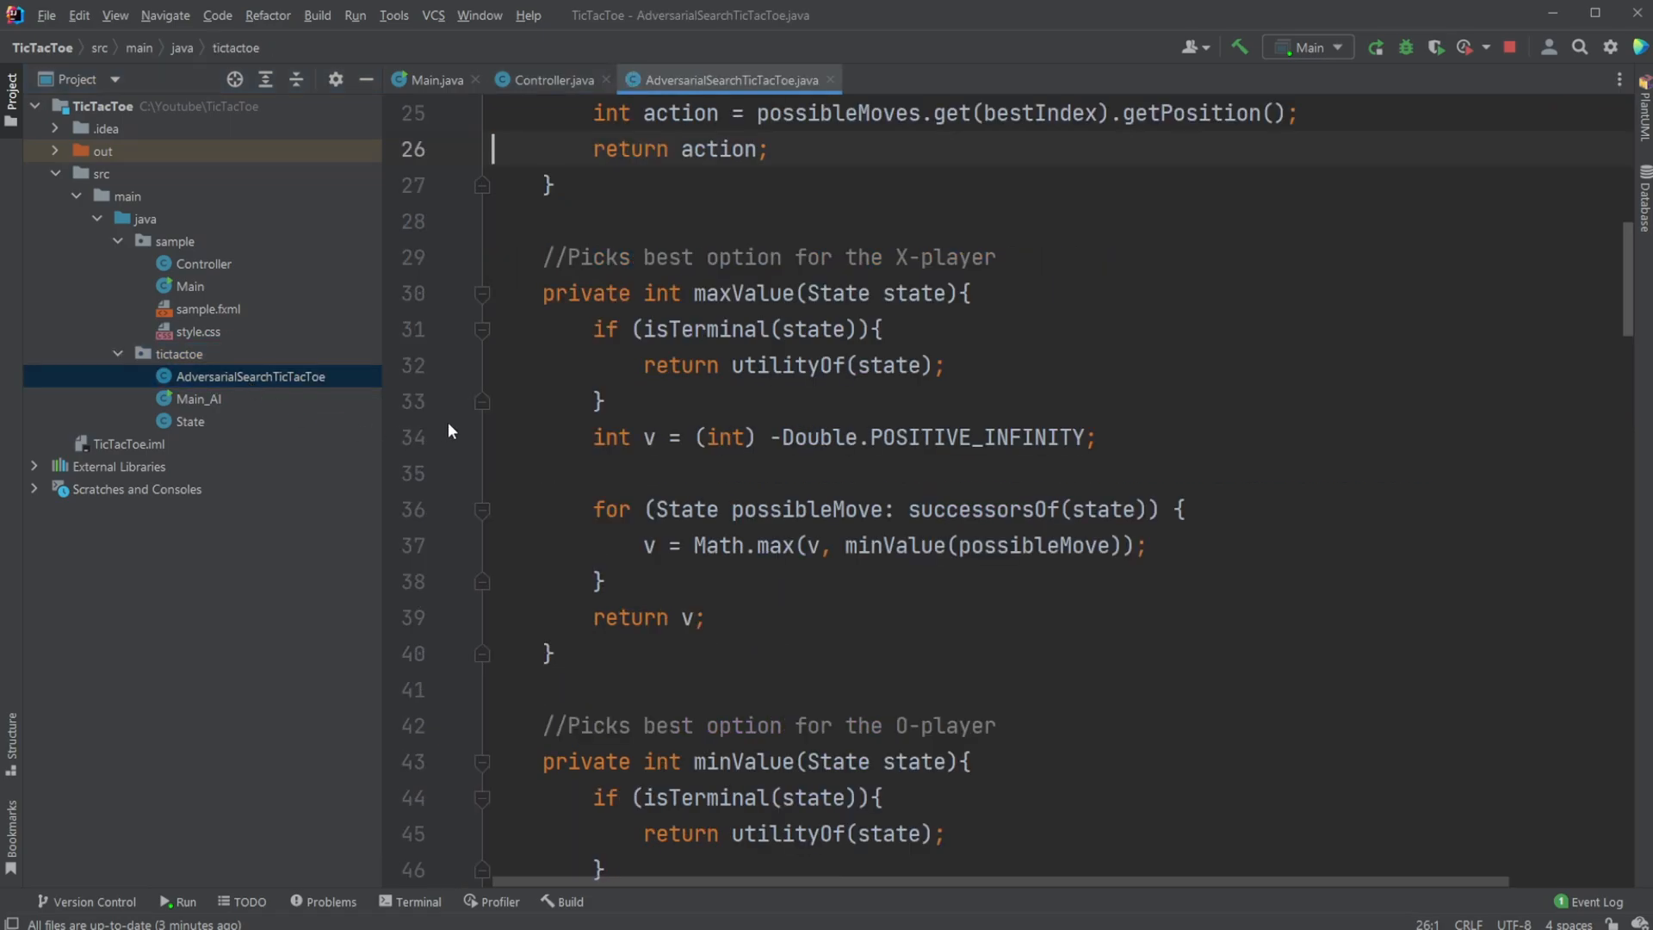
# Open the Main_AI and State classes from the Project tree
pyautogui.click(198, 398)
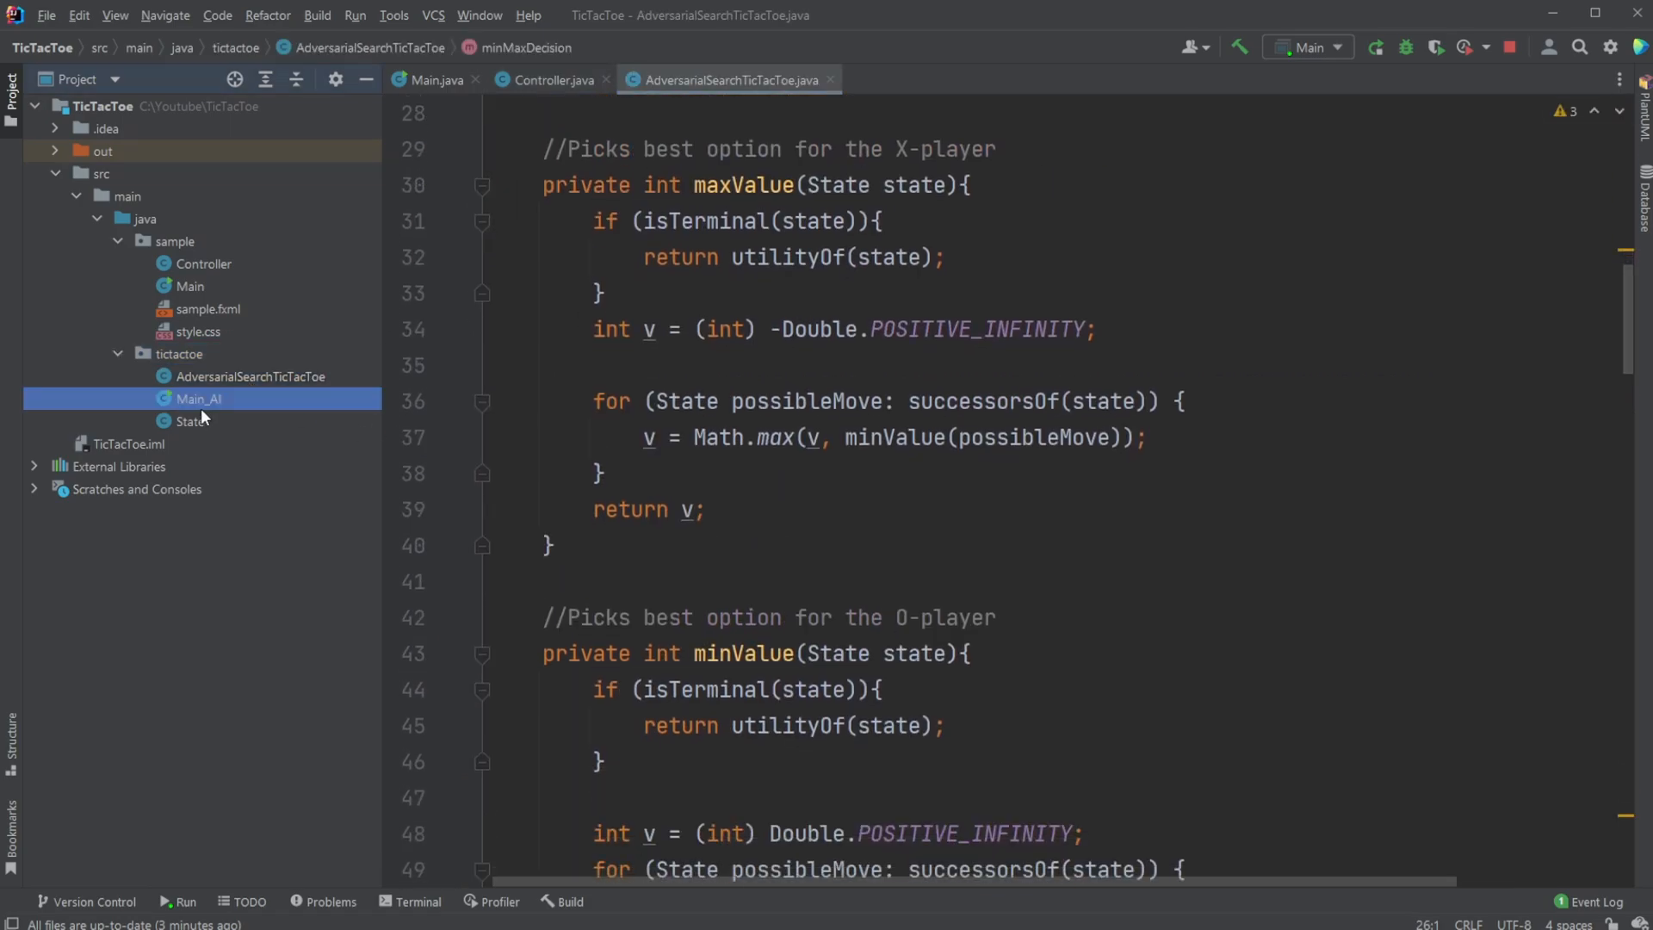
pyautogui.doubleClick(200, 398)
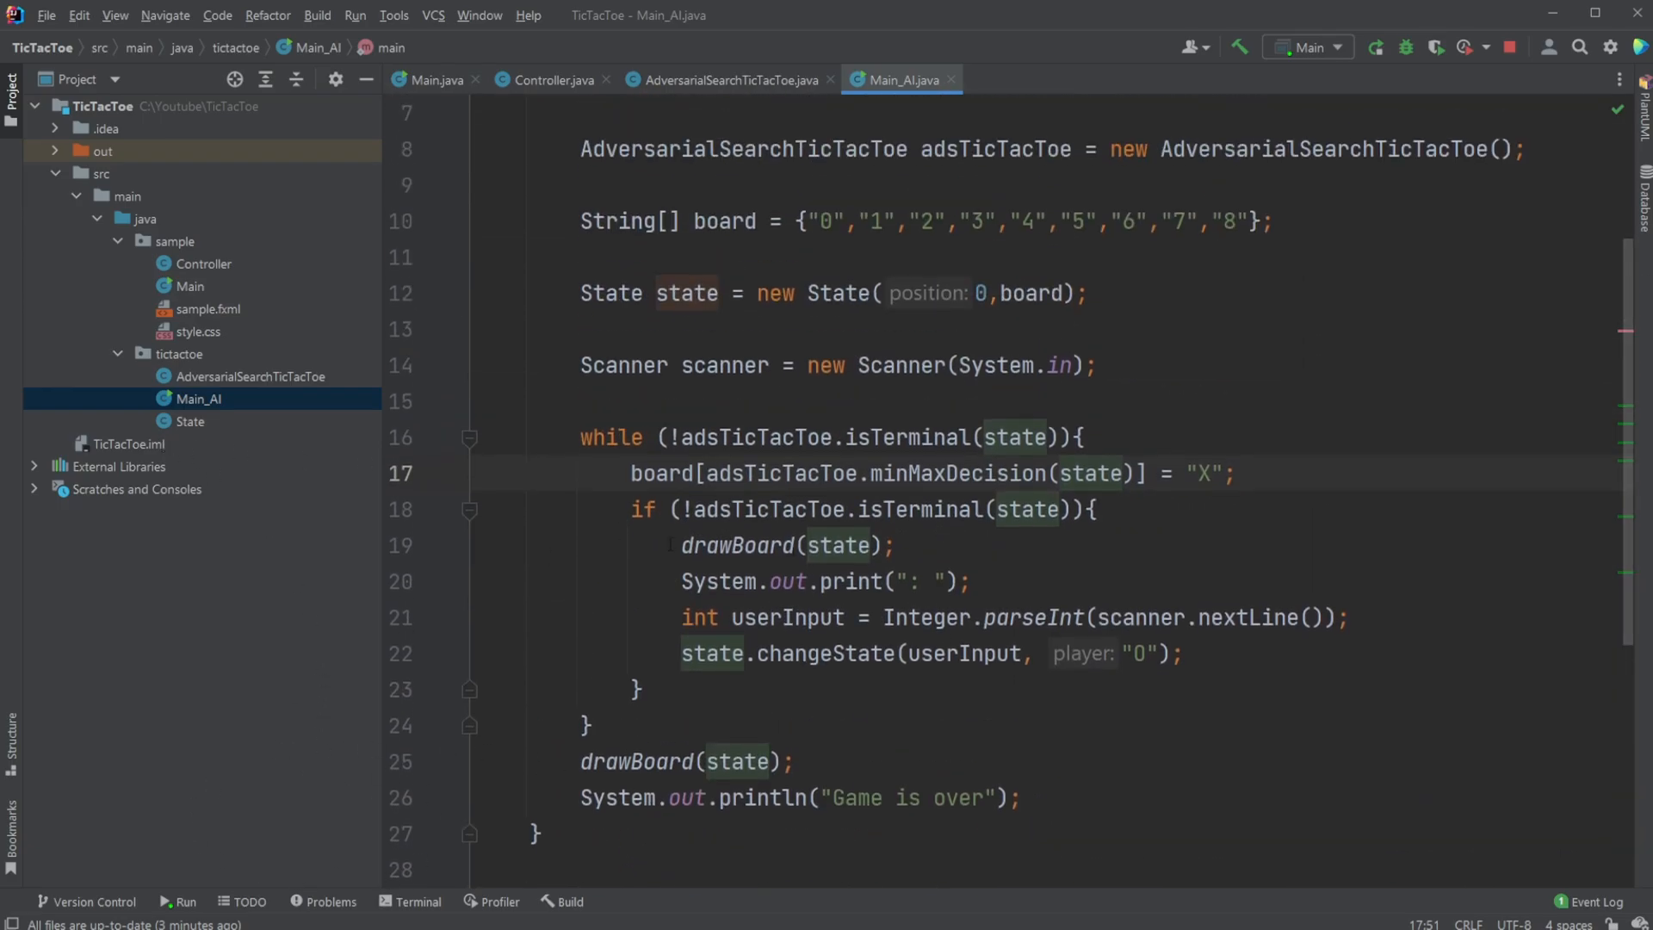
pyautogui.click(190, 420)
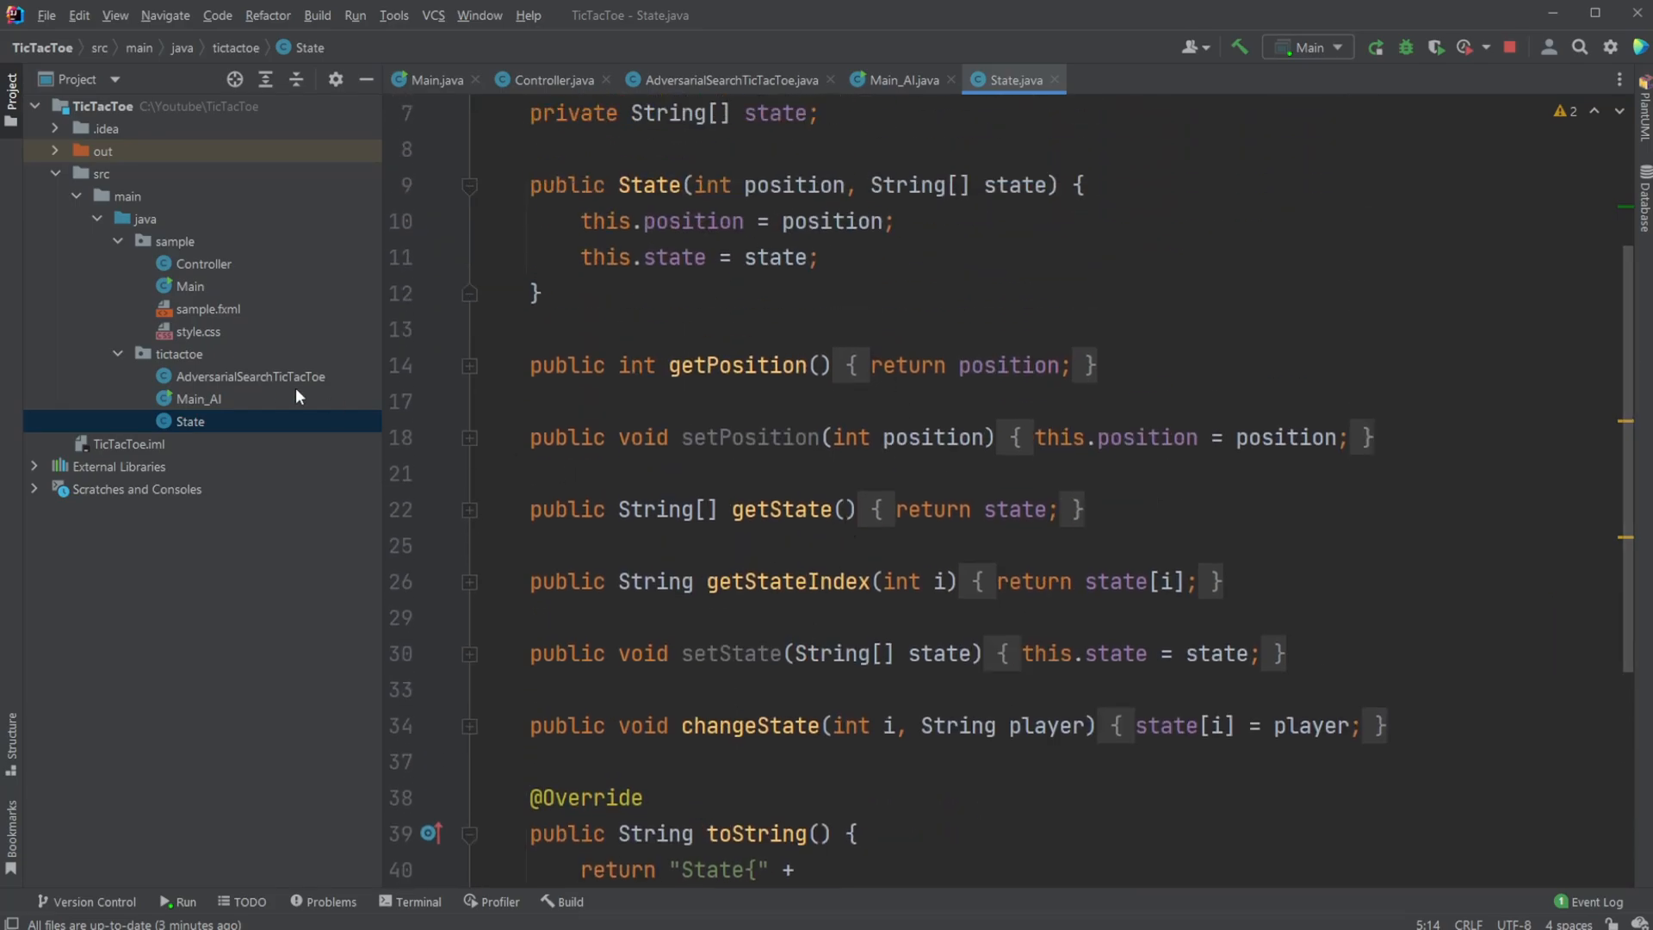
# Return to Controller.java at initialize() and restartGame(), hiding the game window
pyautogui.click(548, 79)
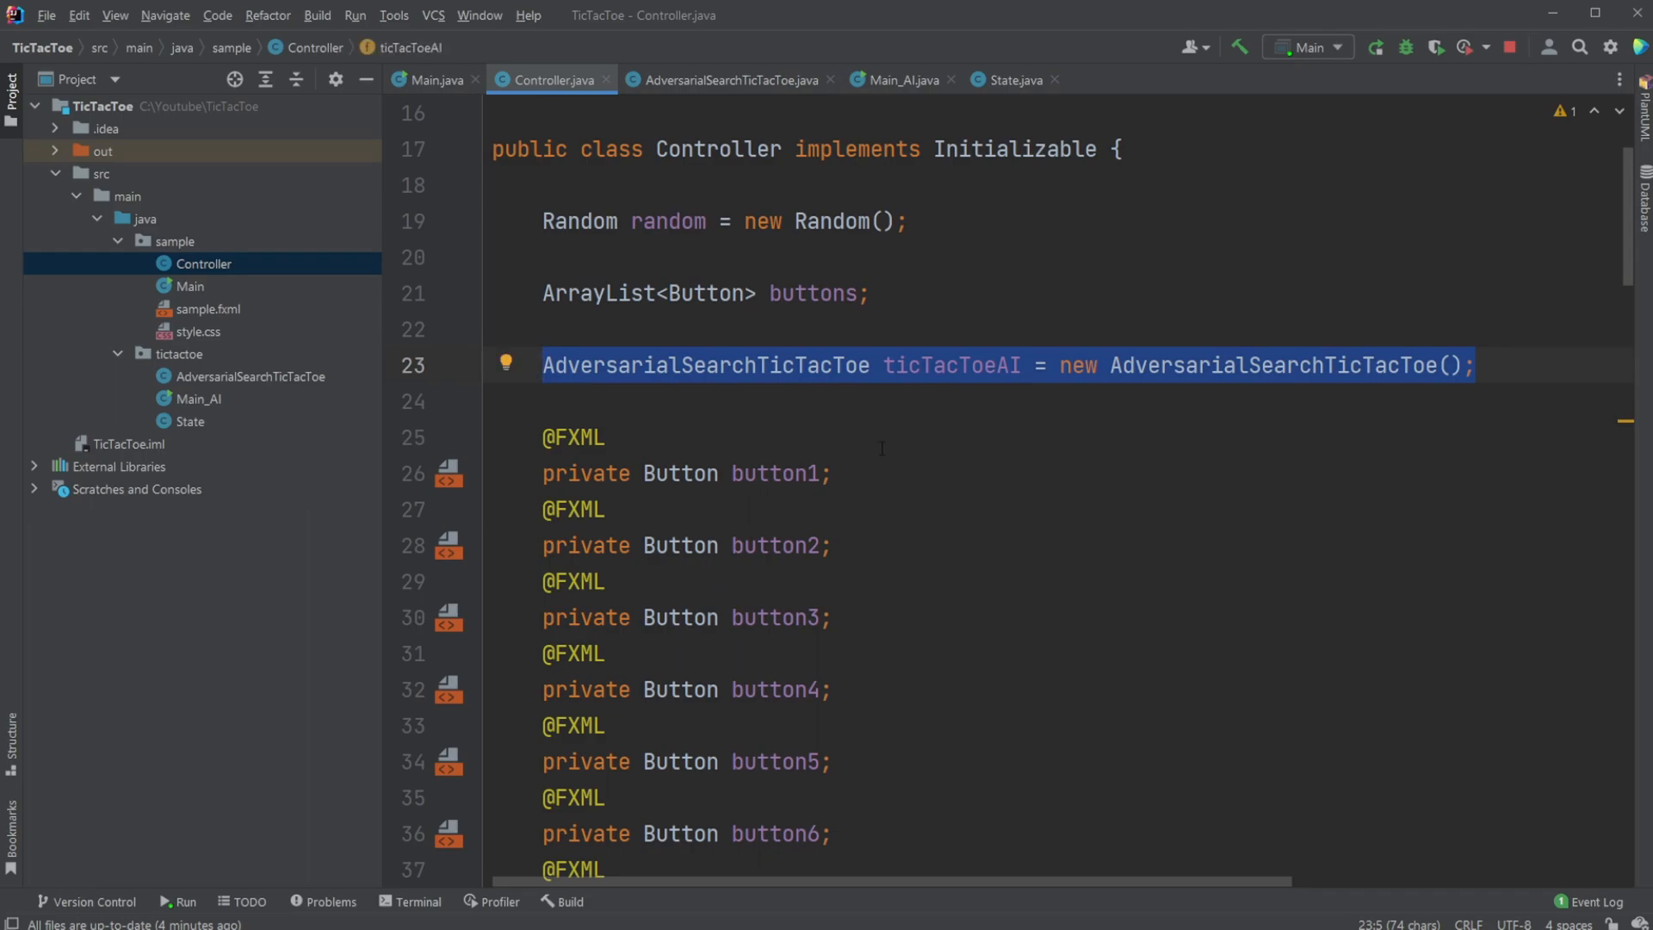
pyautogui.moveTo(931, 375)
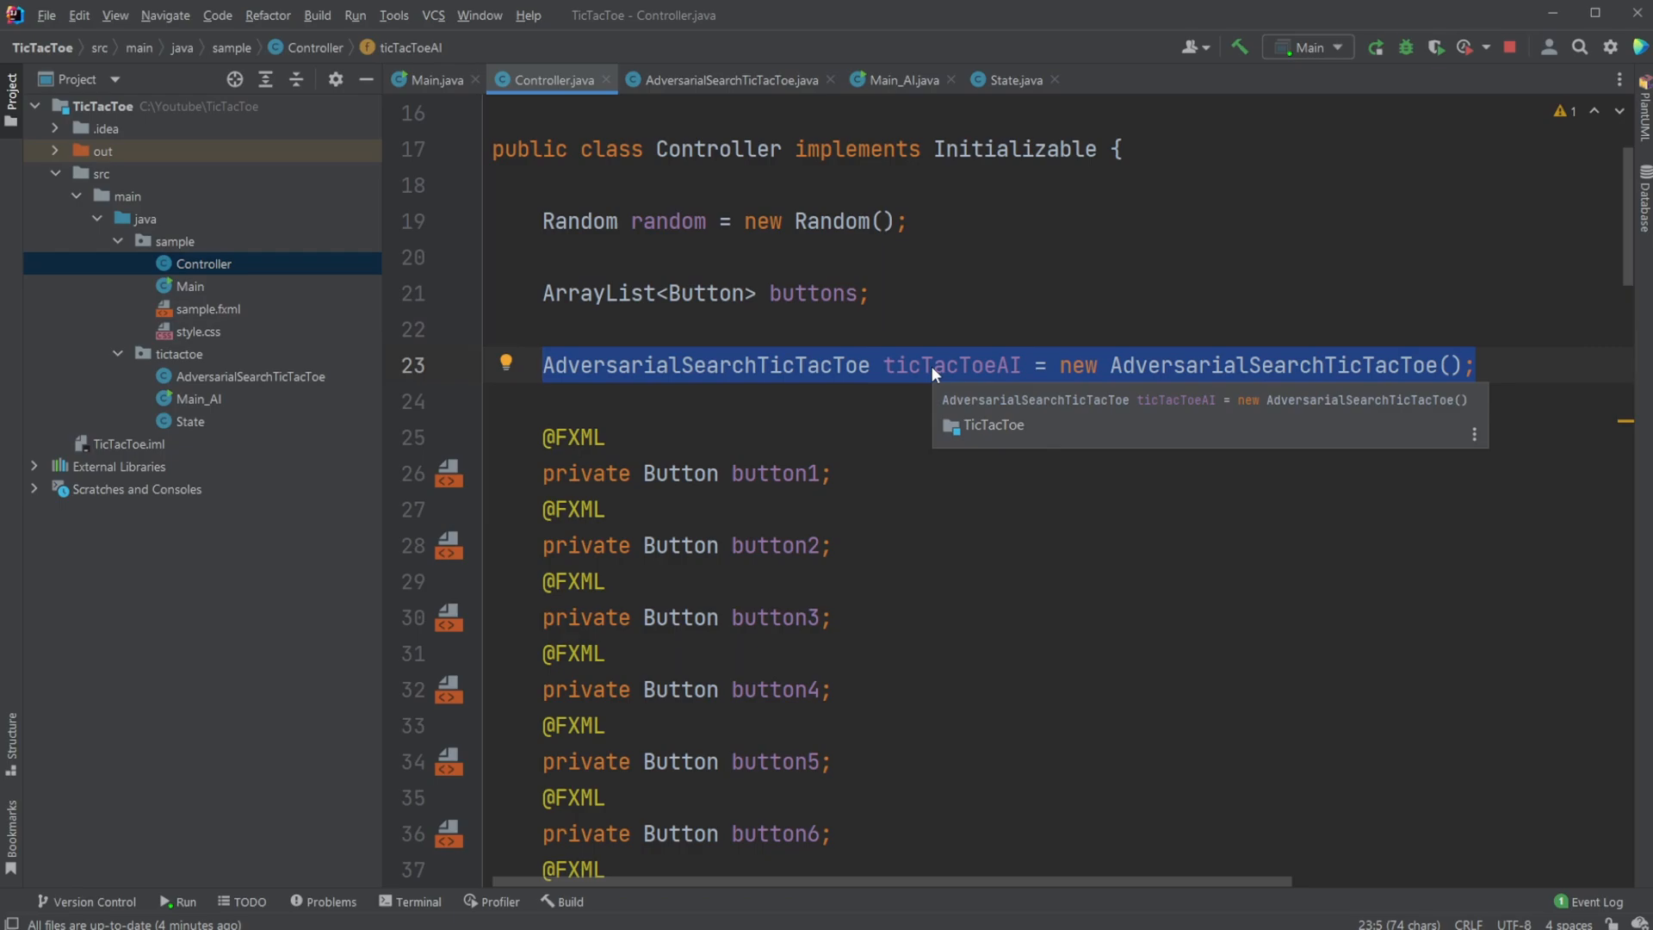
pyautogui.scroll(-3)
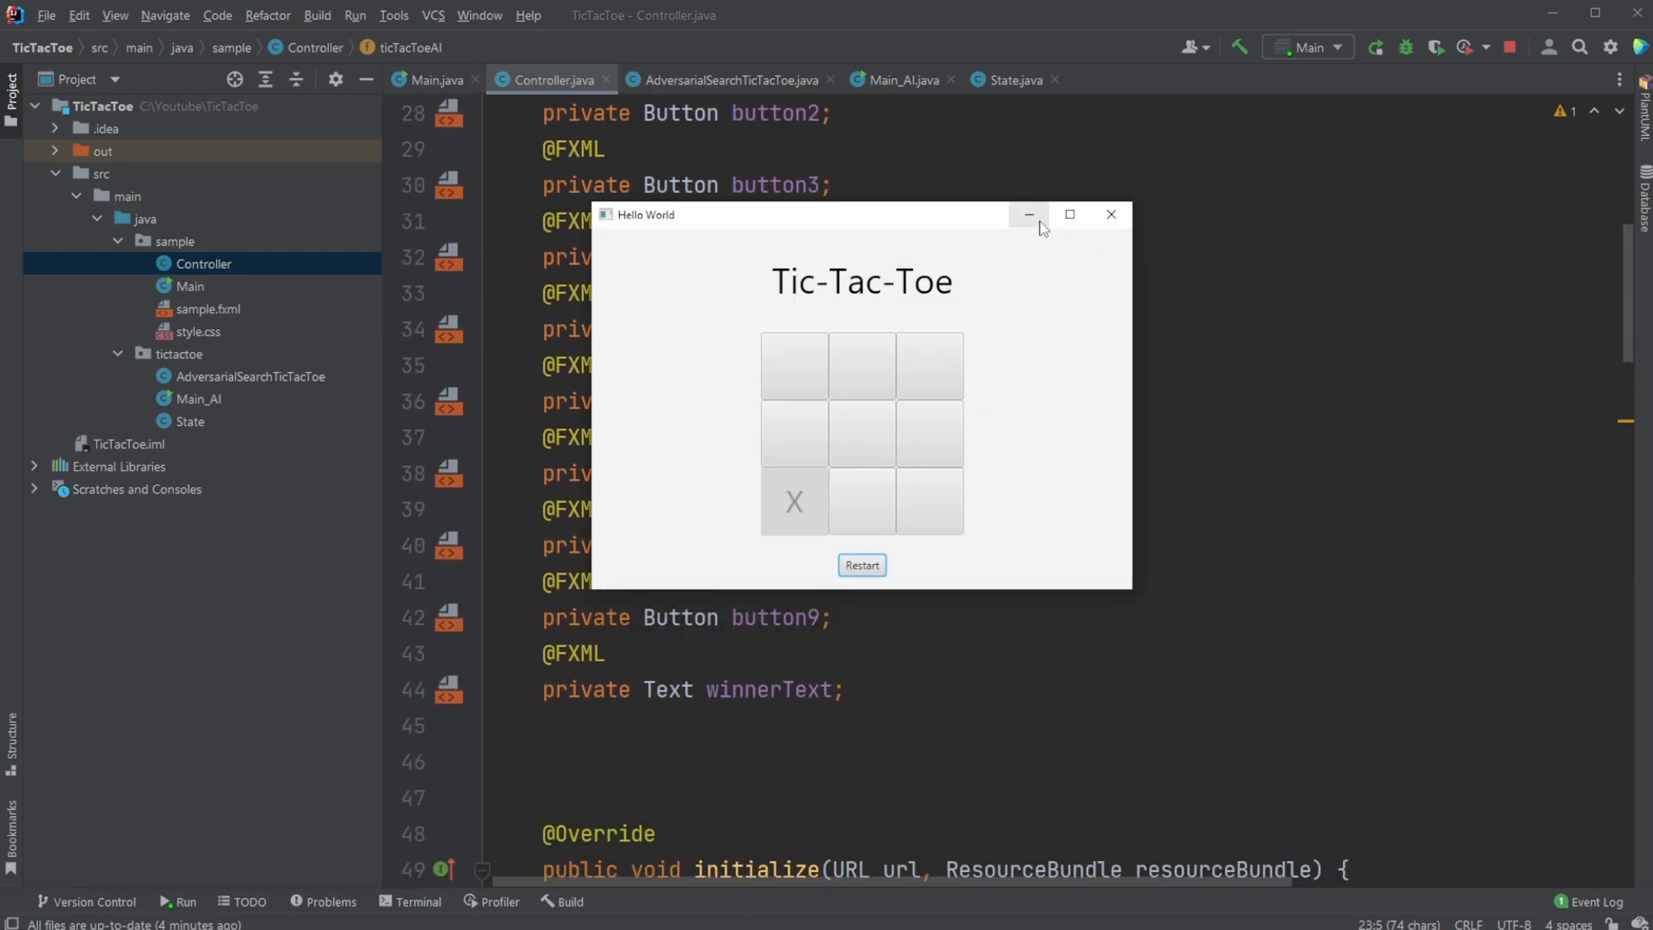
pyautogui.click(1028, 213)
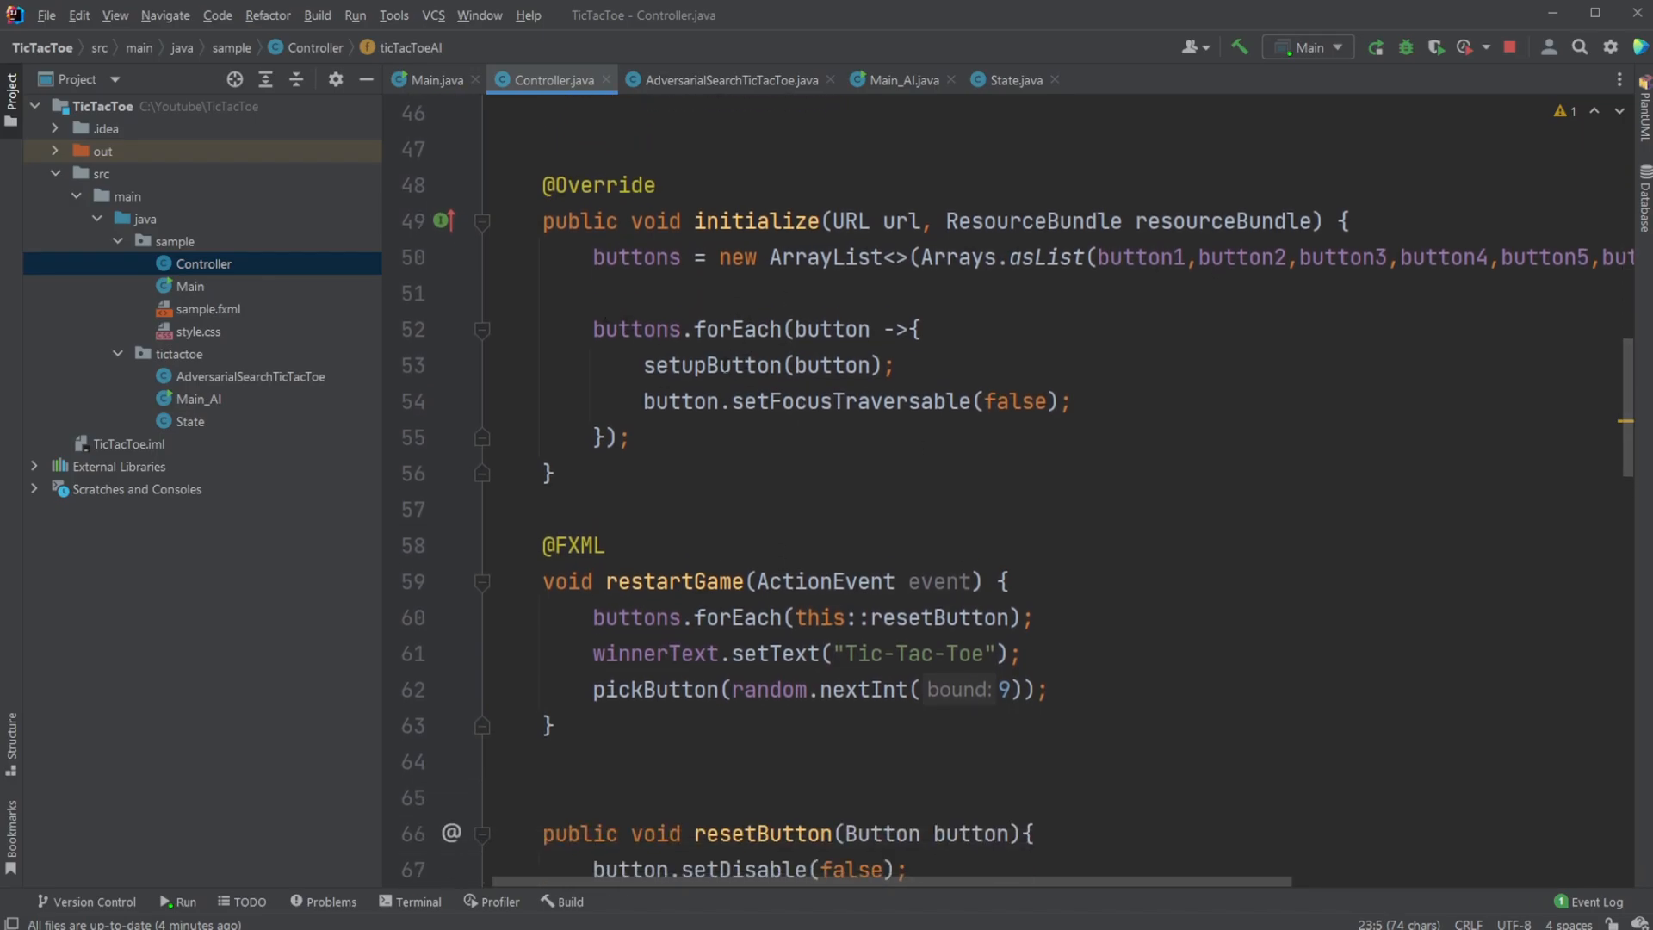
# Hide the game window and scroll Controller to setupButton, makeAIMove and pickButton
pyautogui.scroll(-3)
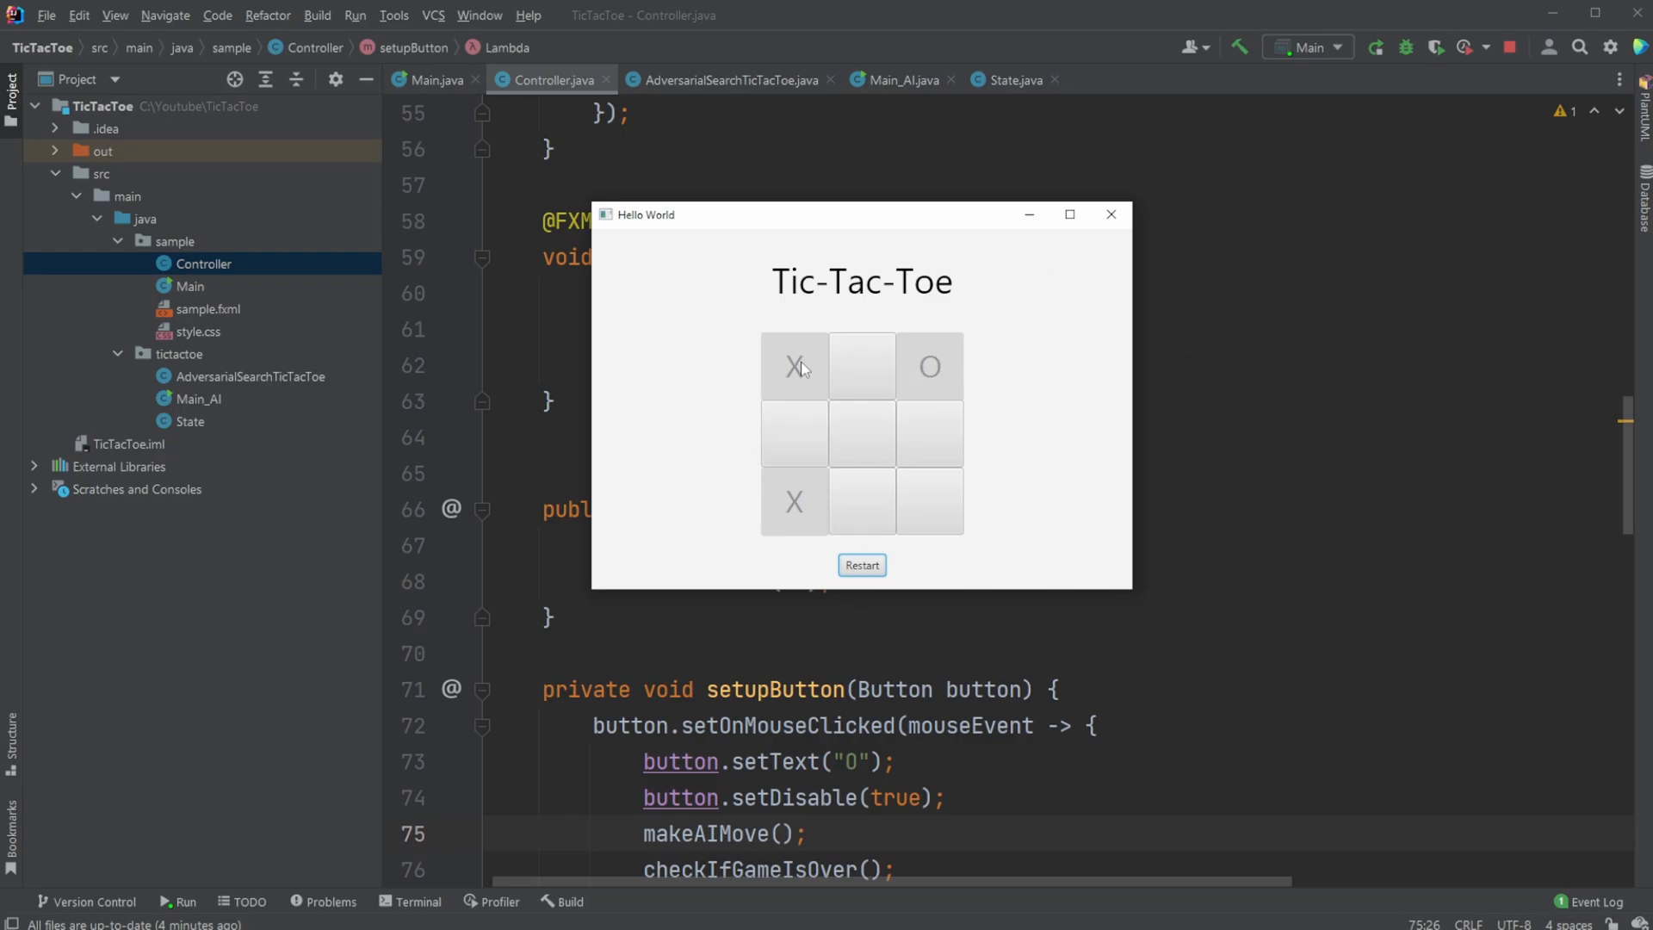
pyautogui.click(1111, 214)
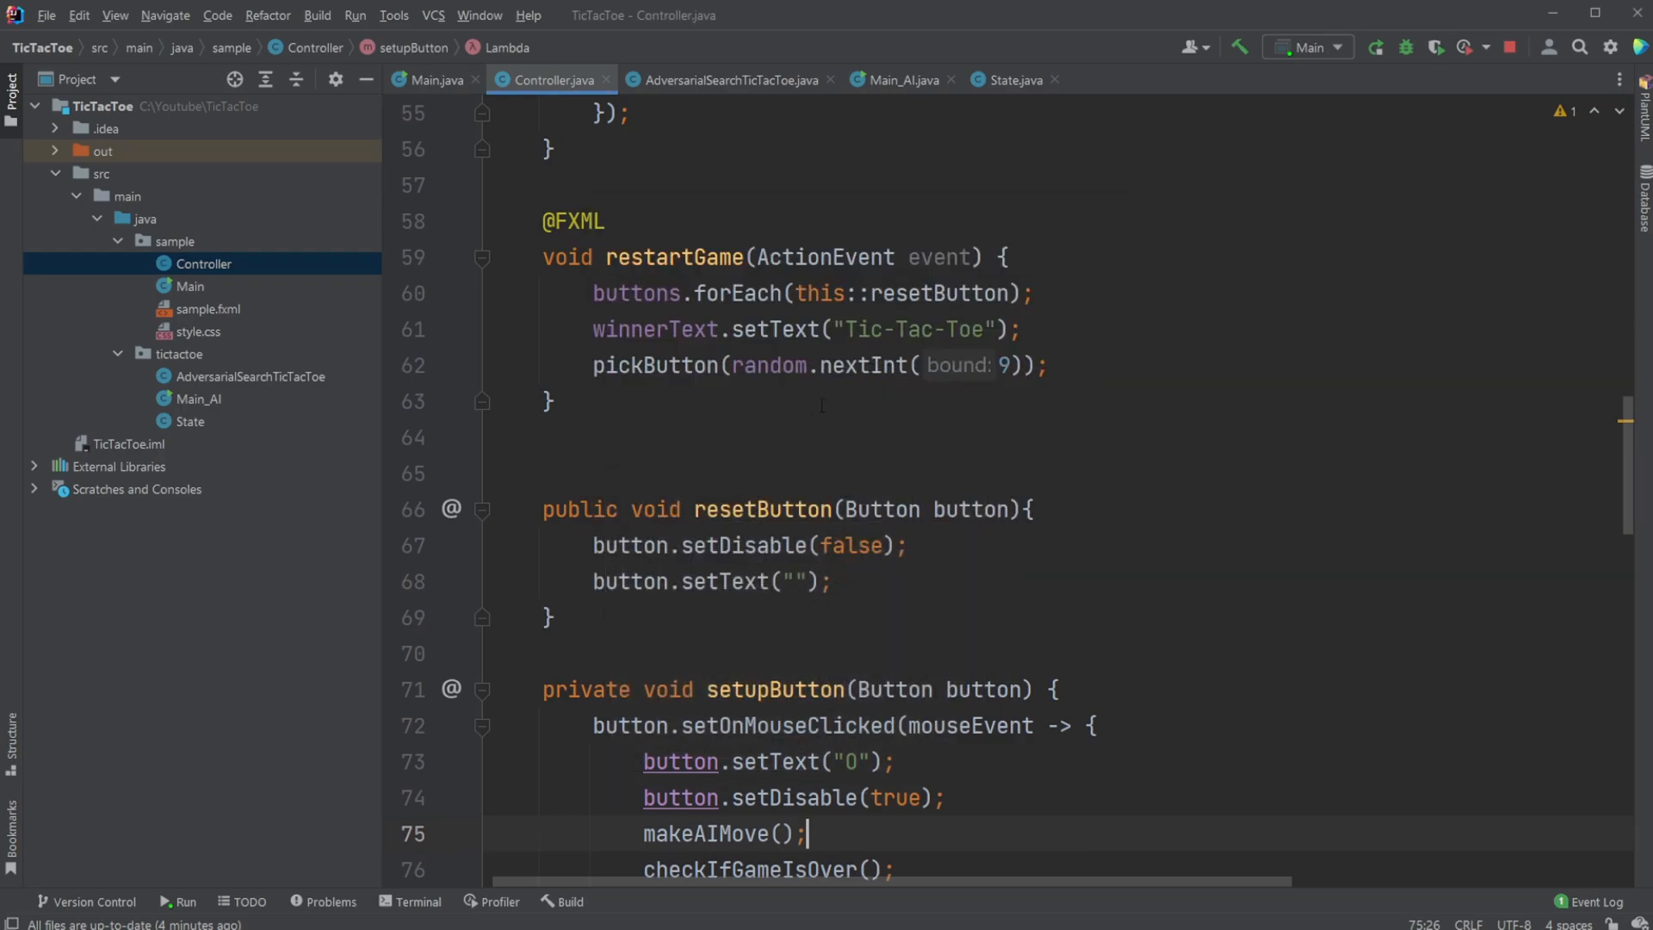
pyautogui.scroll(-3)
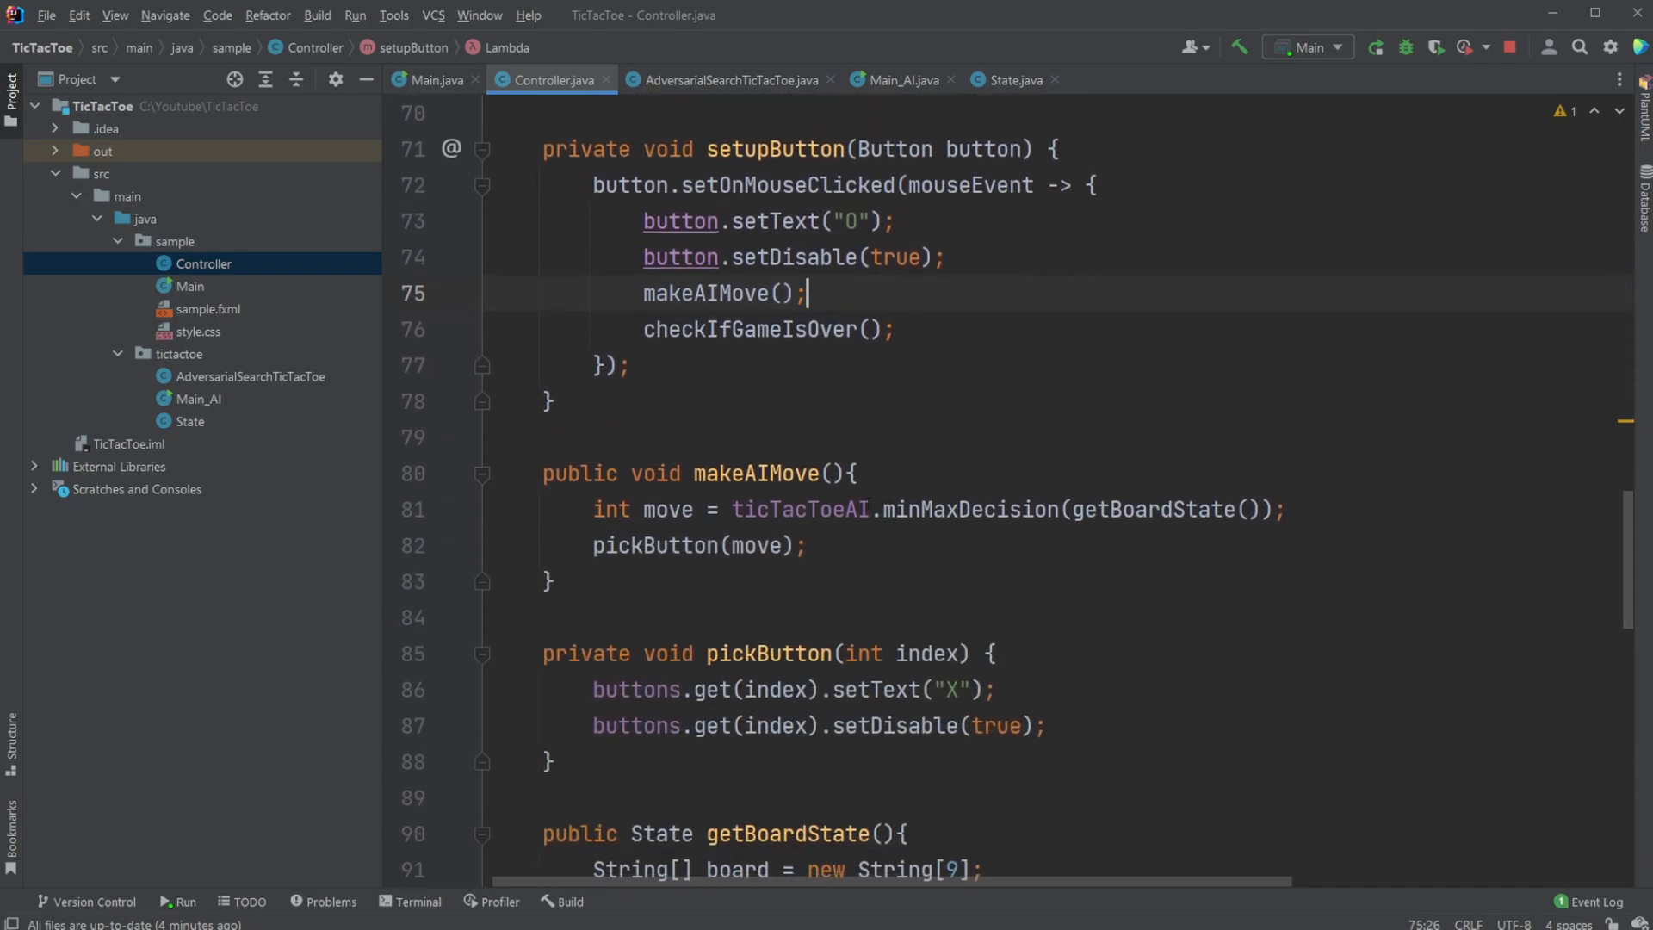
# Review getBoardState and highlight the minMaxDecision call in makeAIMove
pyautogui.doubleClick(800, 510)
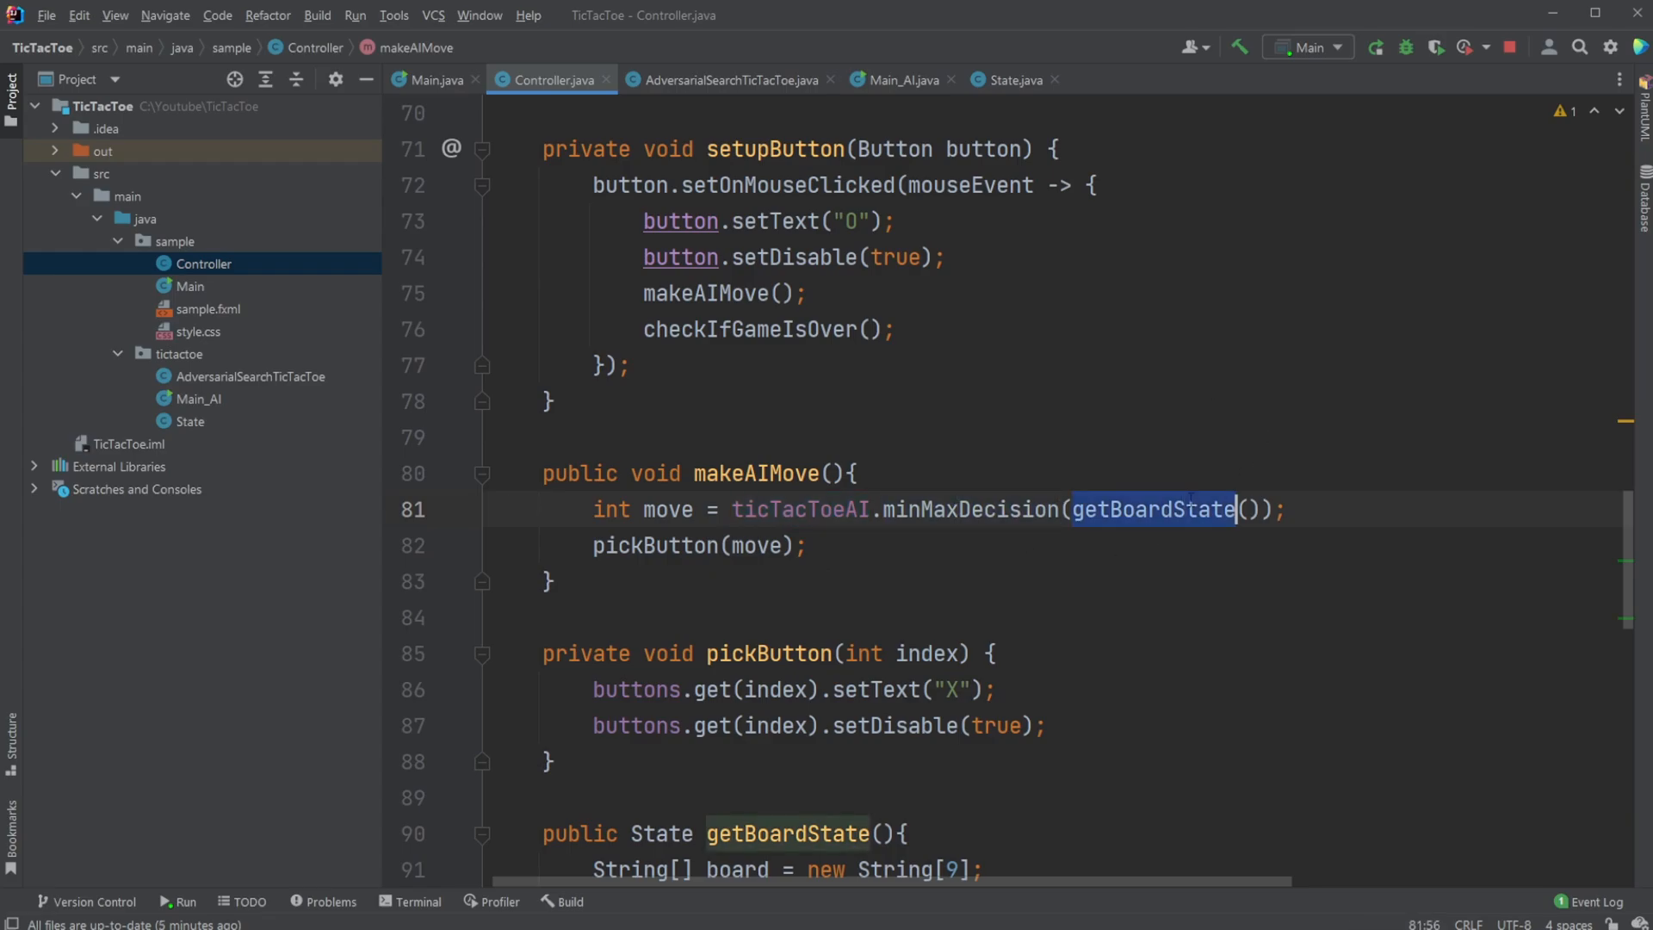
pyautogui.scroll(-3)
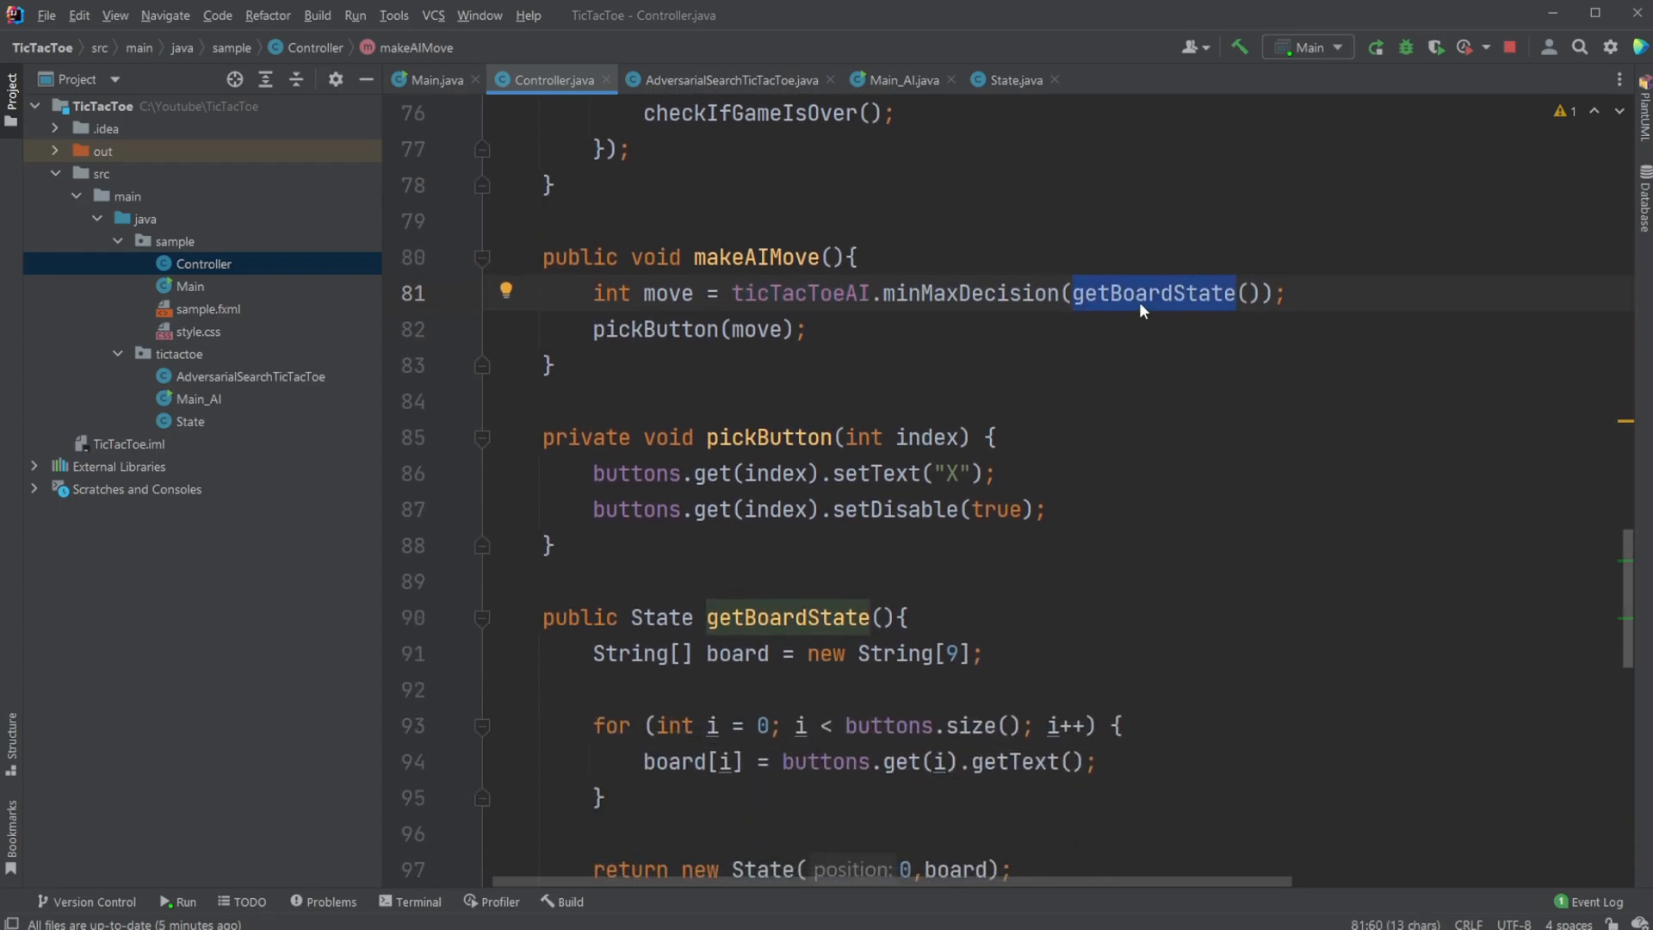
pyautogui.scroll(-3)
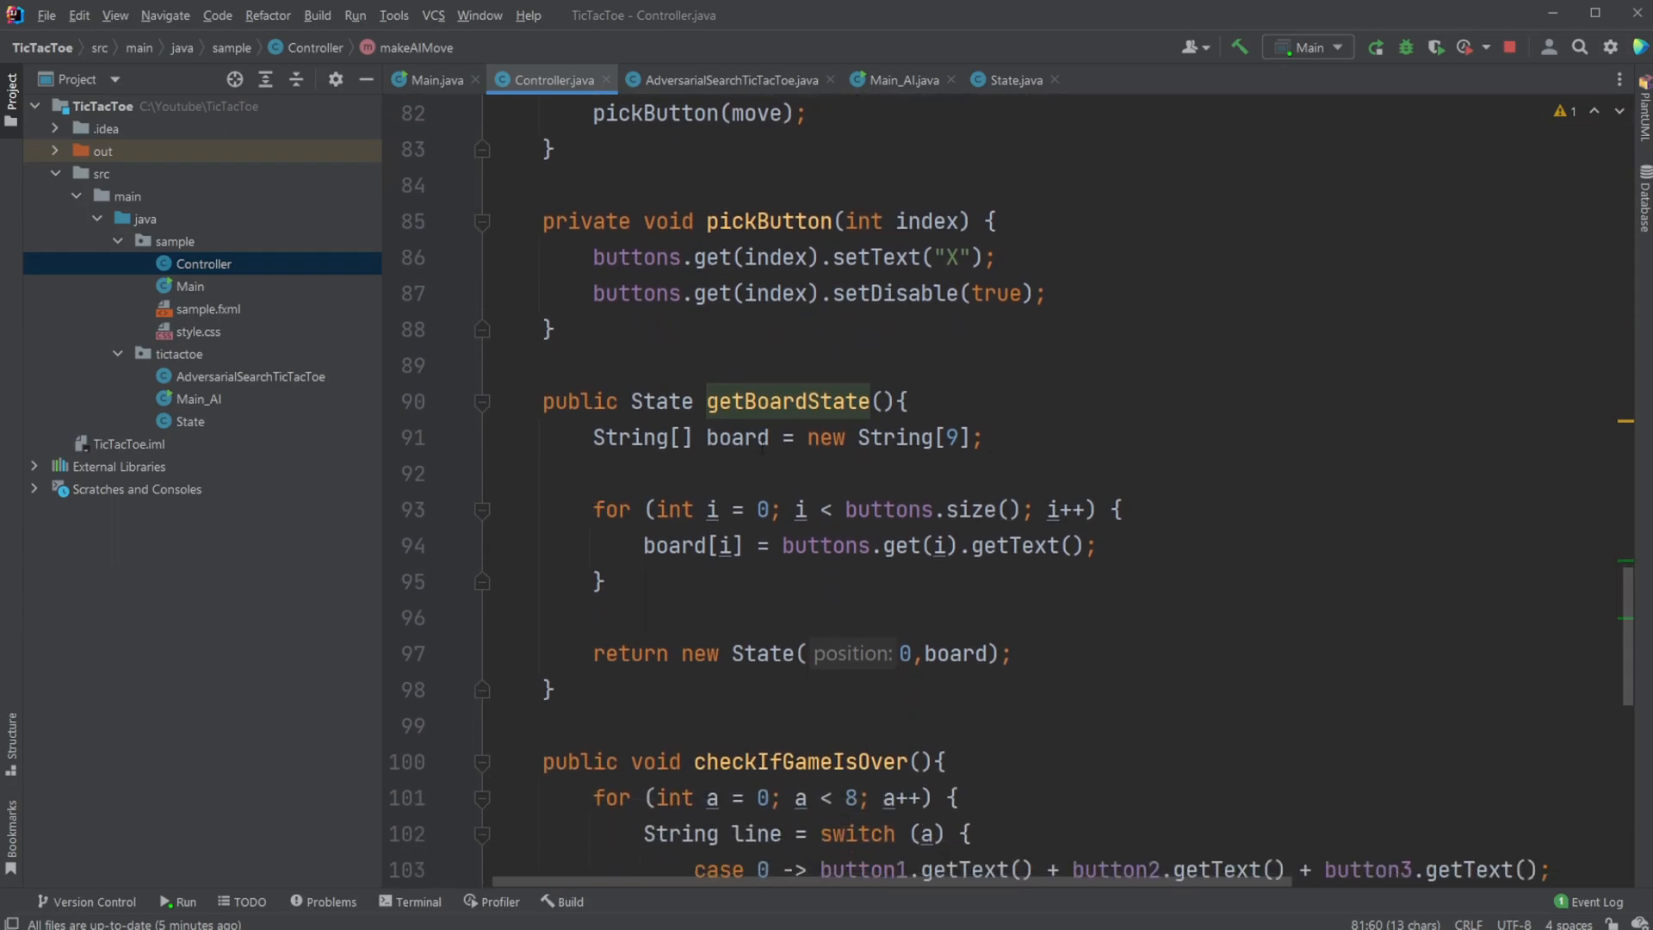
pyautogui.doubleClick(733, 436)
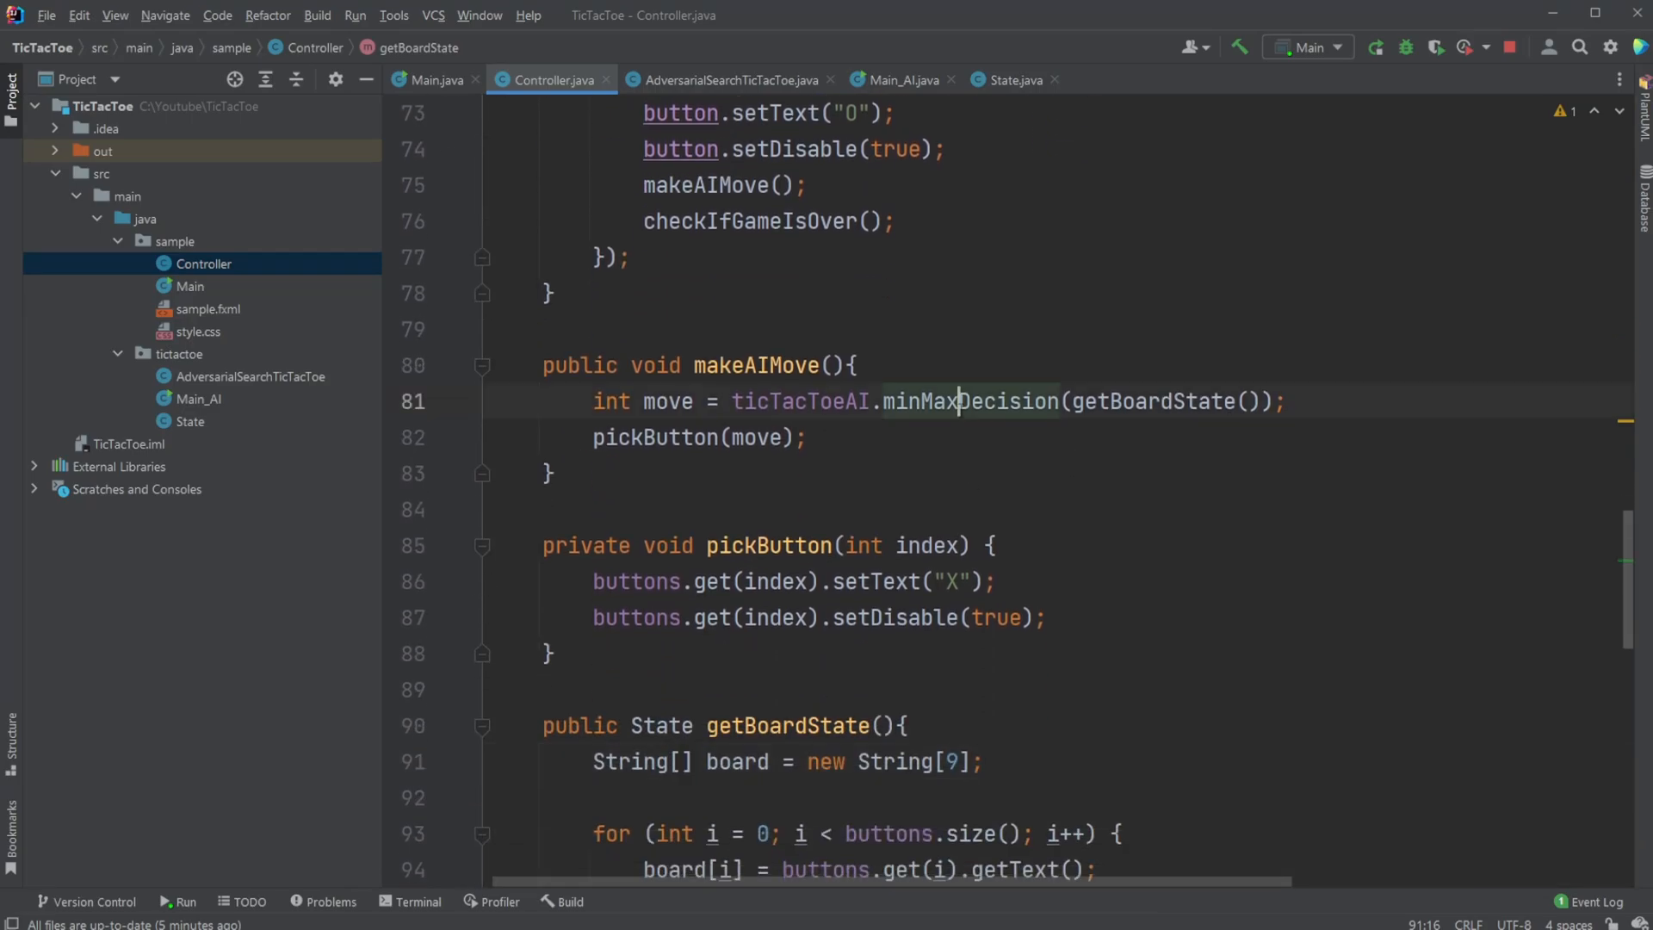
pyautogui.doubleClick(968, 401)
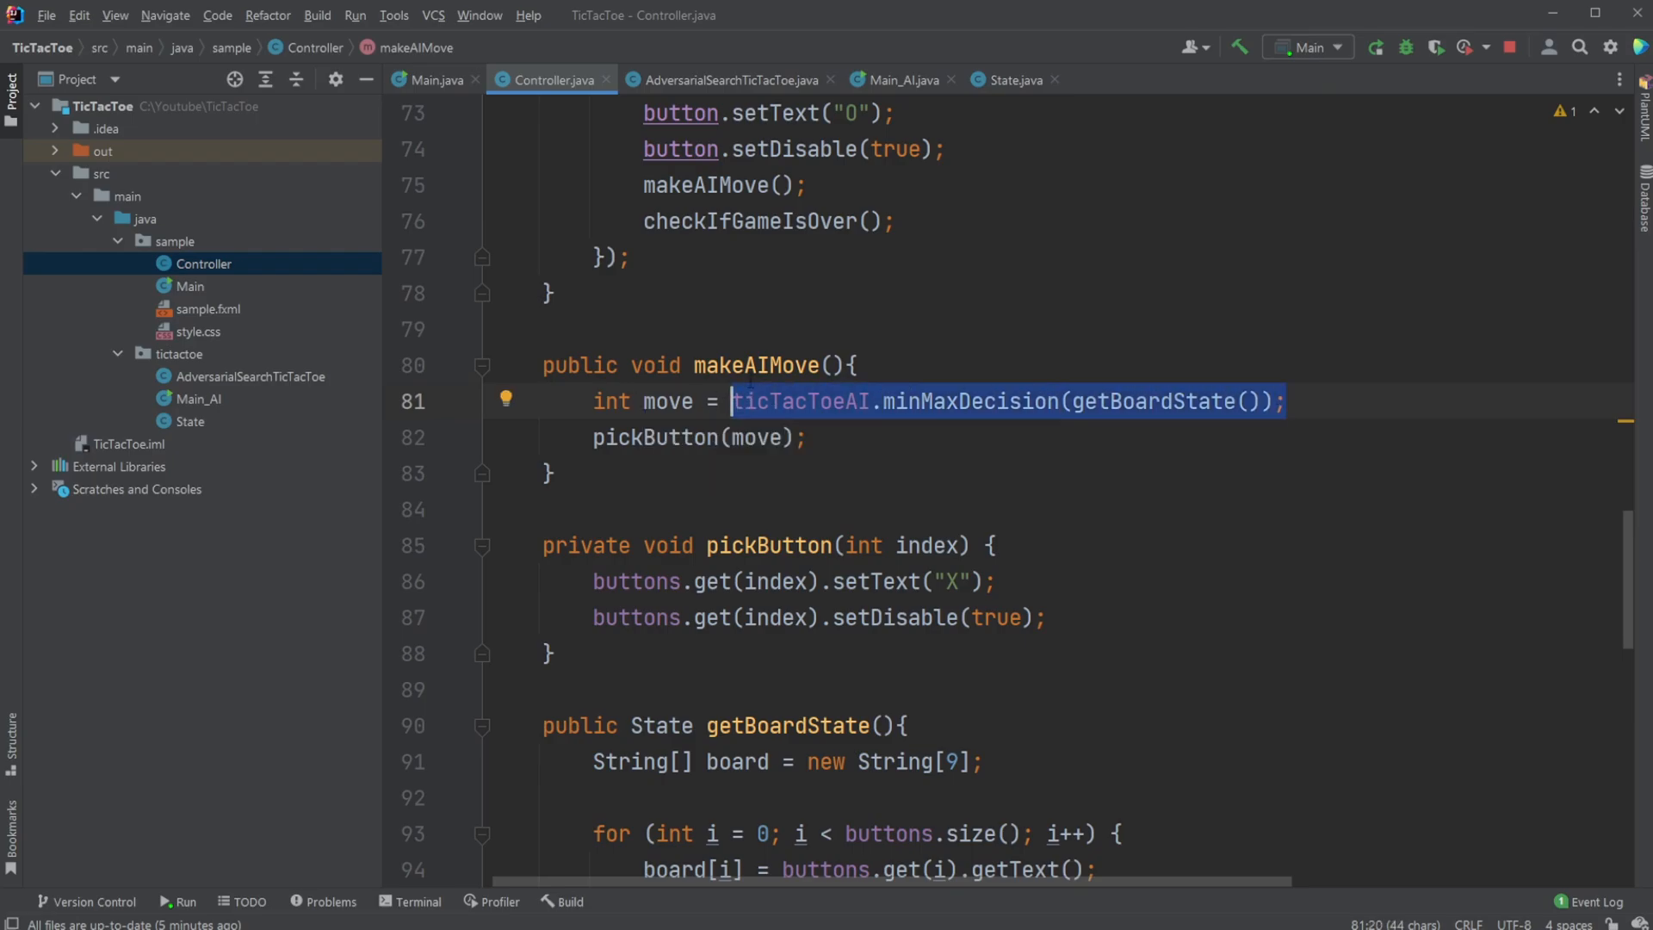
pyautogui.moveTo(811, 401)
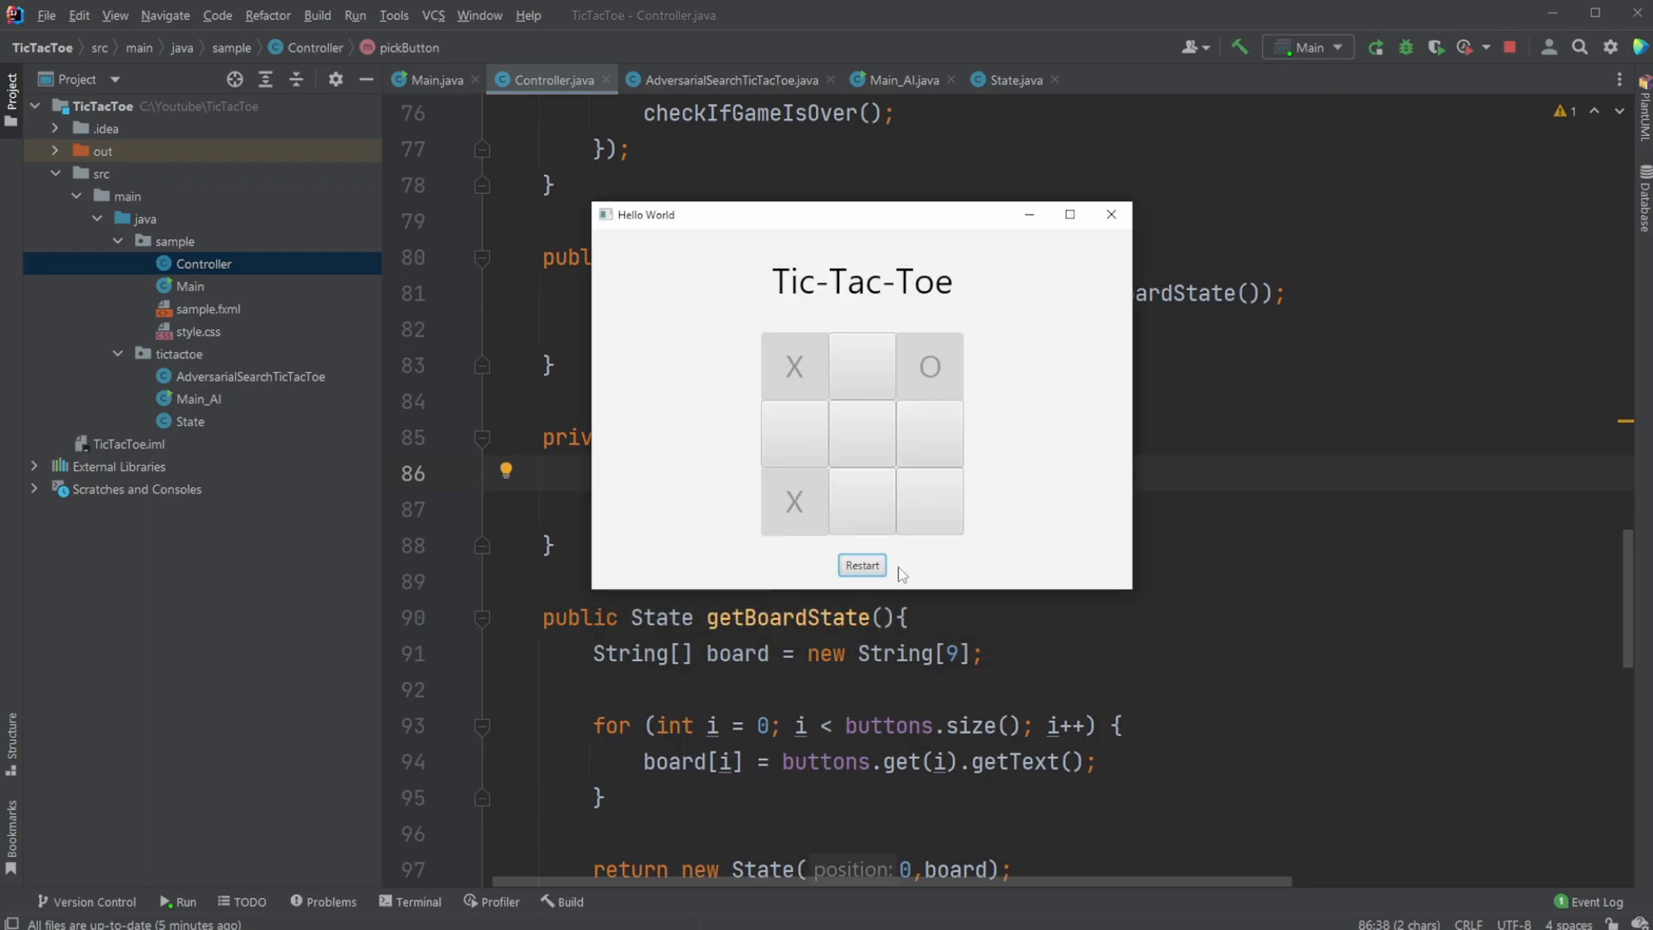
pyautogui.moveTo(1023, 237)
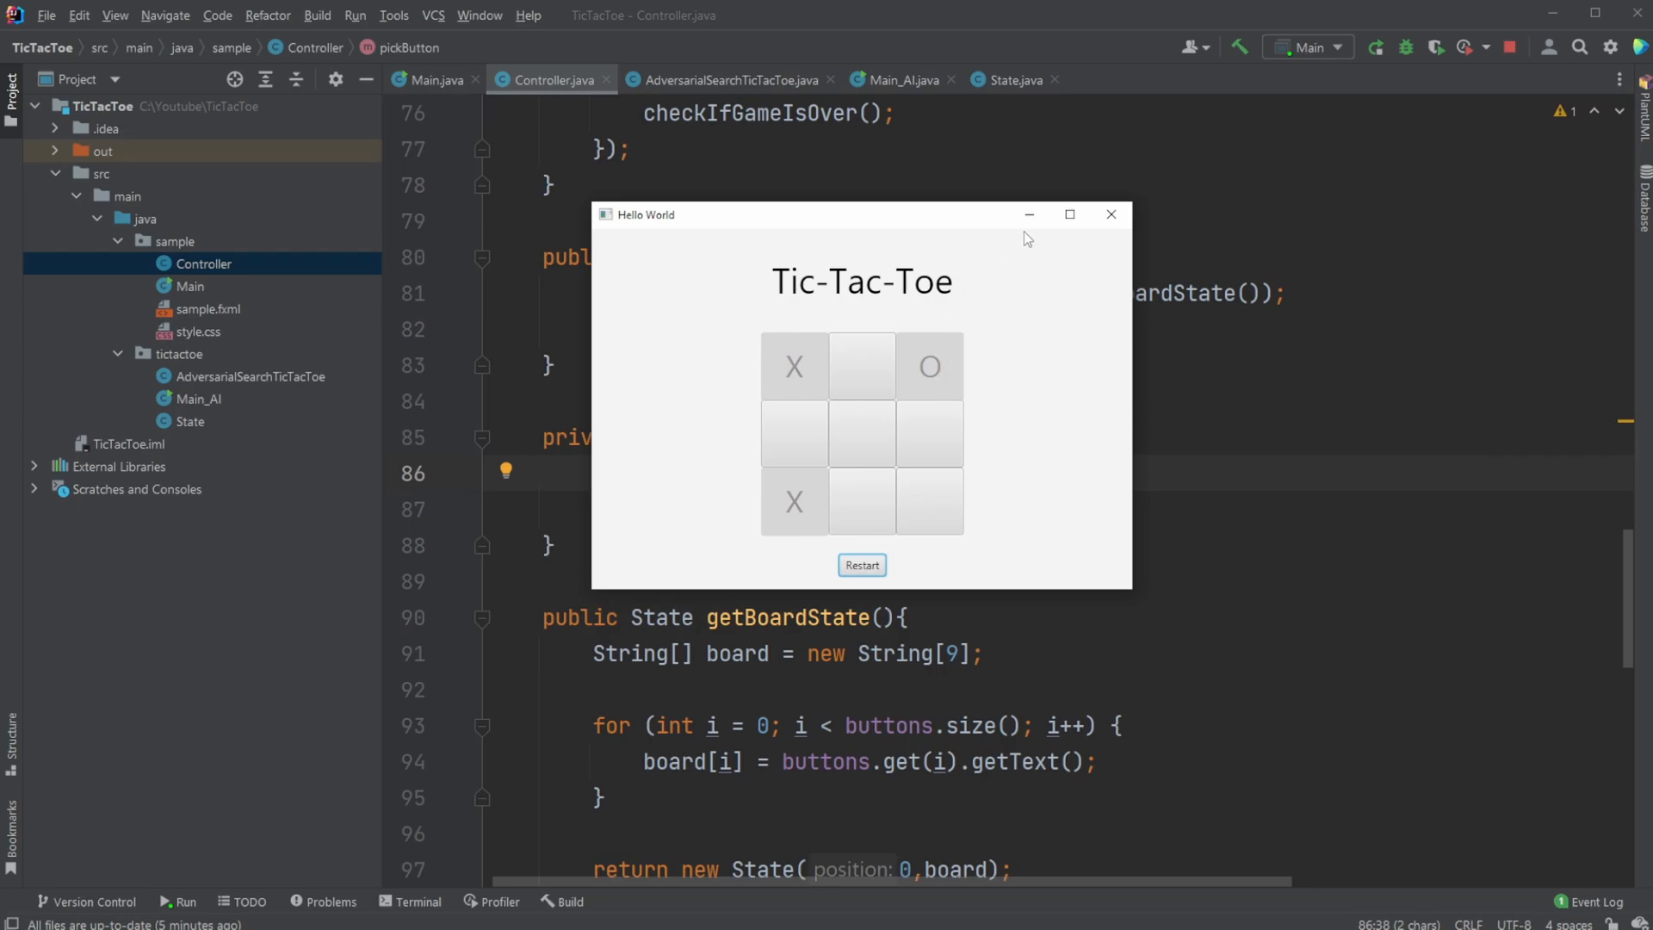
# Restart the game so the AI opens via pickButton(random.nextInt(9)), then bring the code back
pyautogui.click(1111, 213)
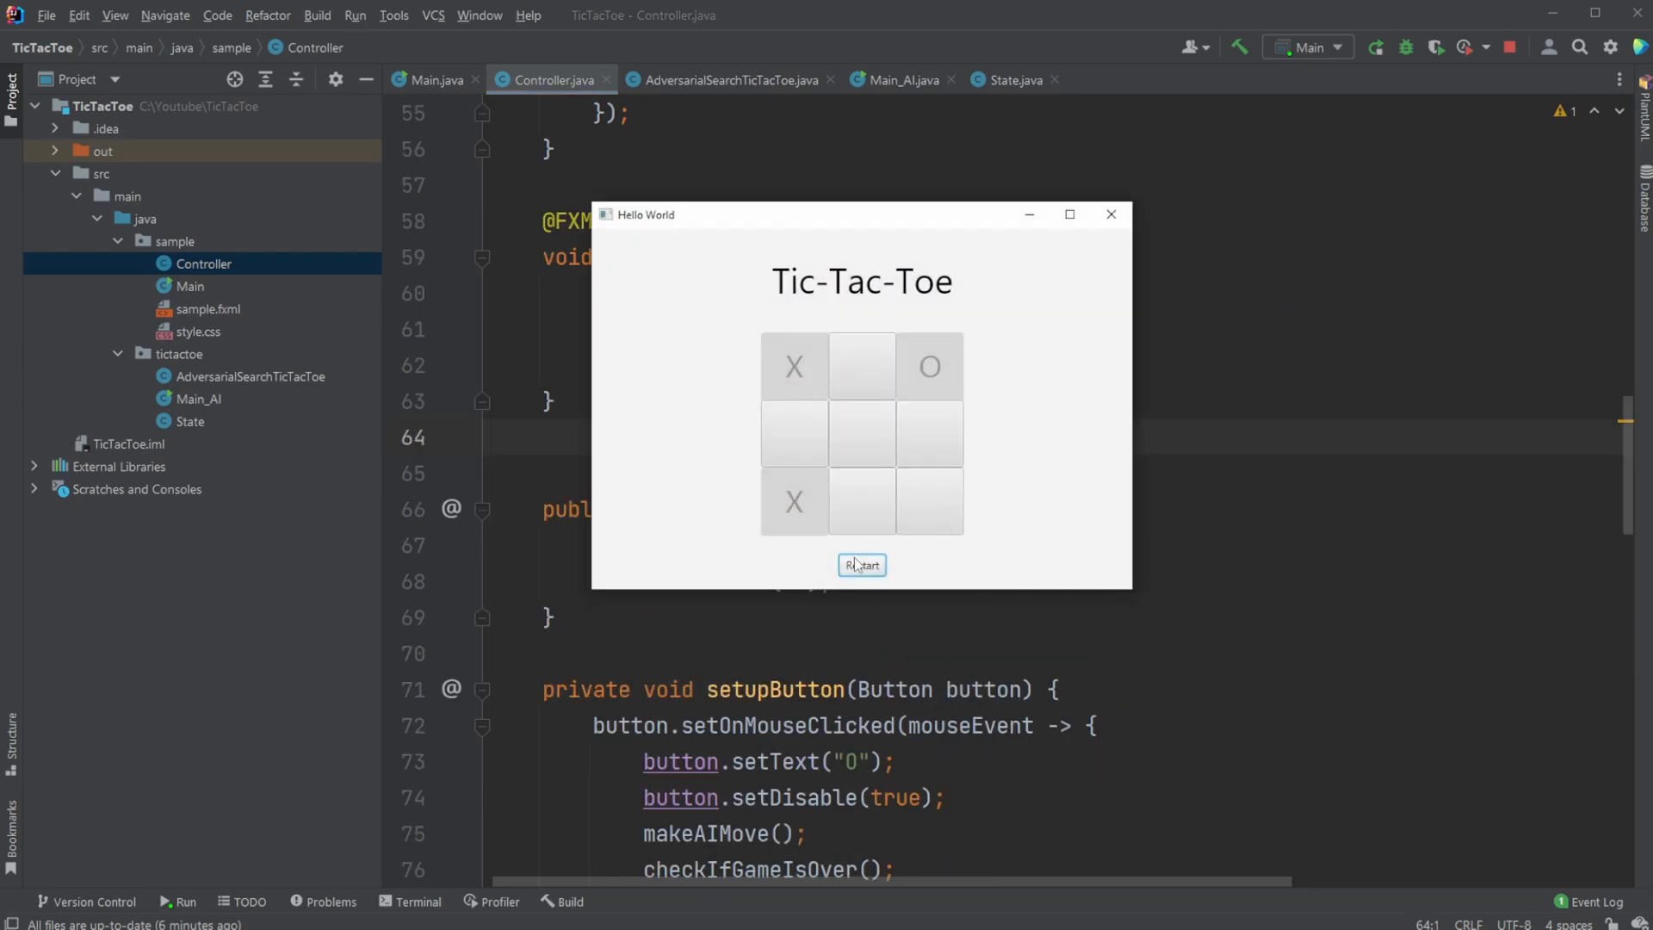
pyautogui.click(861, 565)
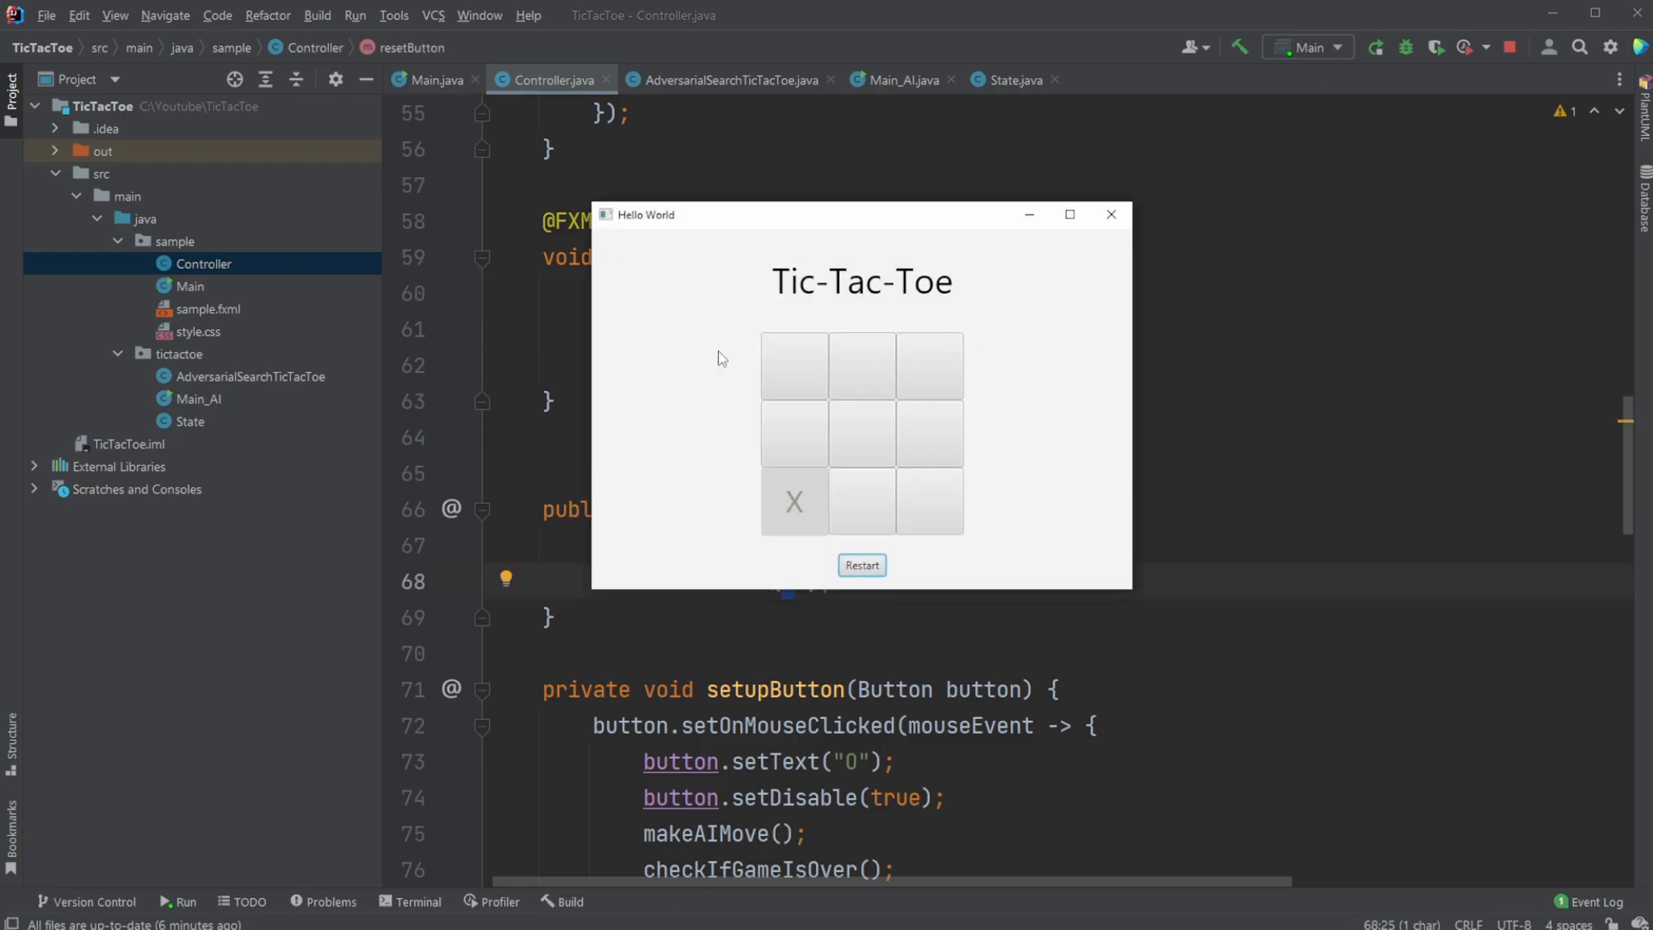
pyautogui.moveTo(881, 257)
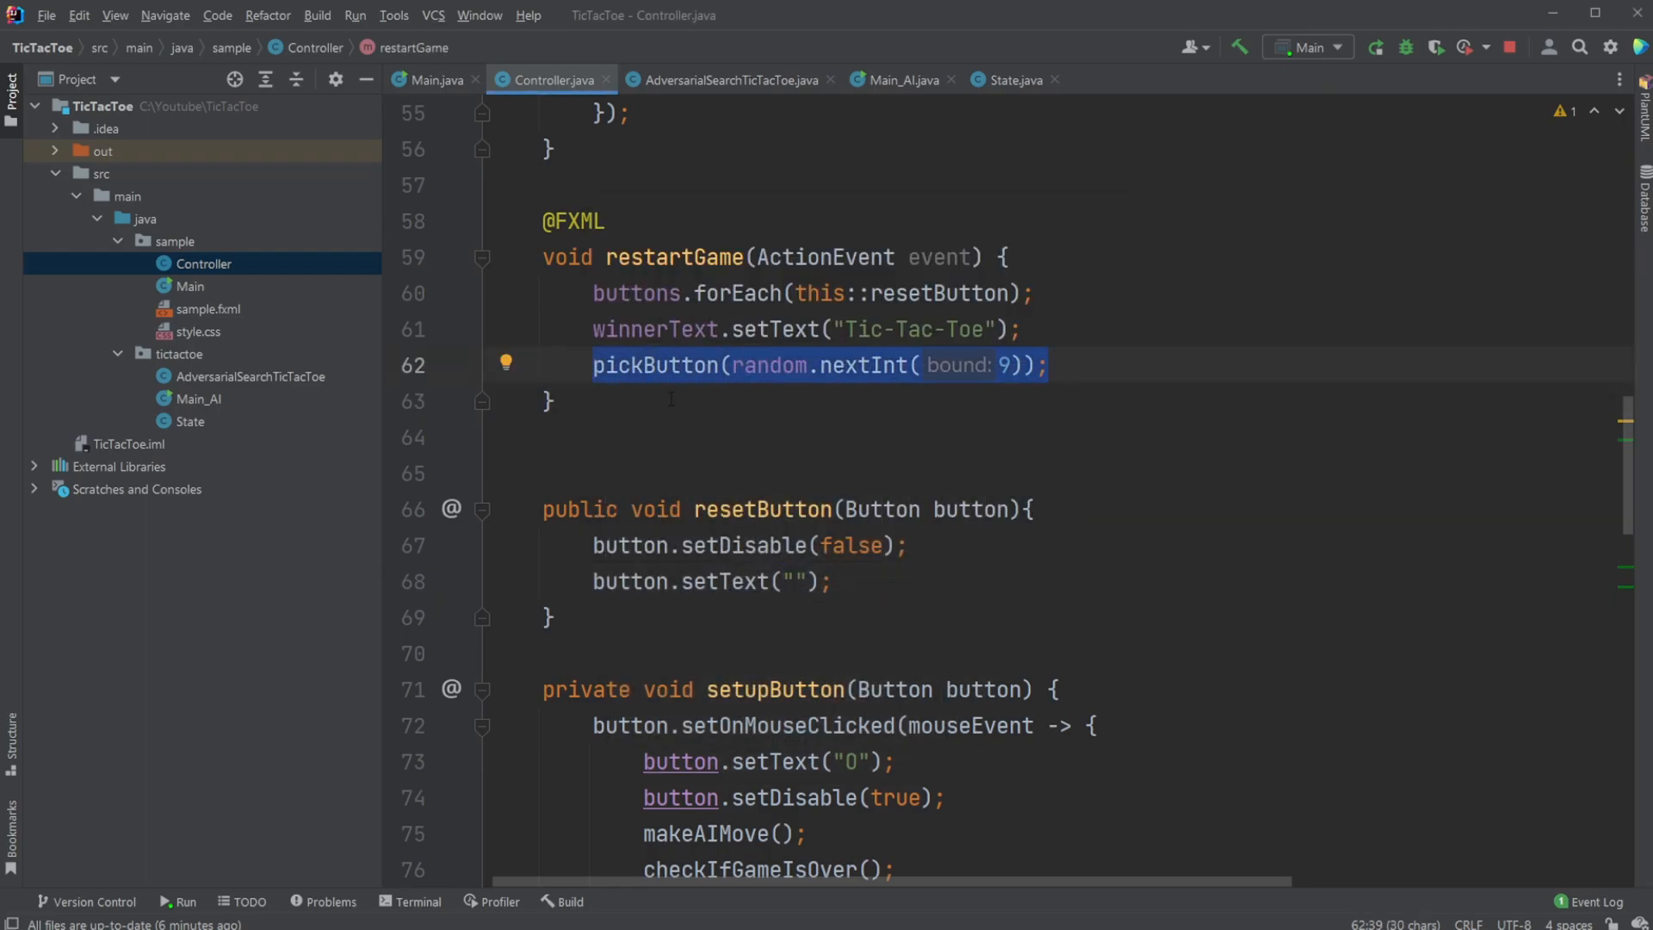
pyautogui.click(675, 365)
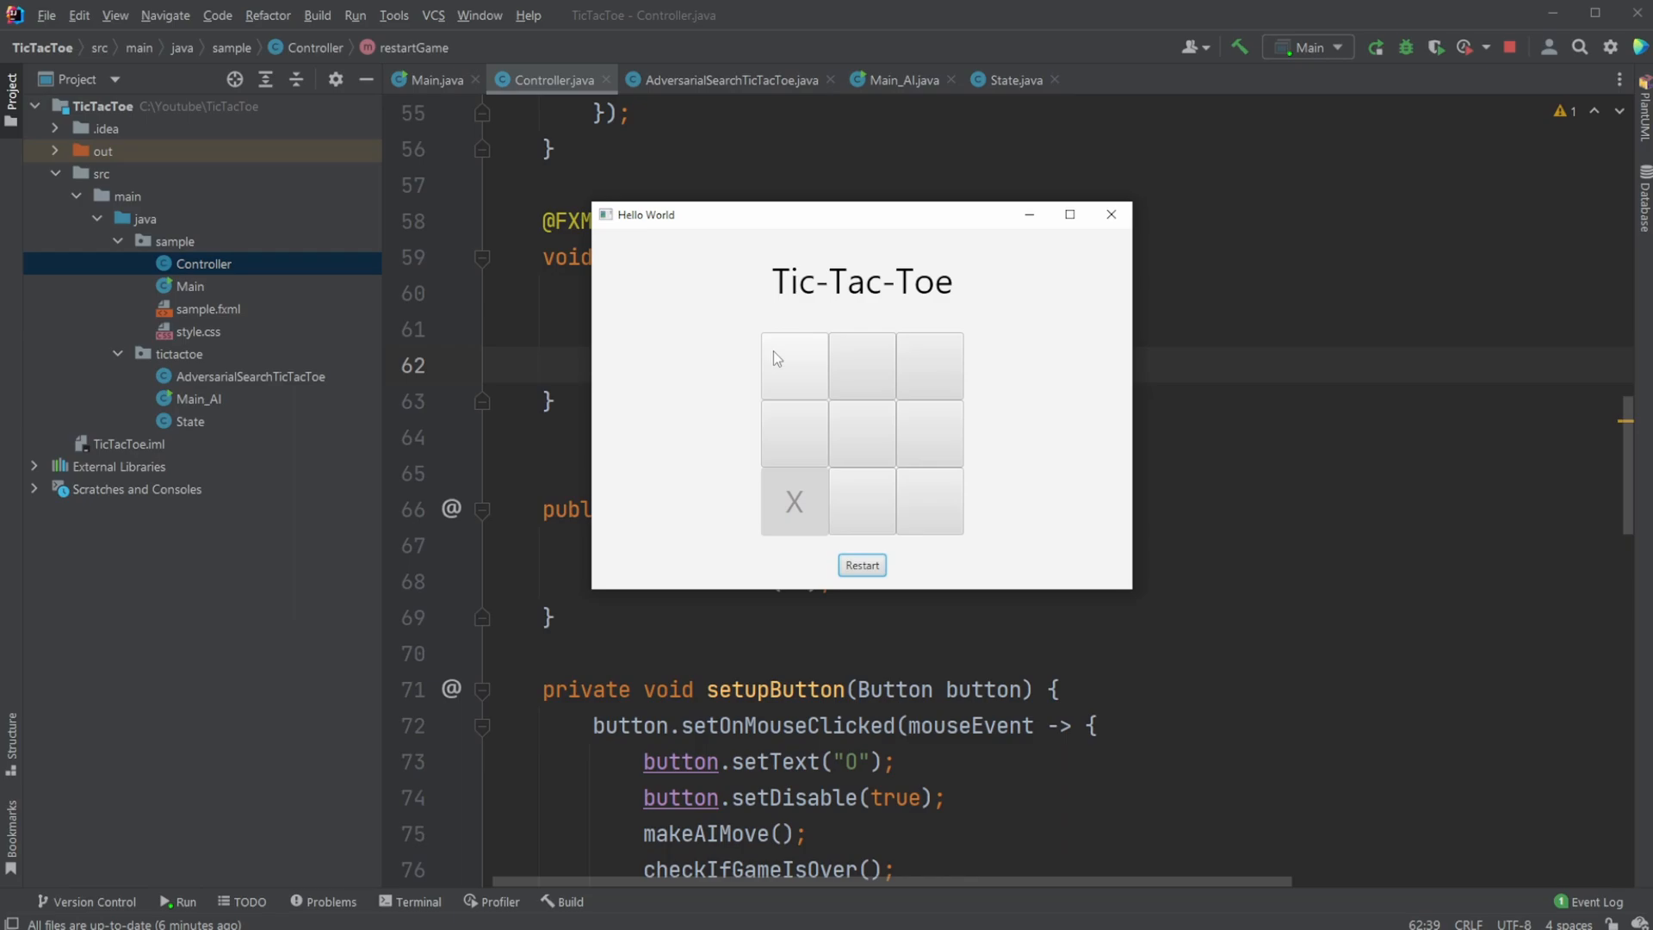
pyautogui.moveTo(992, 442)
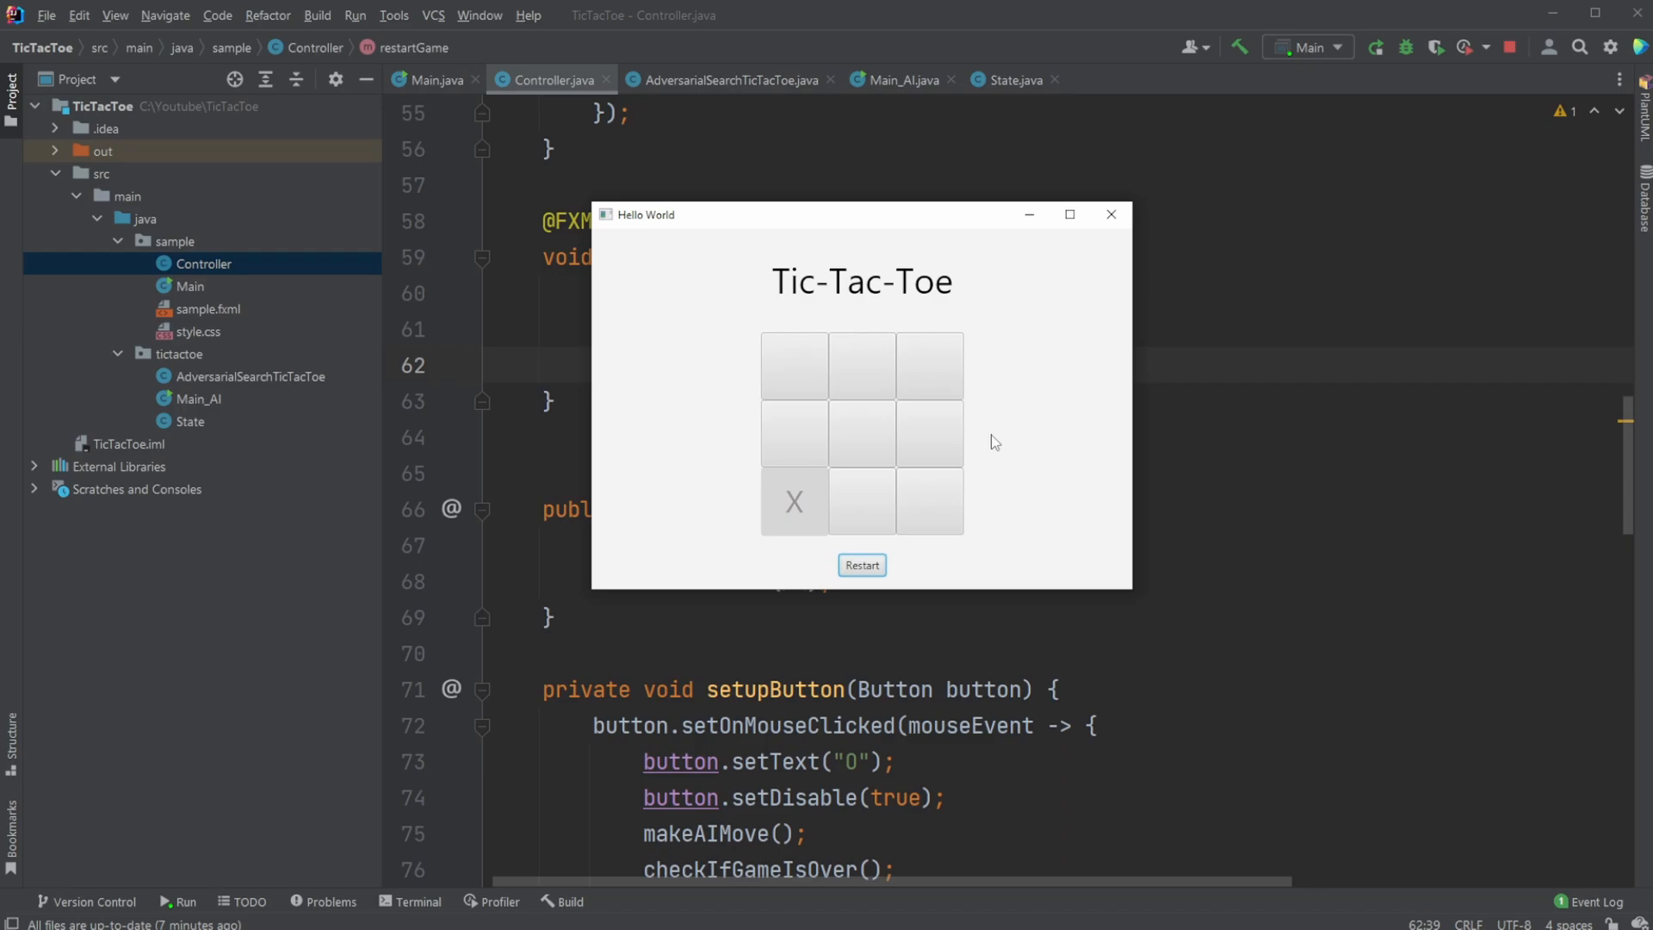
pyautogui.moveTo(784, 533)
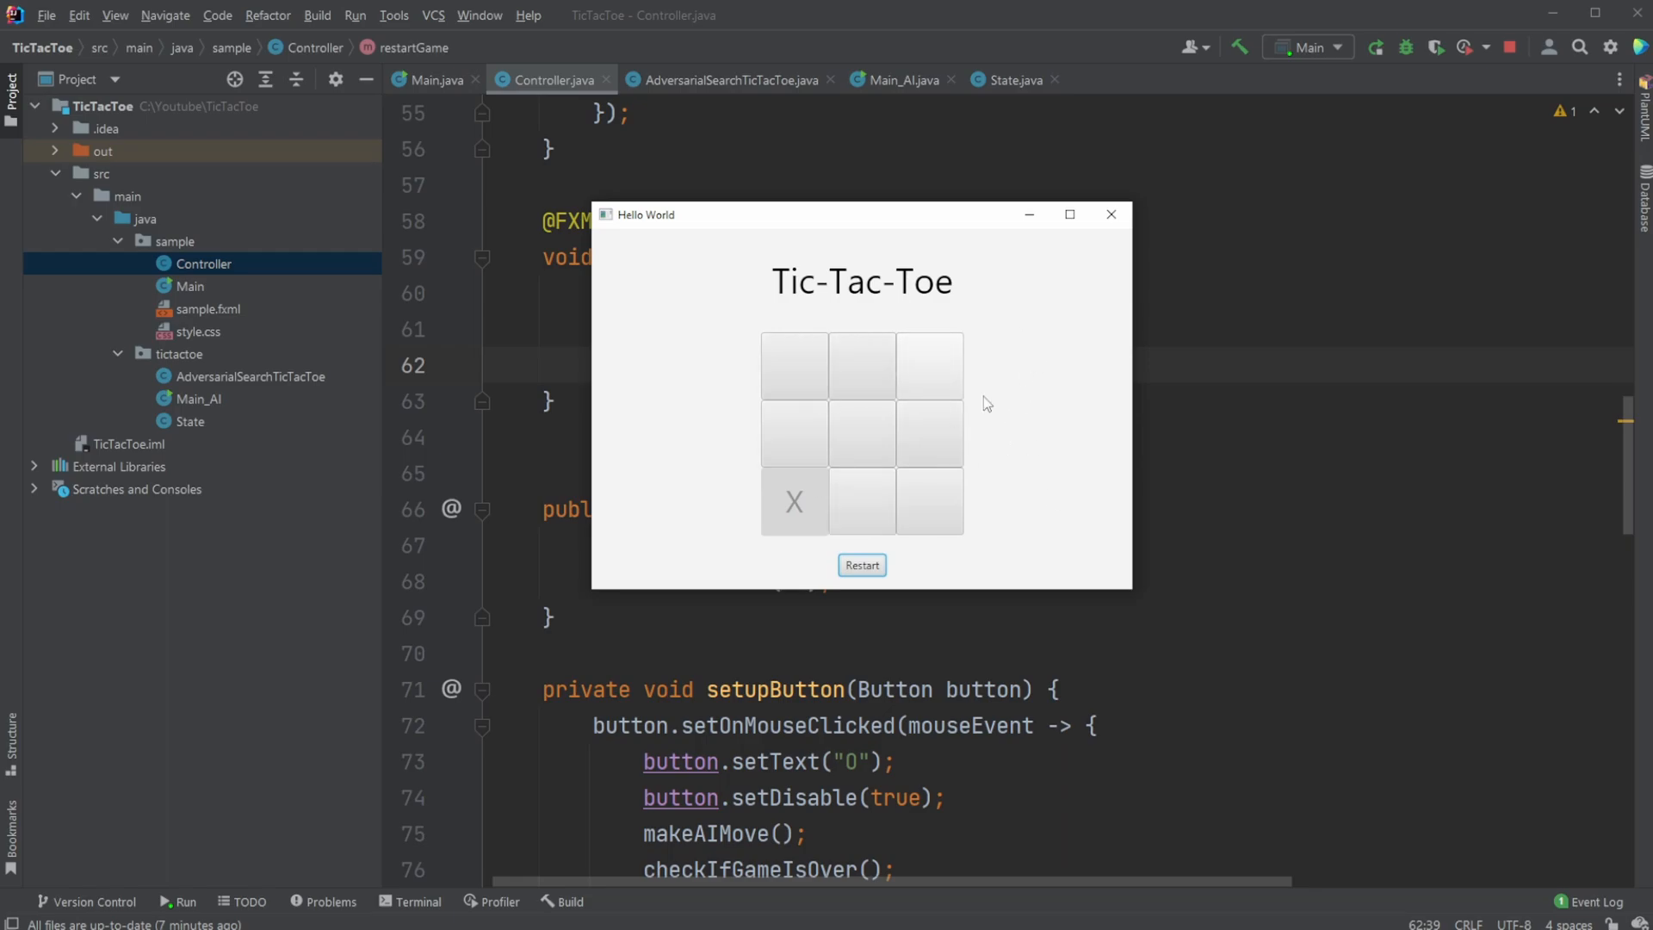
pyautogui.moveTo(1007, 419)
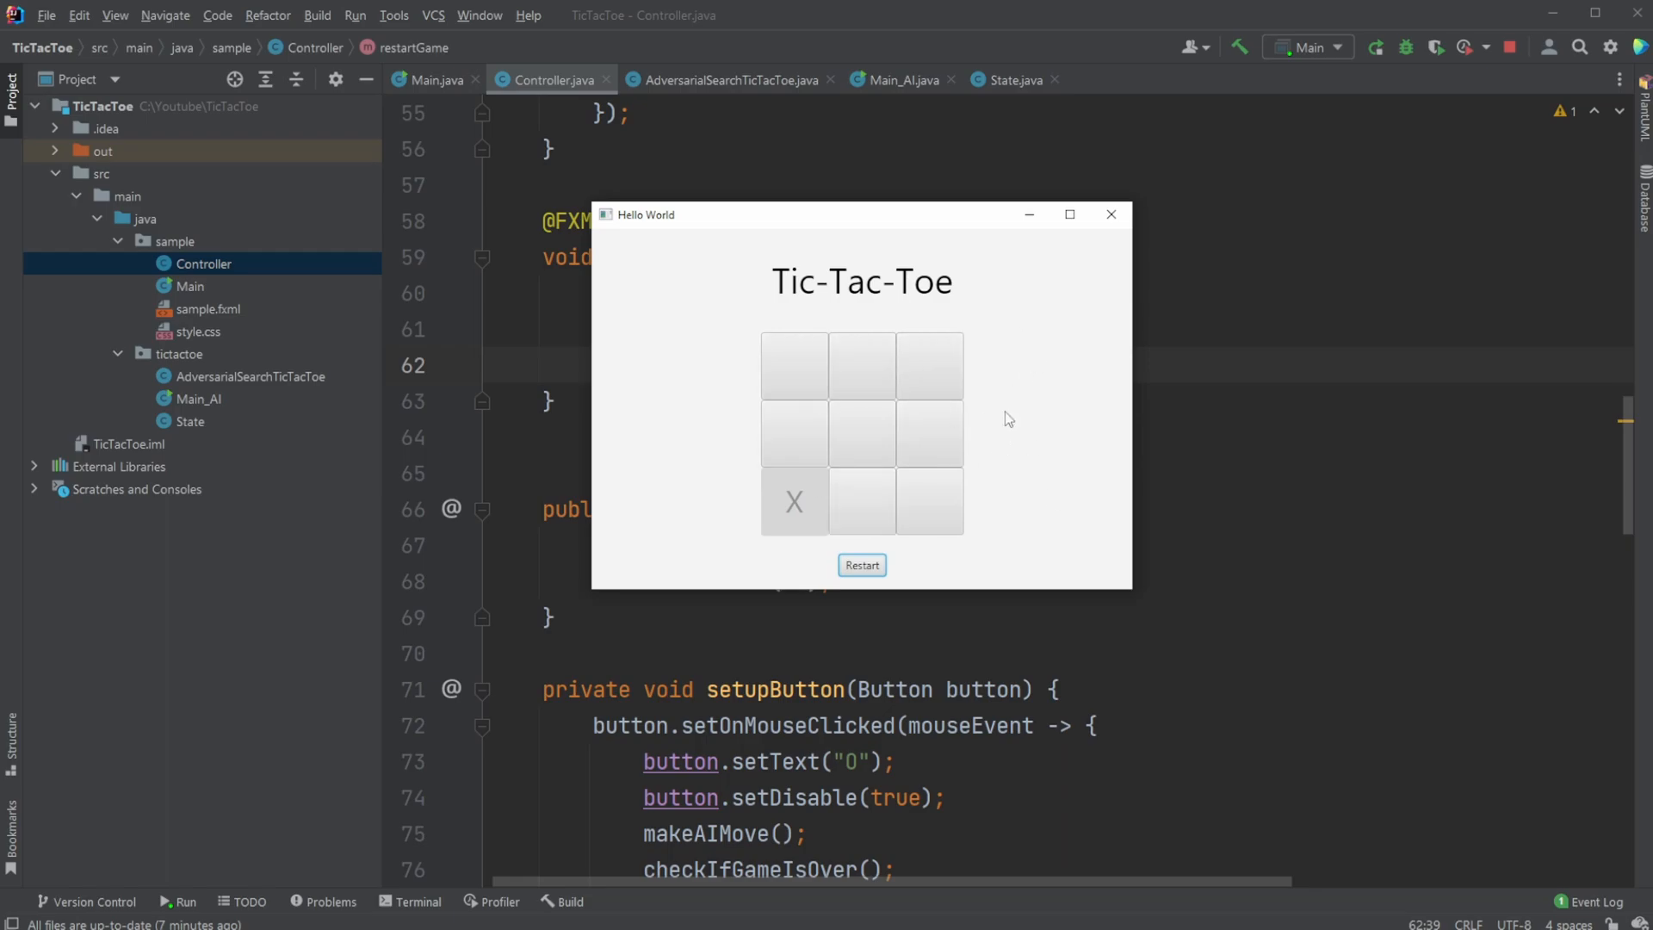
pyautogui.moveTo(1011, 462)
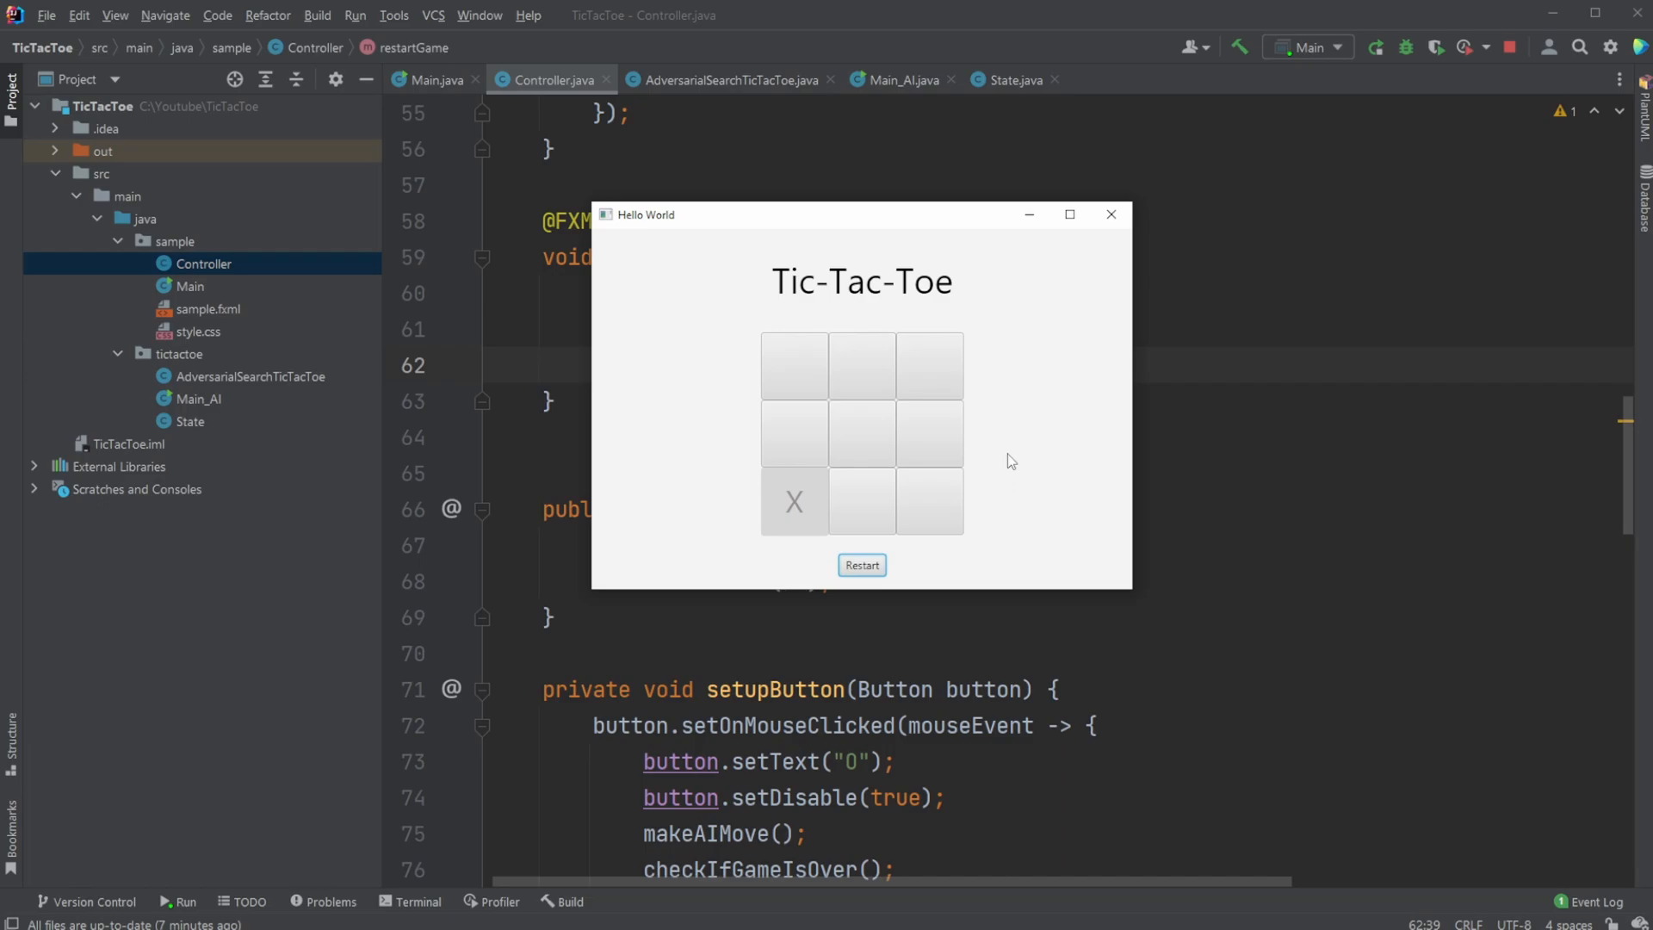
pyautogui.moveTo(940, 547)
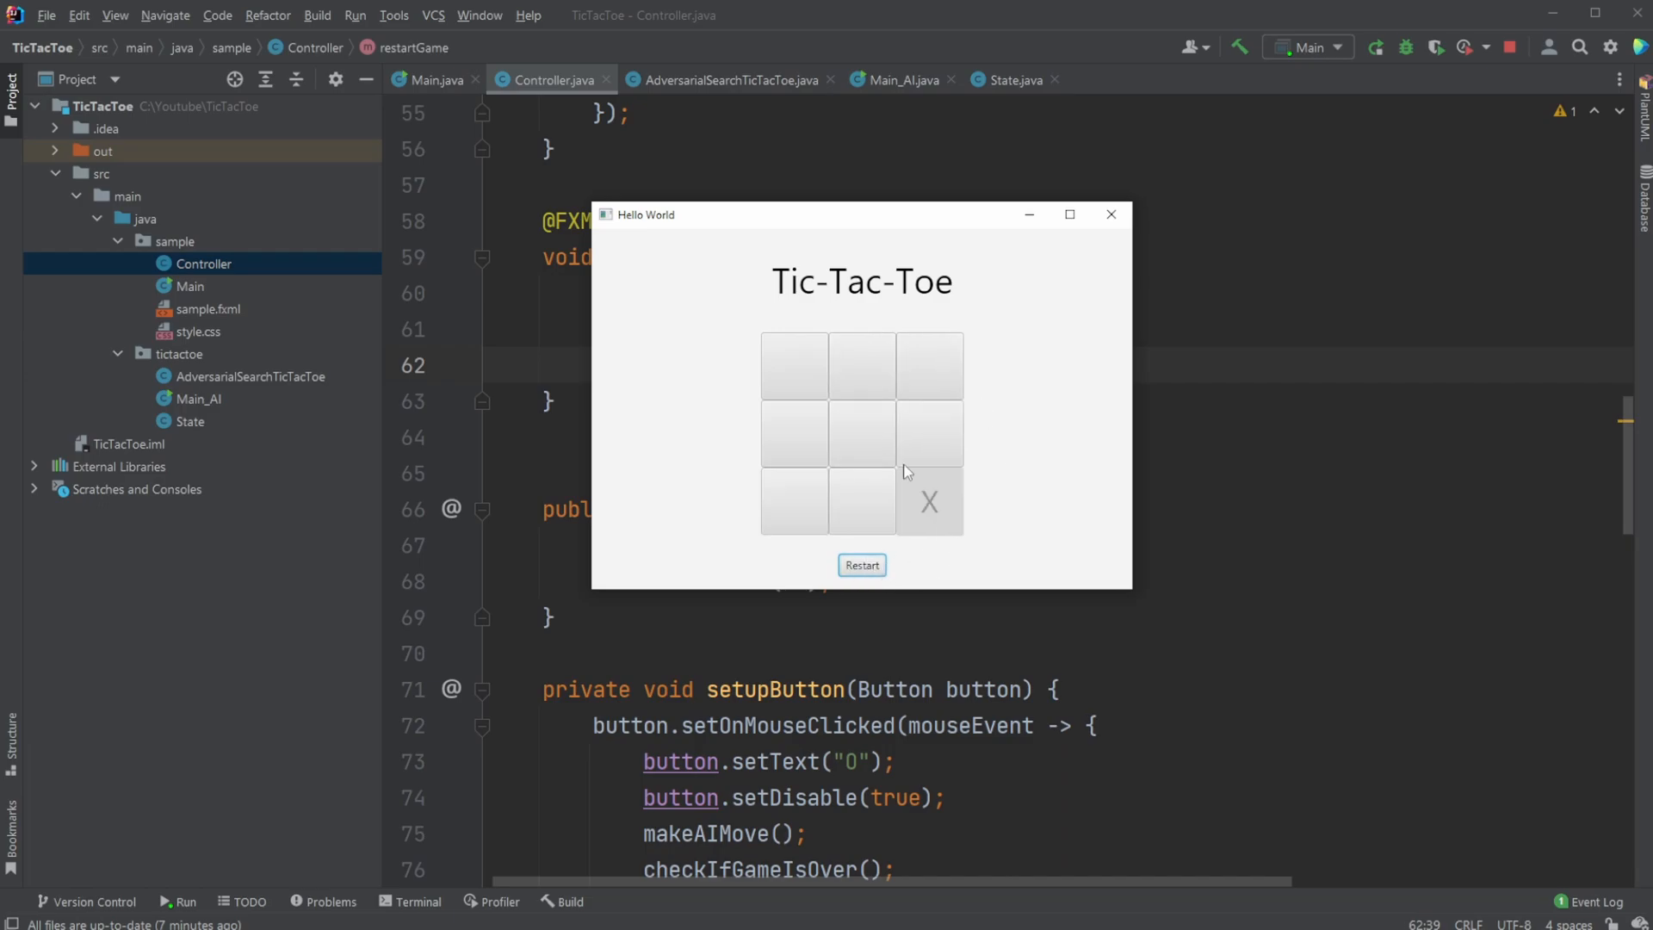
pyautogui.moveTo(949, 510)
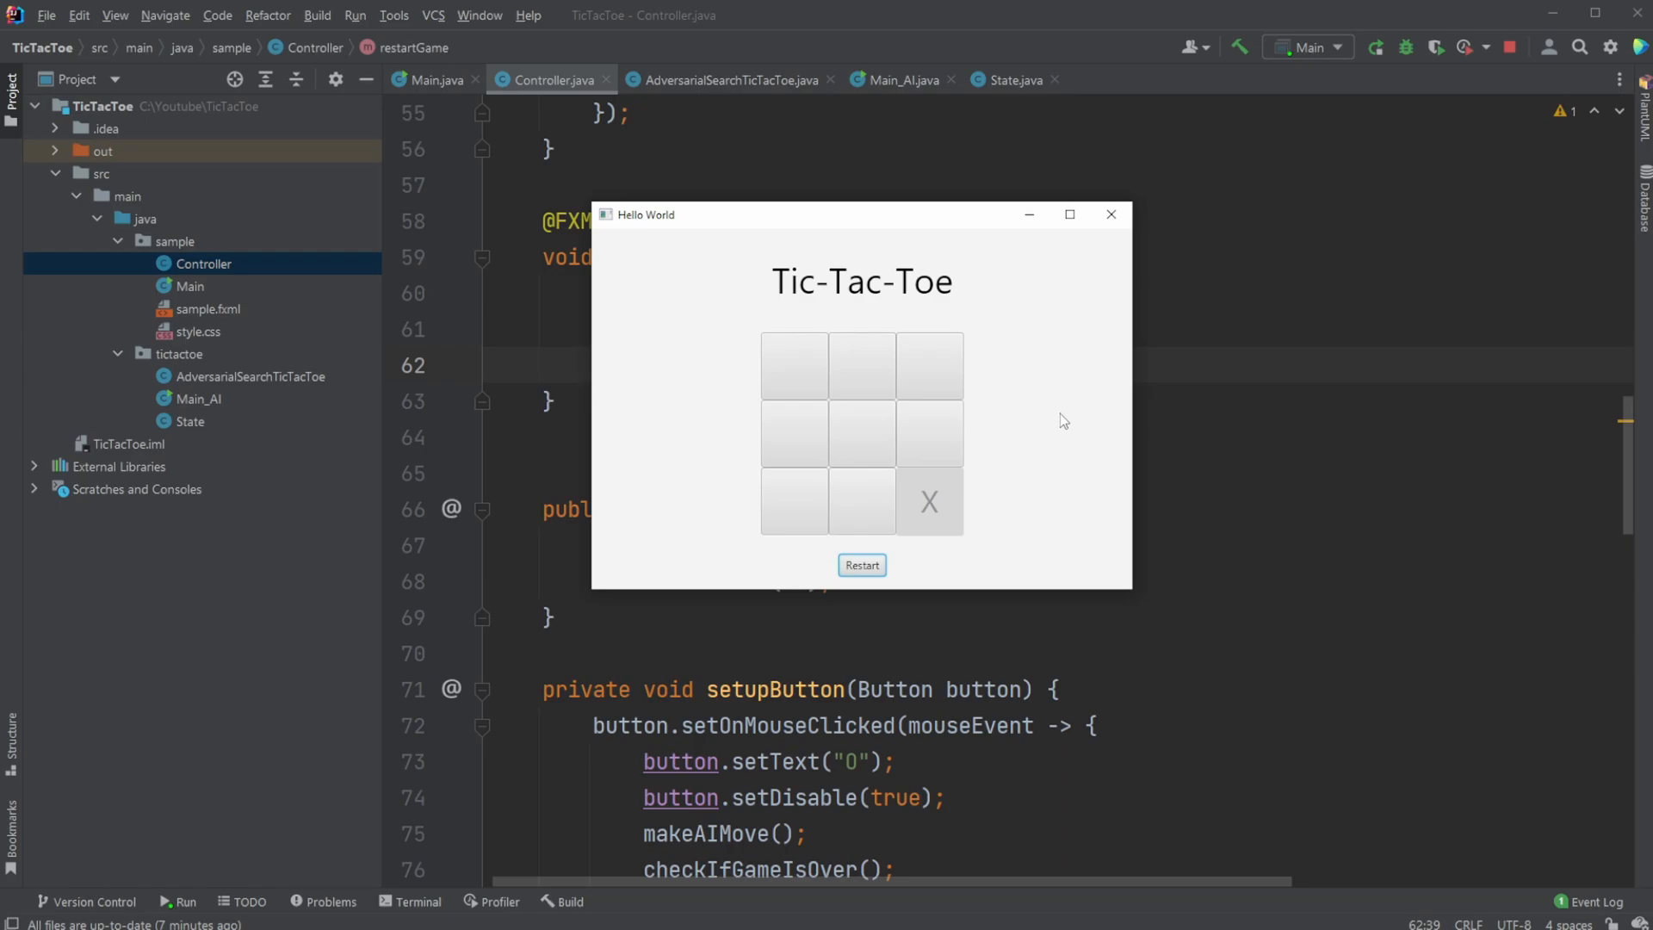
pyautogui.click(1110, 214)
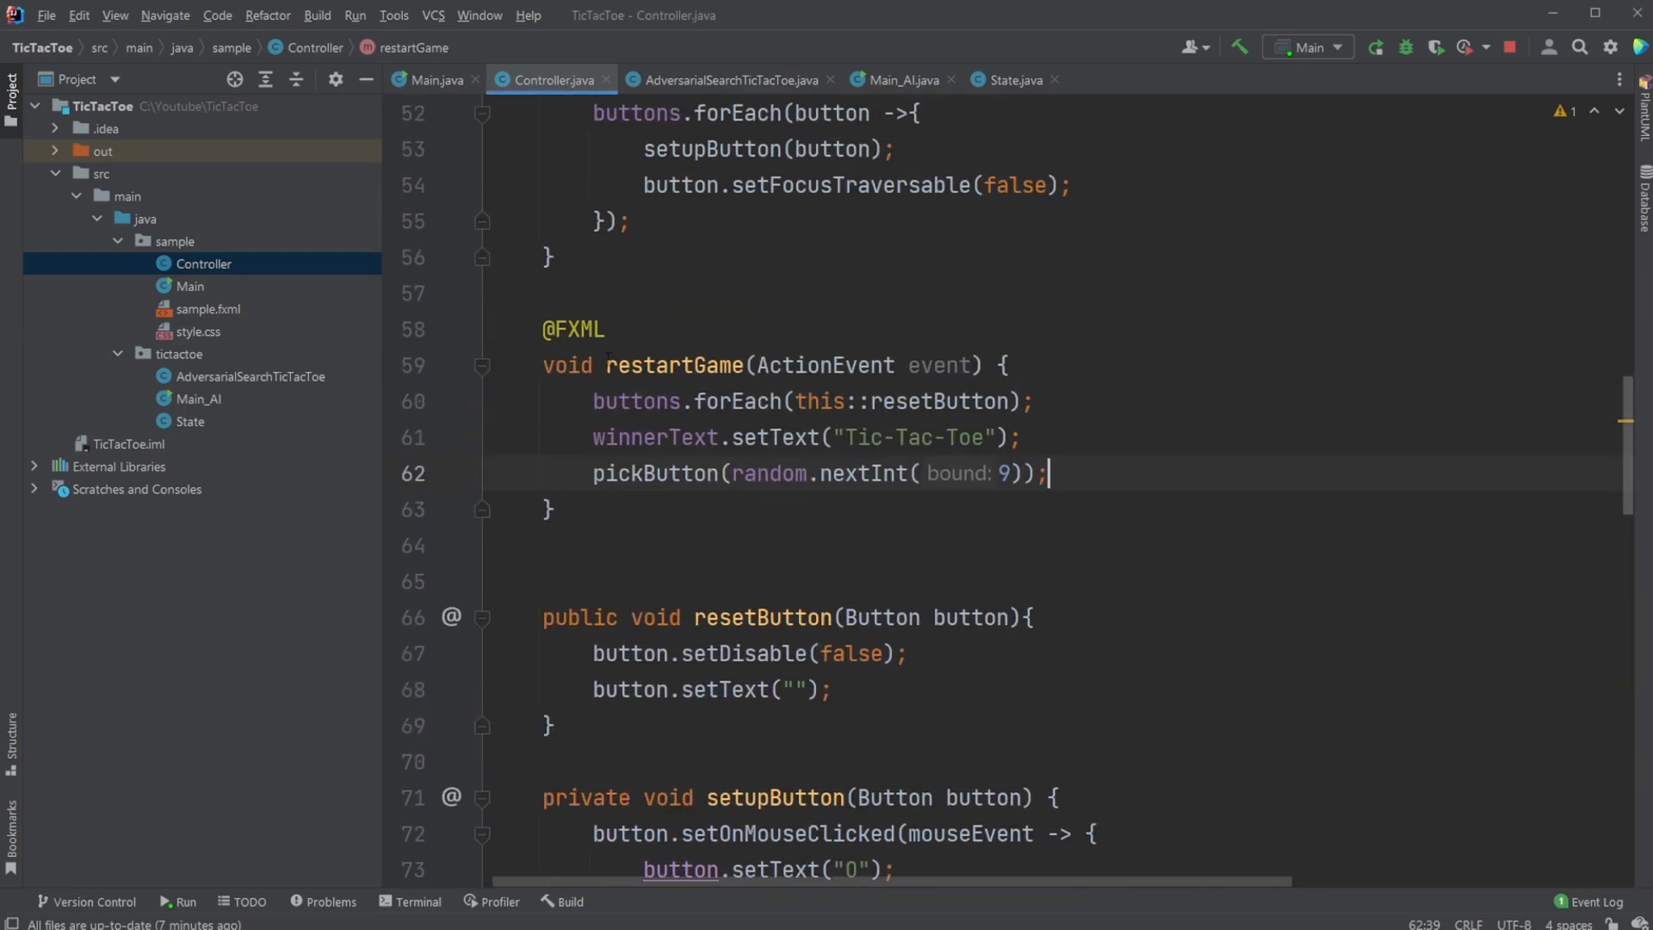
# Scroll Controller down to the checkIfGameIsOver switch over winning lines
pyautogui.scroll(-3)
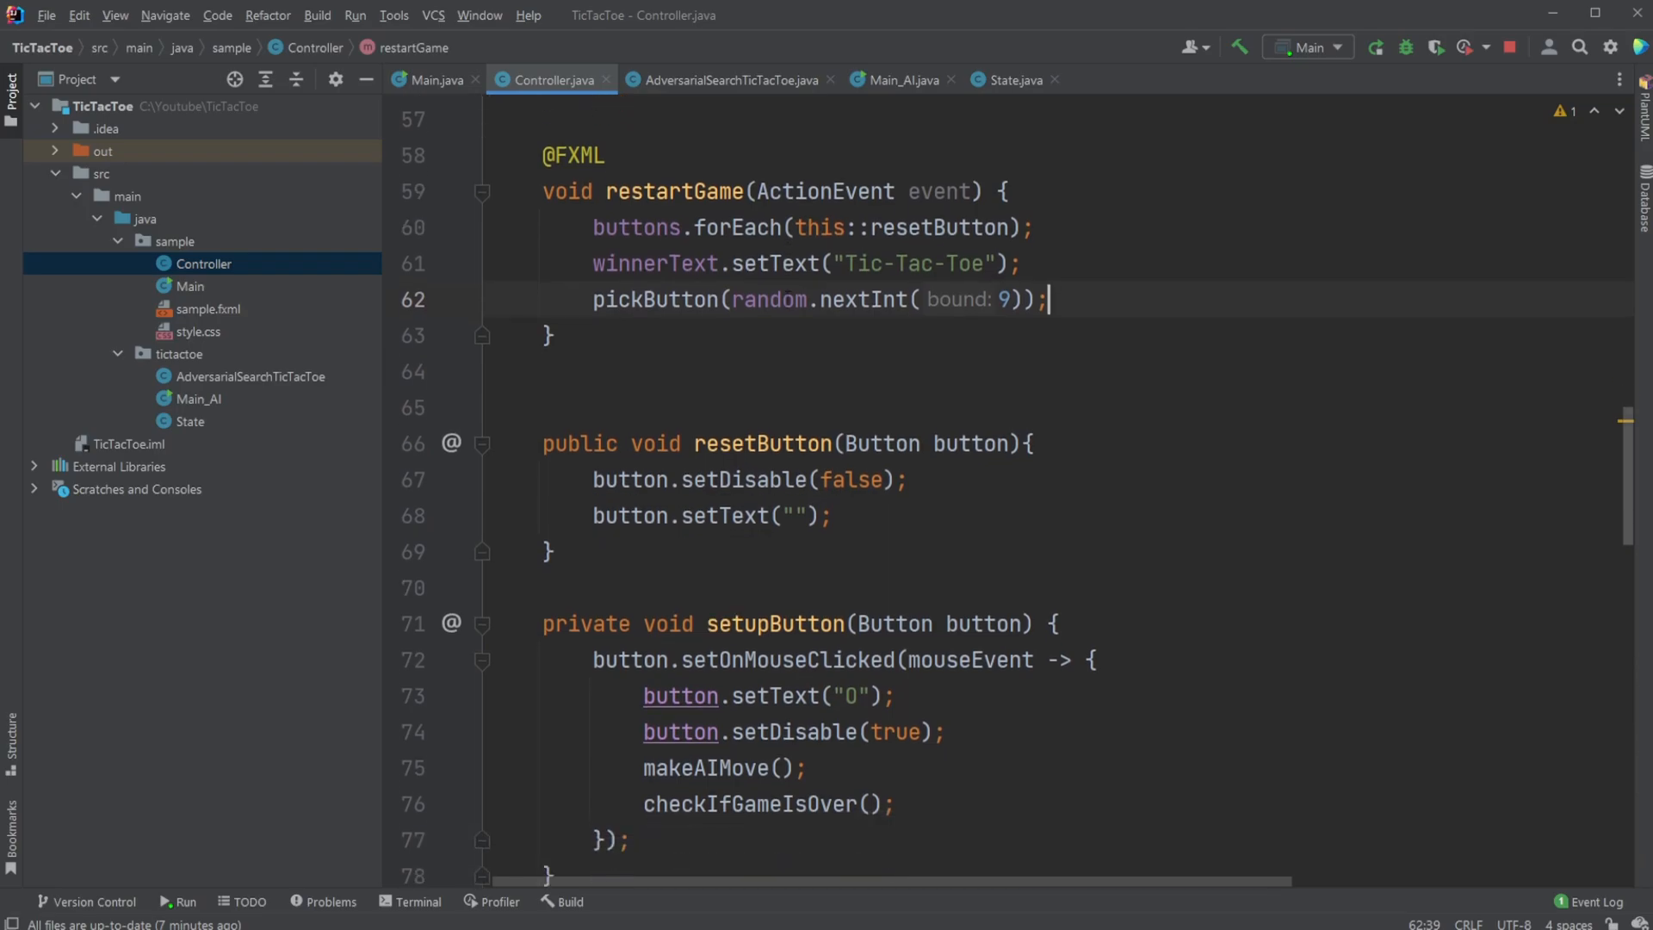
pyautogui.scroll(-3)
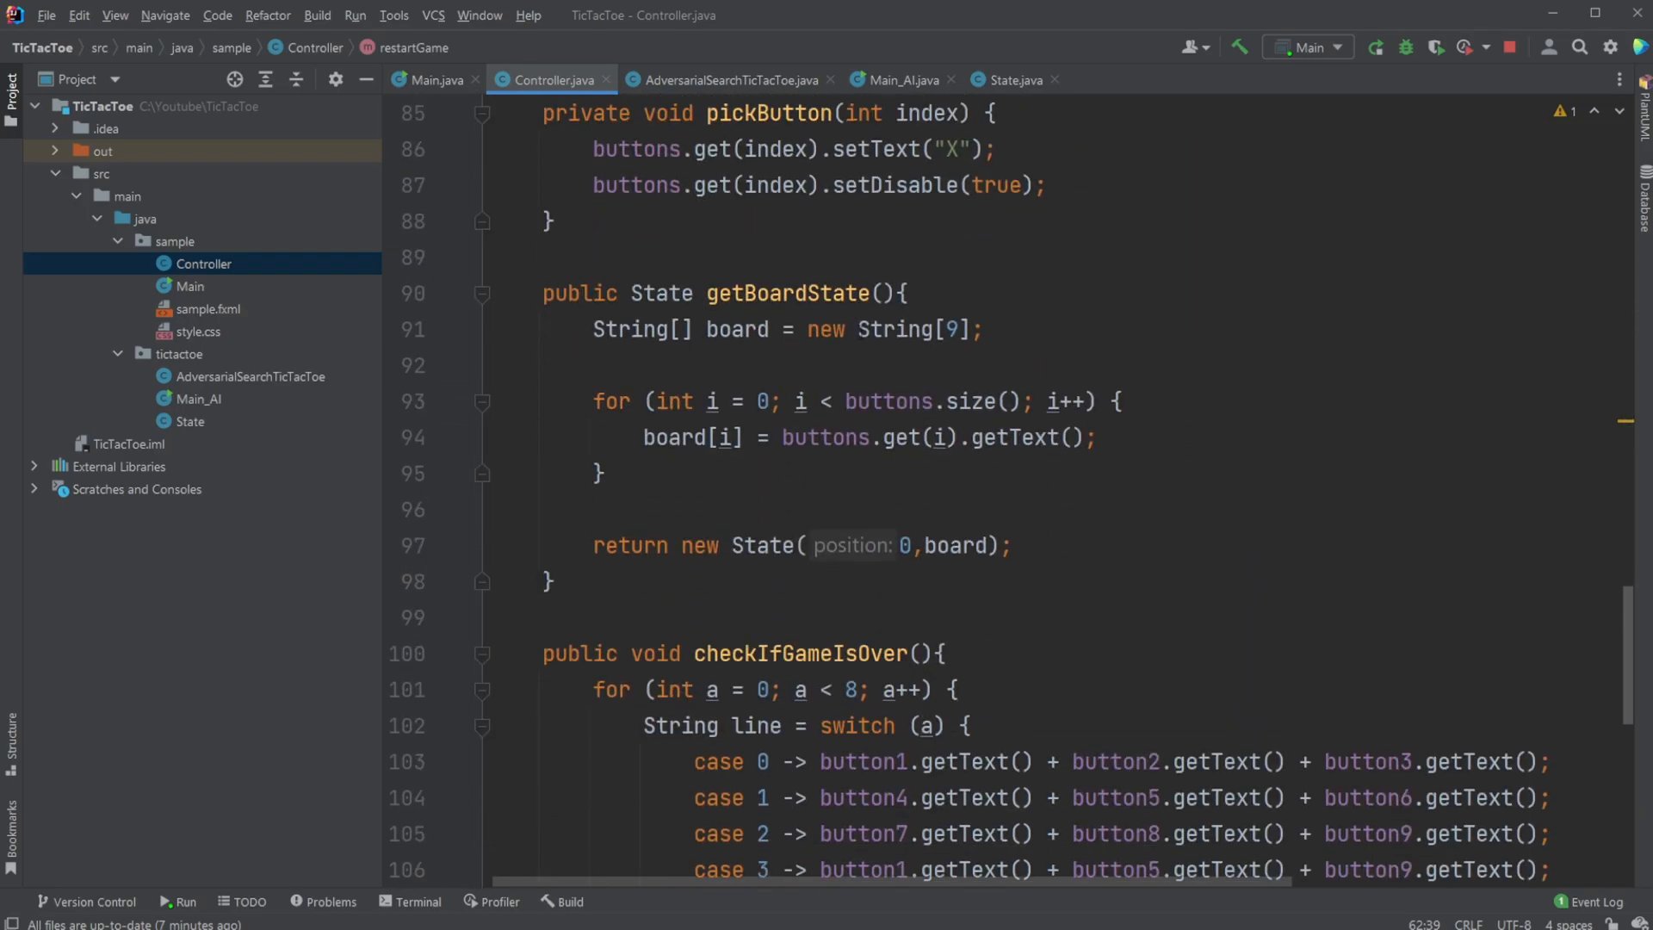
pyautogui.scroll(-3)
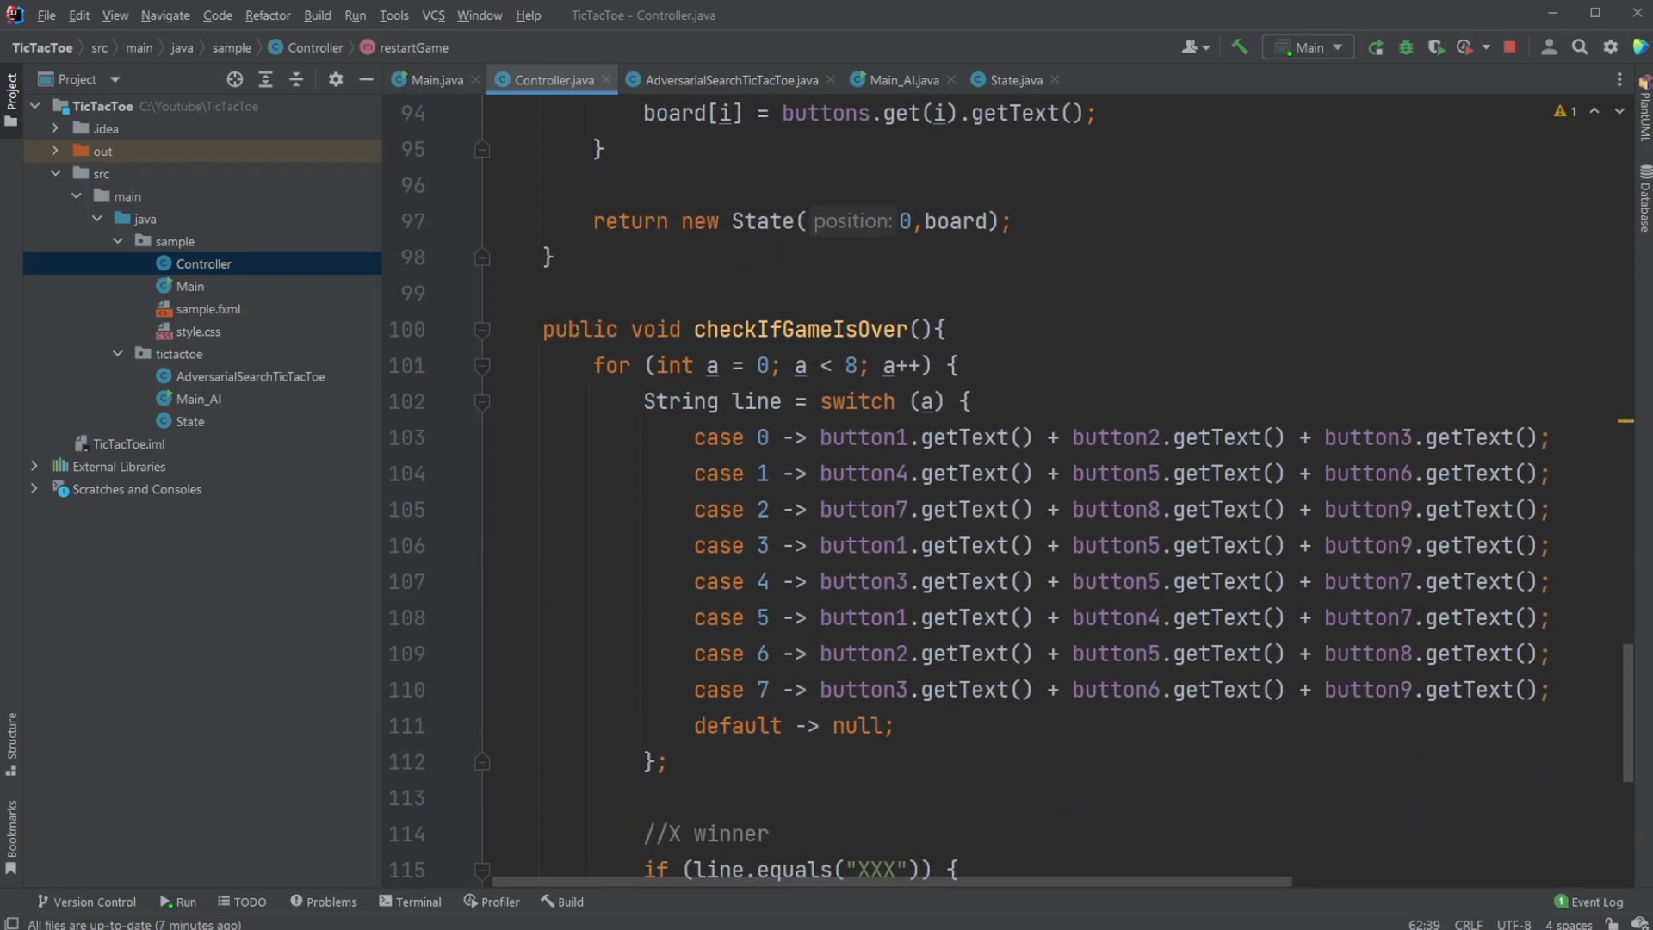
pyautogui.scroll(-3)
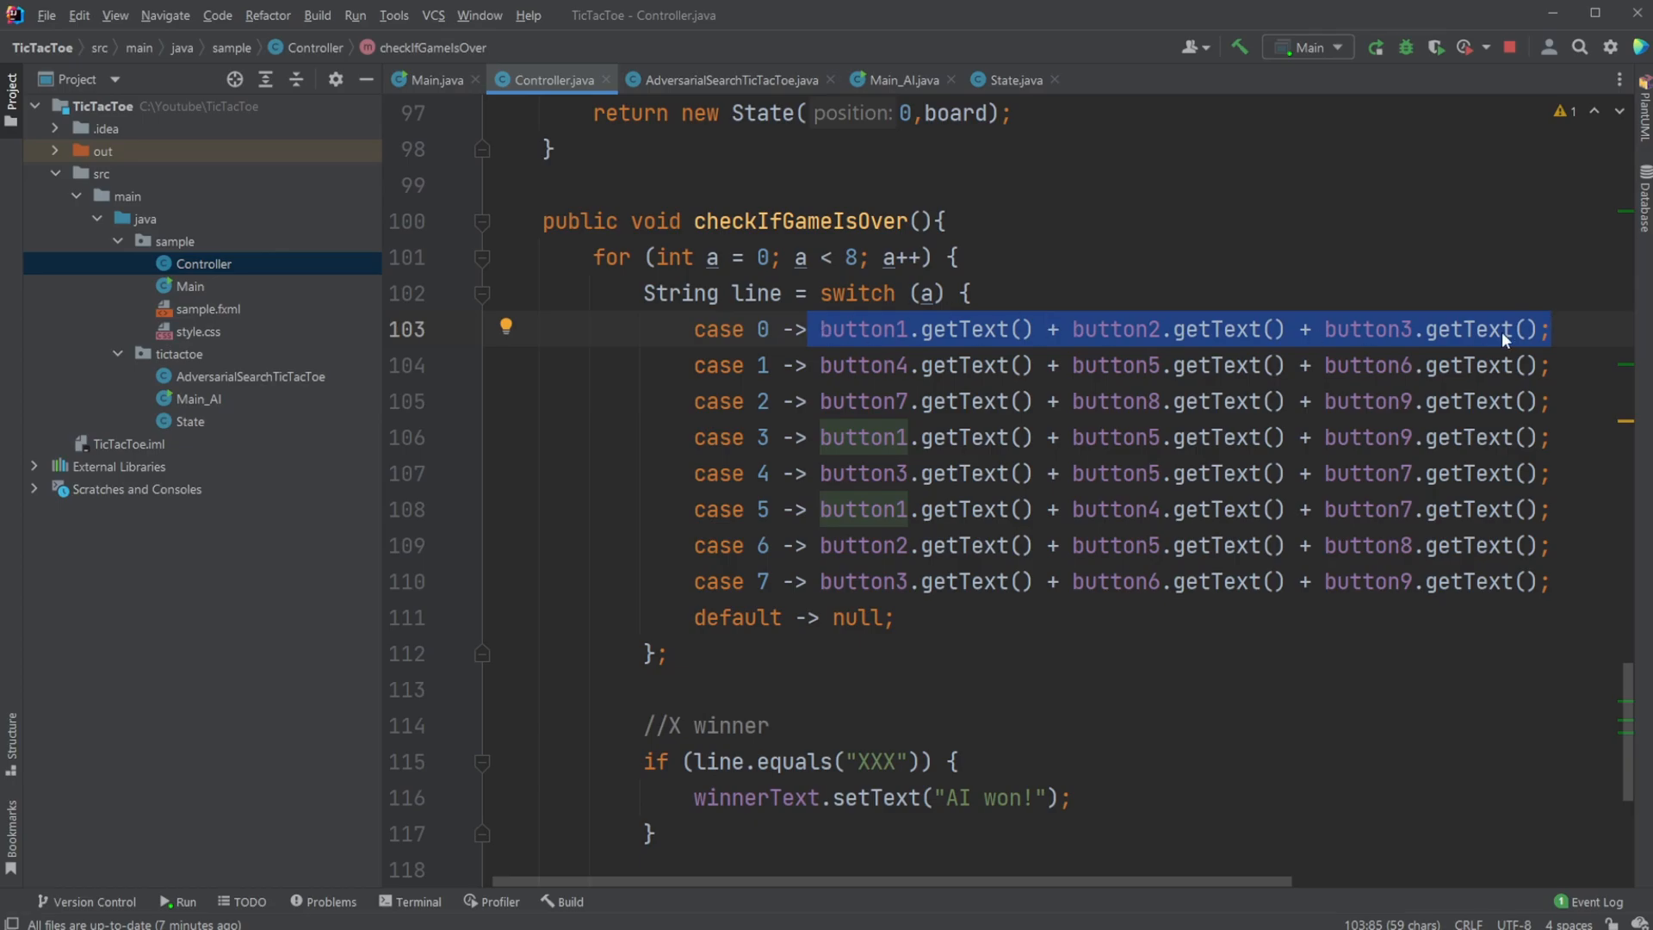
pyautogui.scroll(-3)
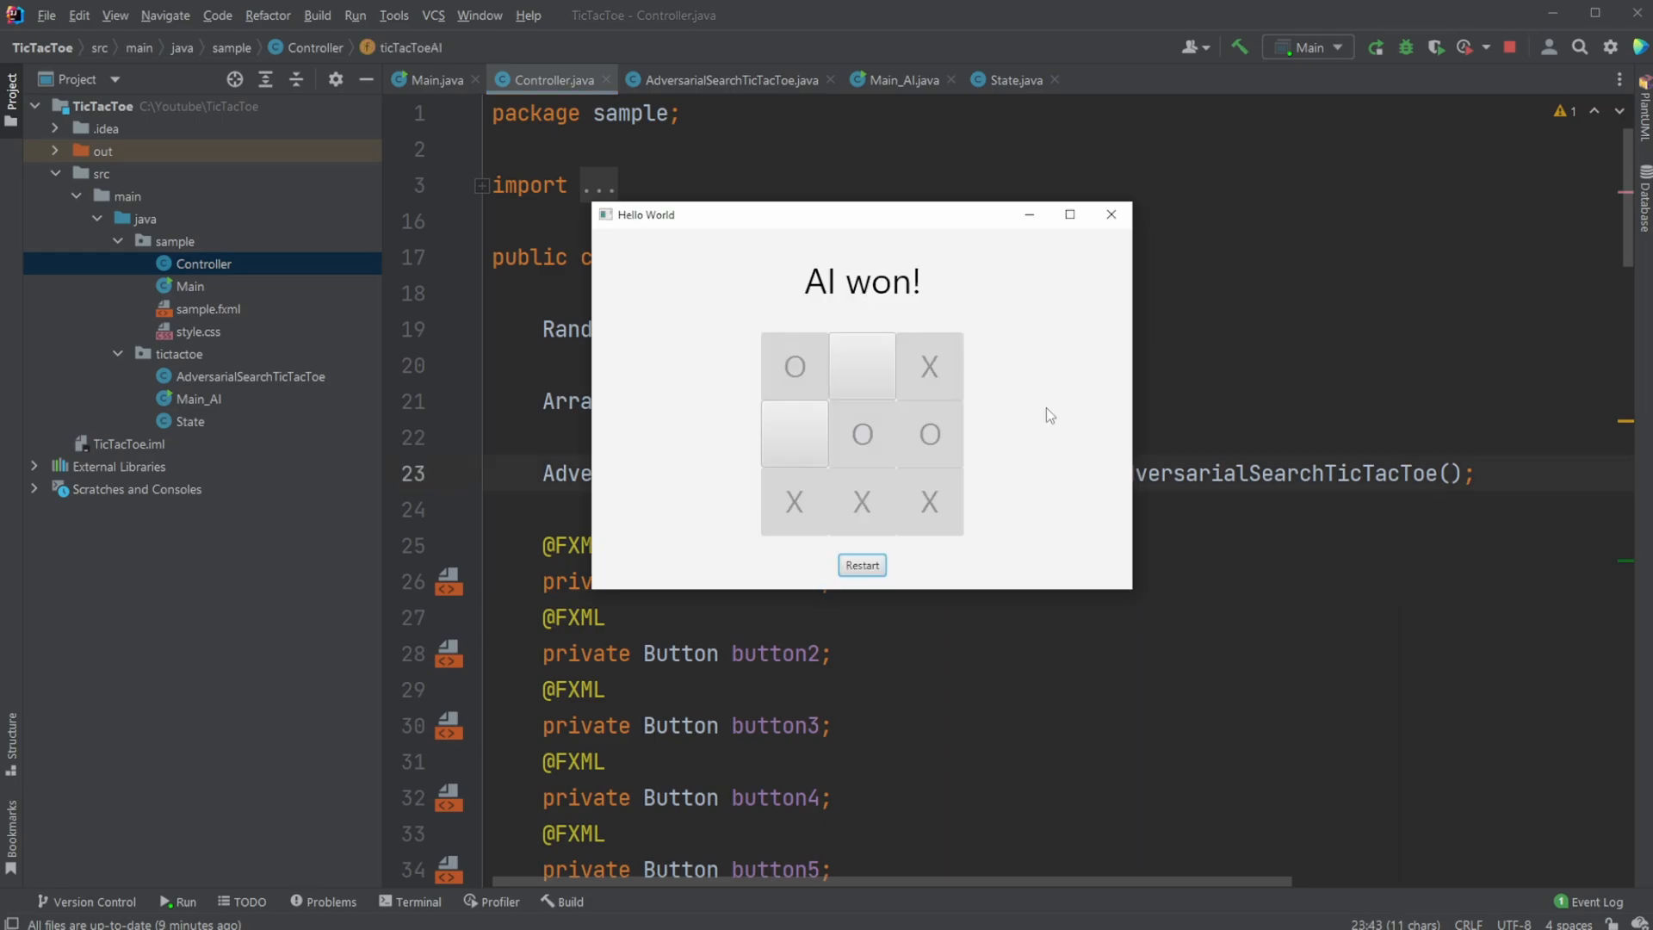
pyautogui.moveTo(637, 410)
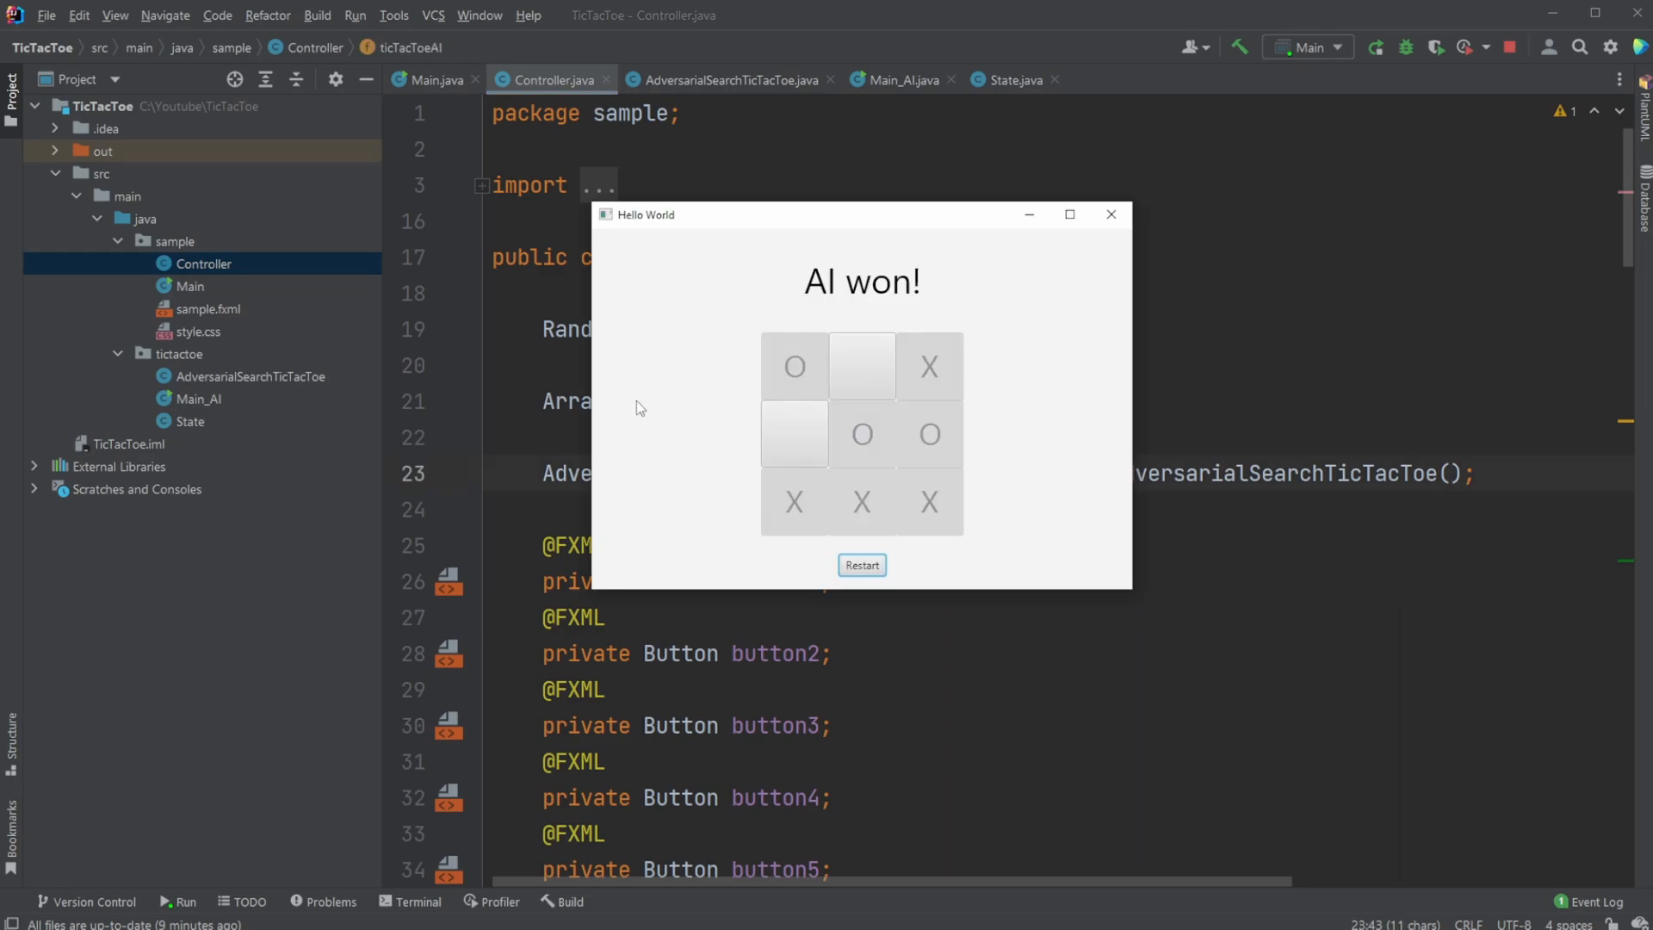
pyautogui.moveTo(273, 395)
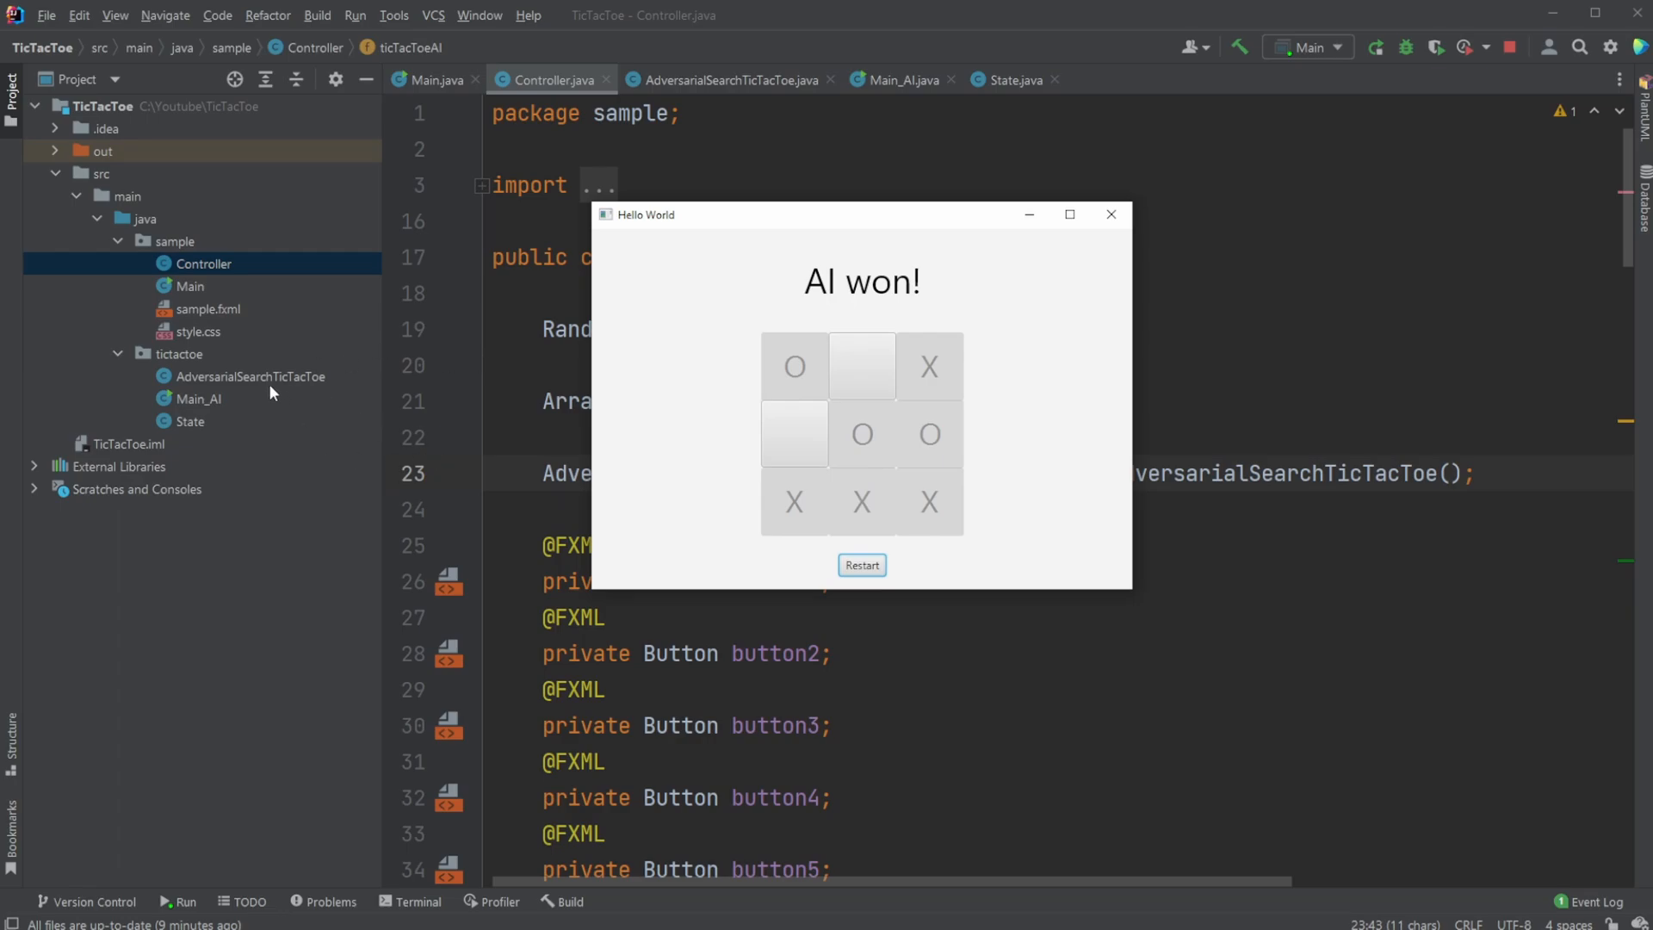
pyautogui.moveTo(1012, 381)
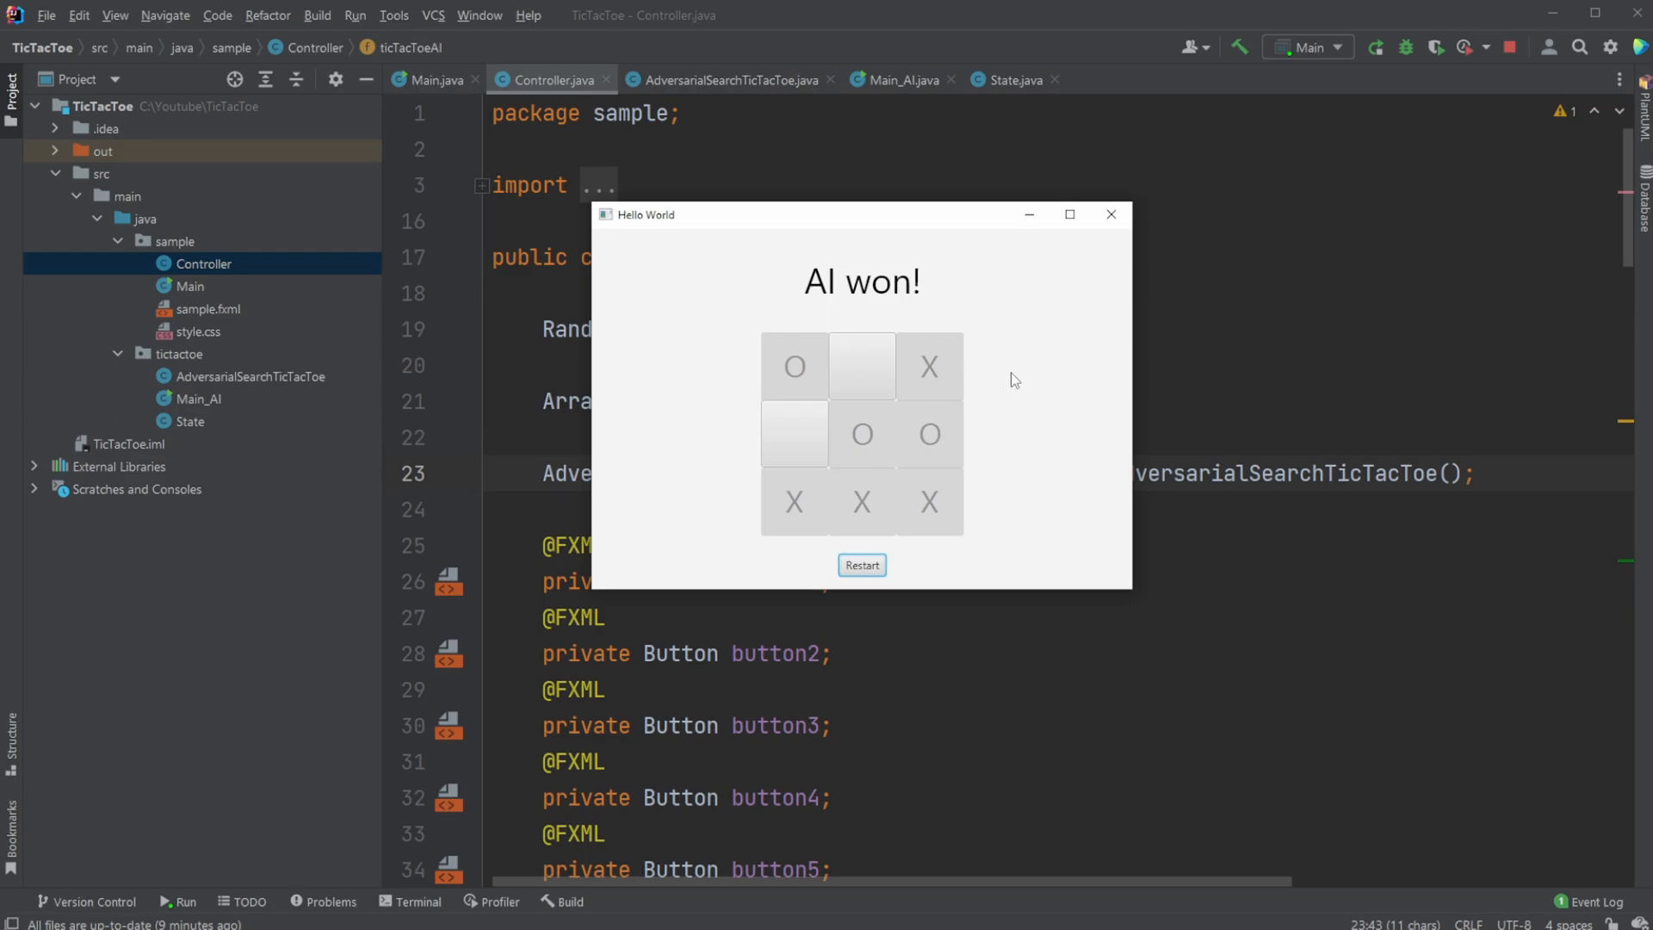